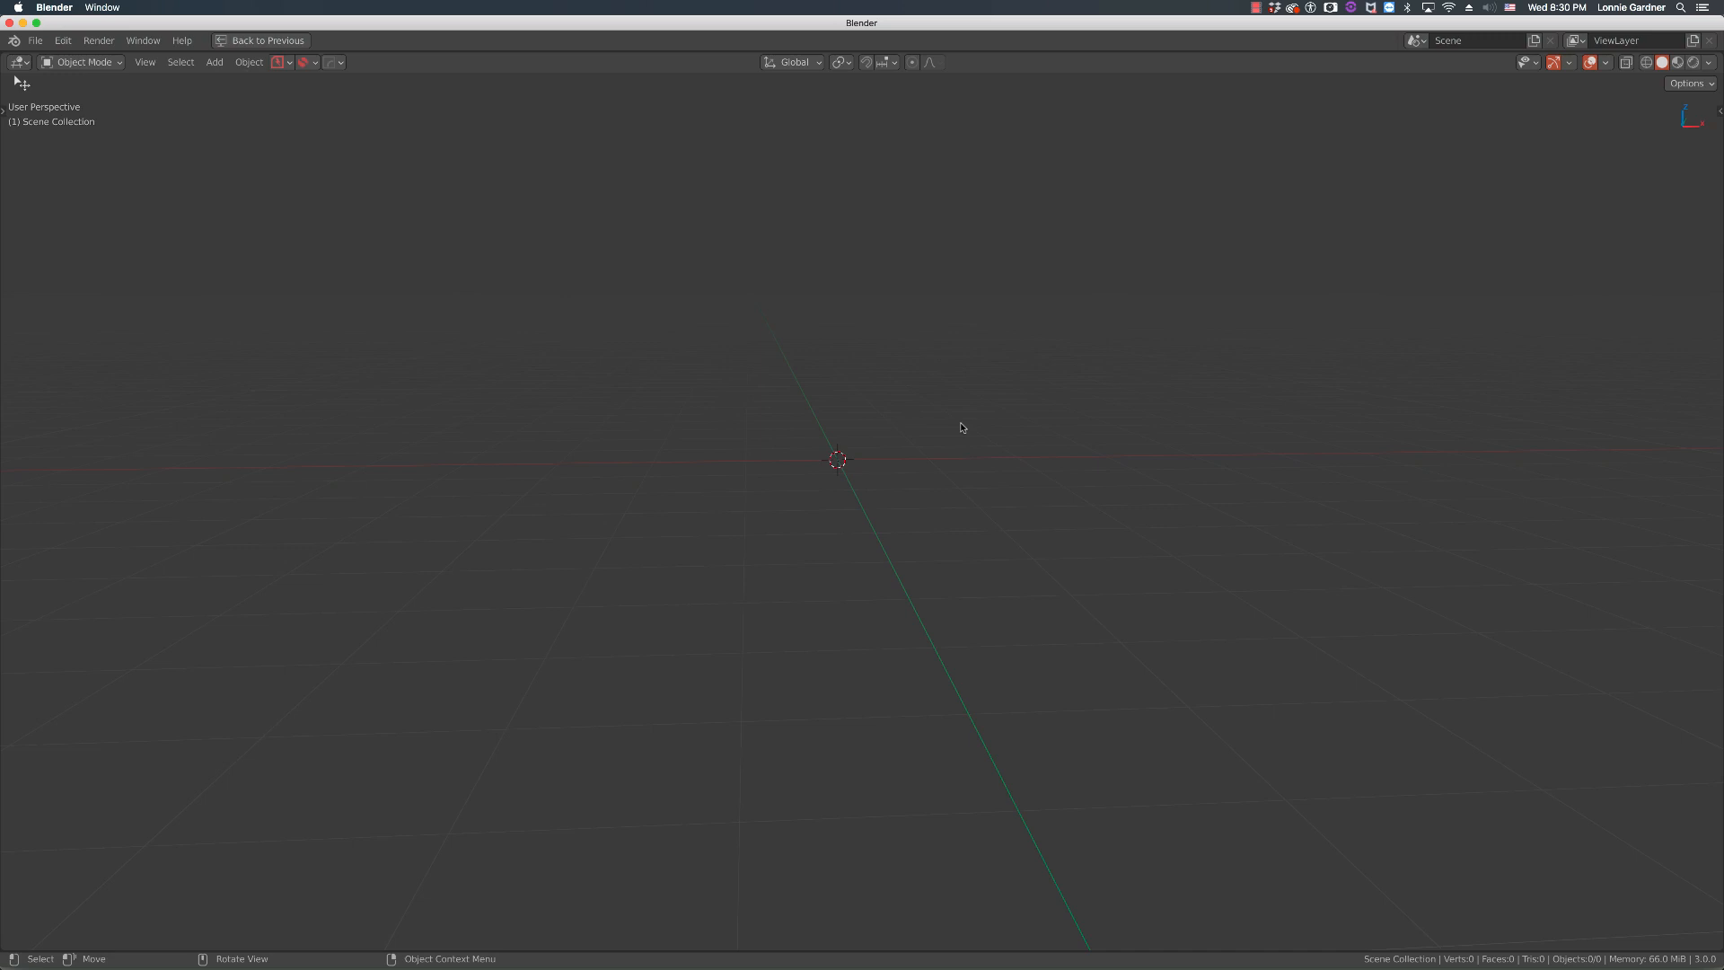
mouse_move(1016, 459)
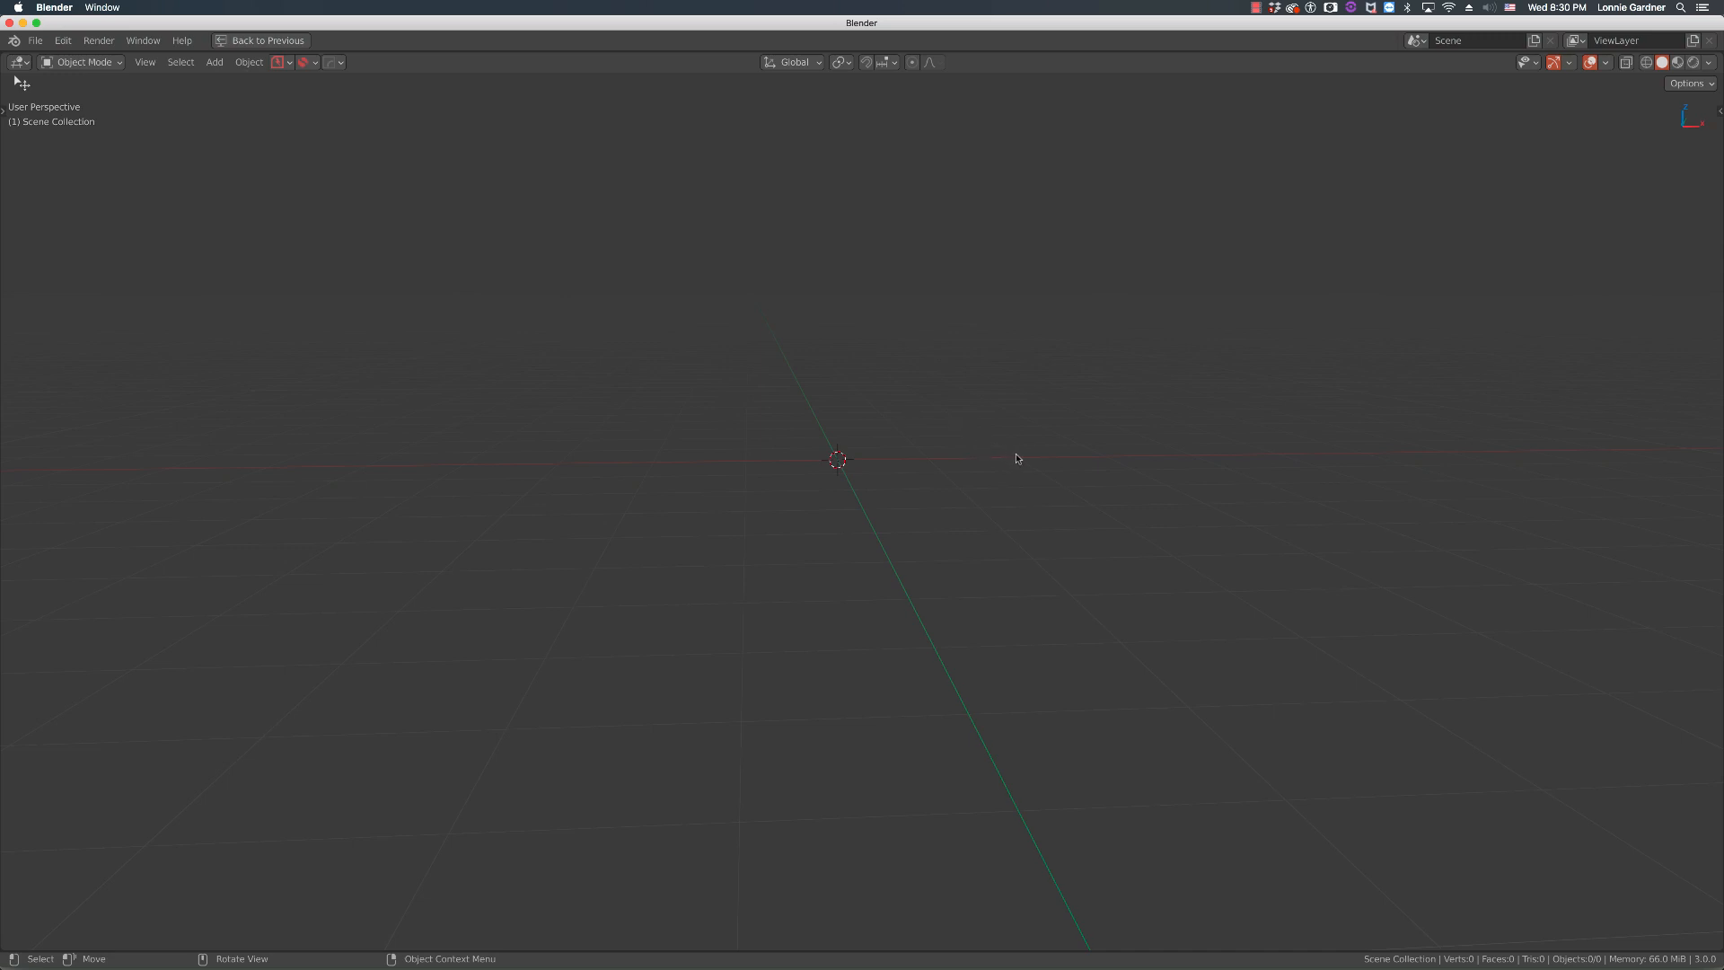
mouse_move(1079, 499)
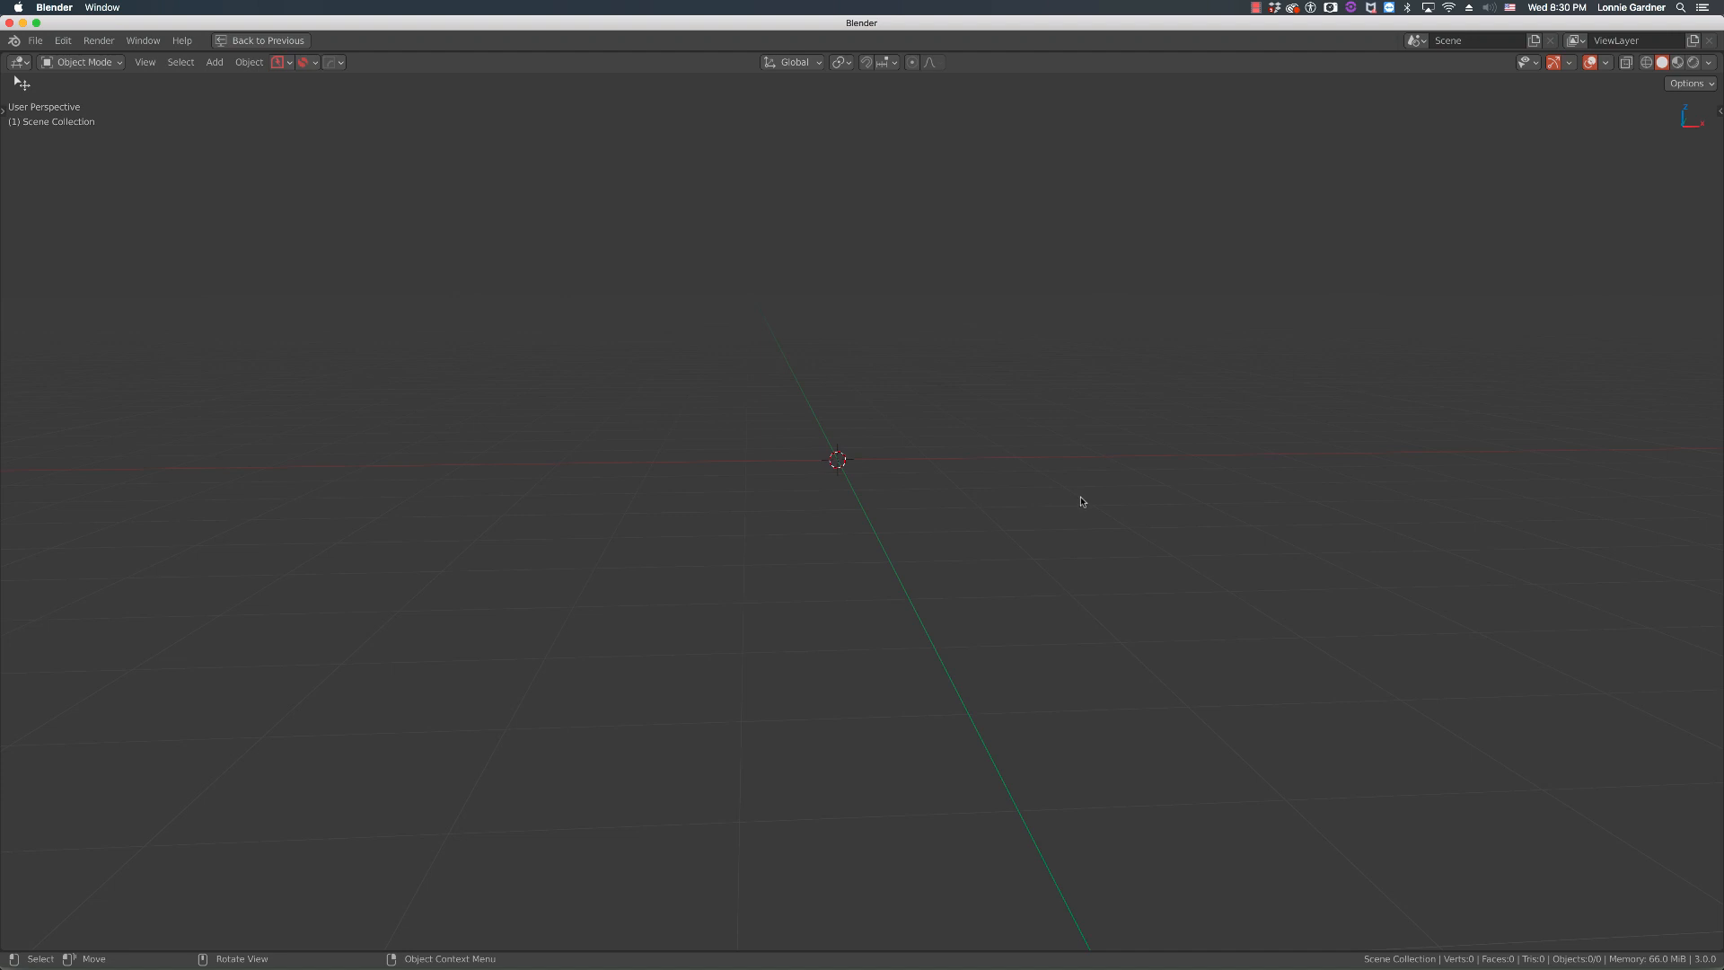
mouse_move(1045, 498)
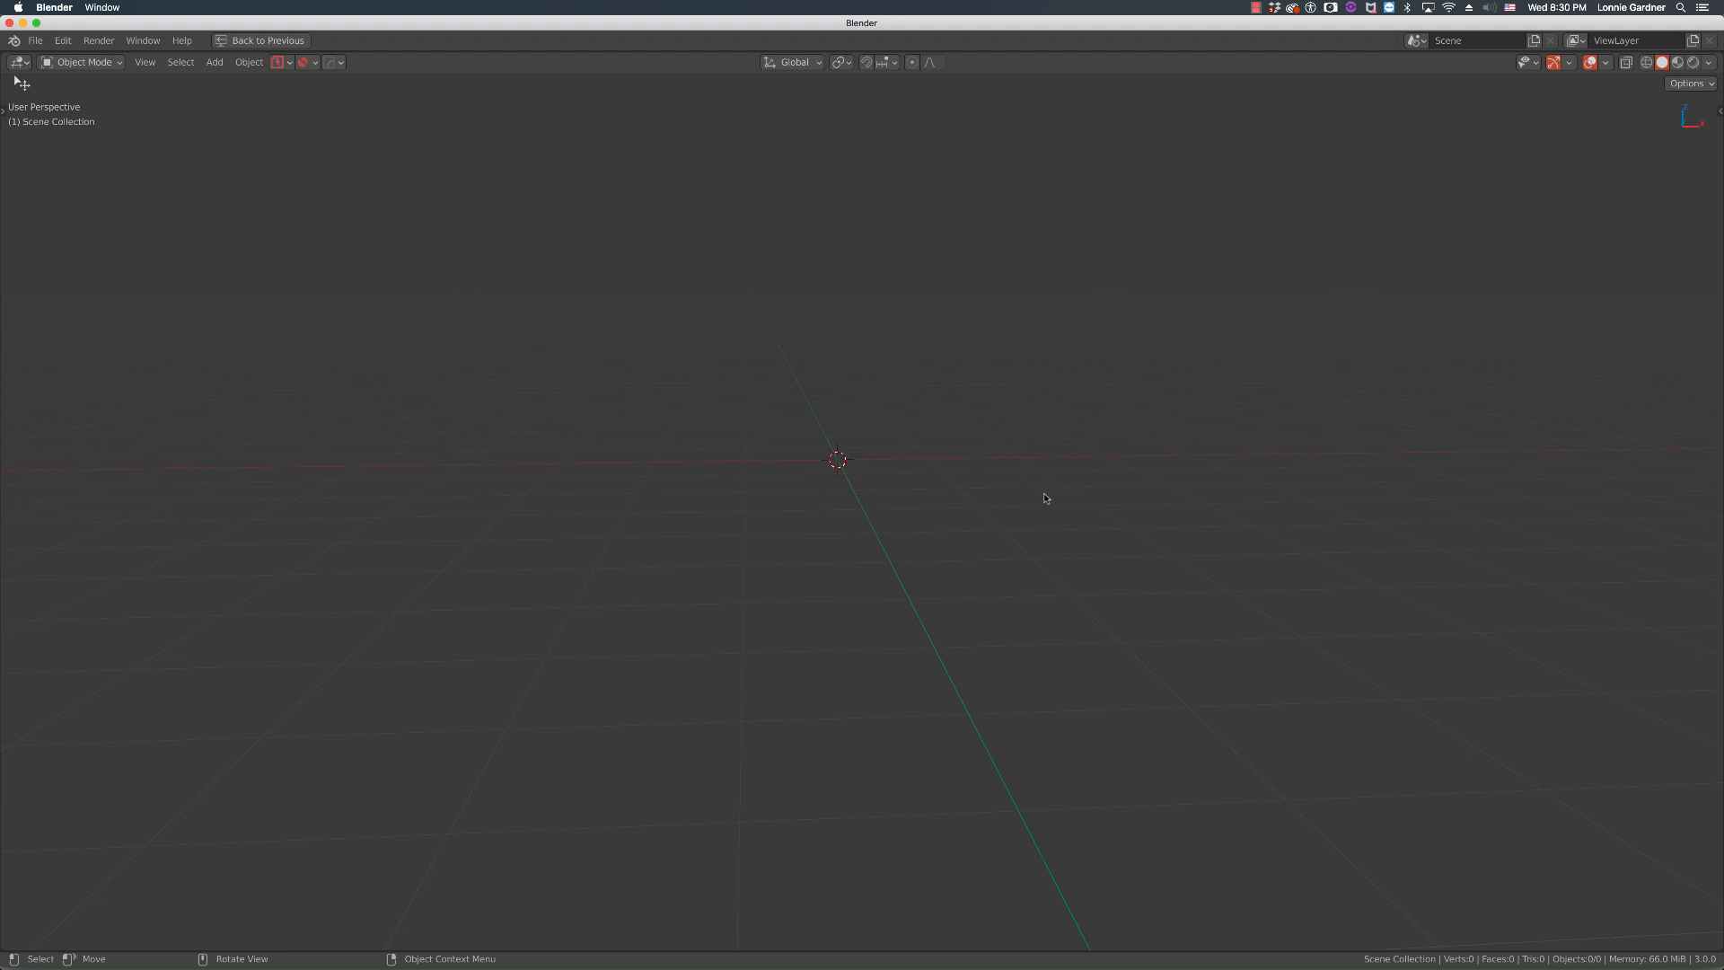
mouse_move(1054, 504)
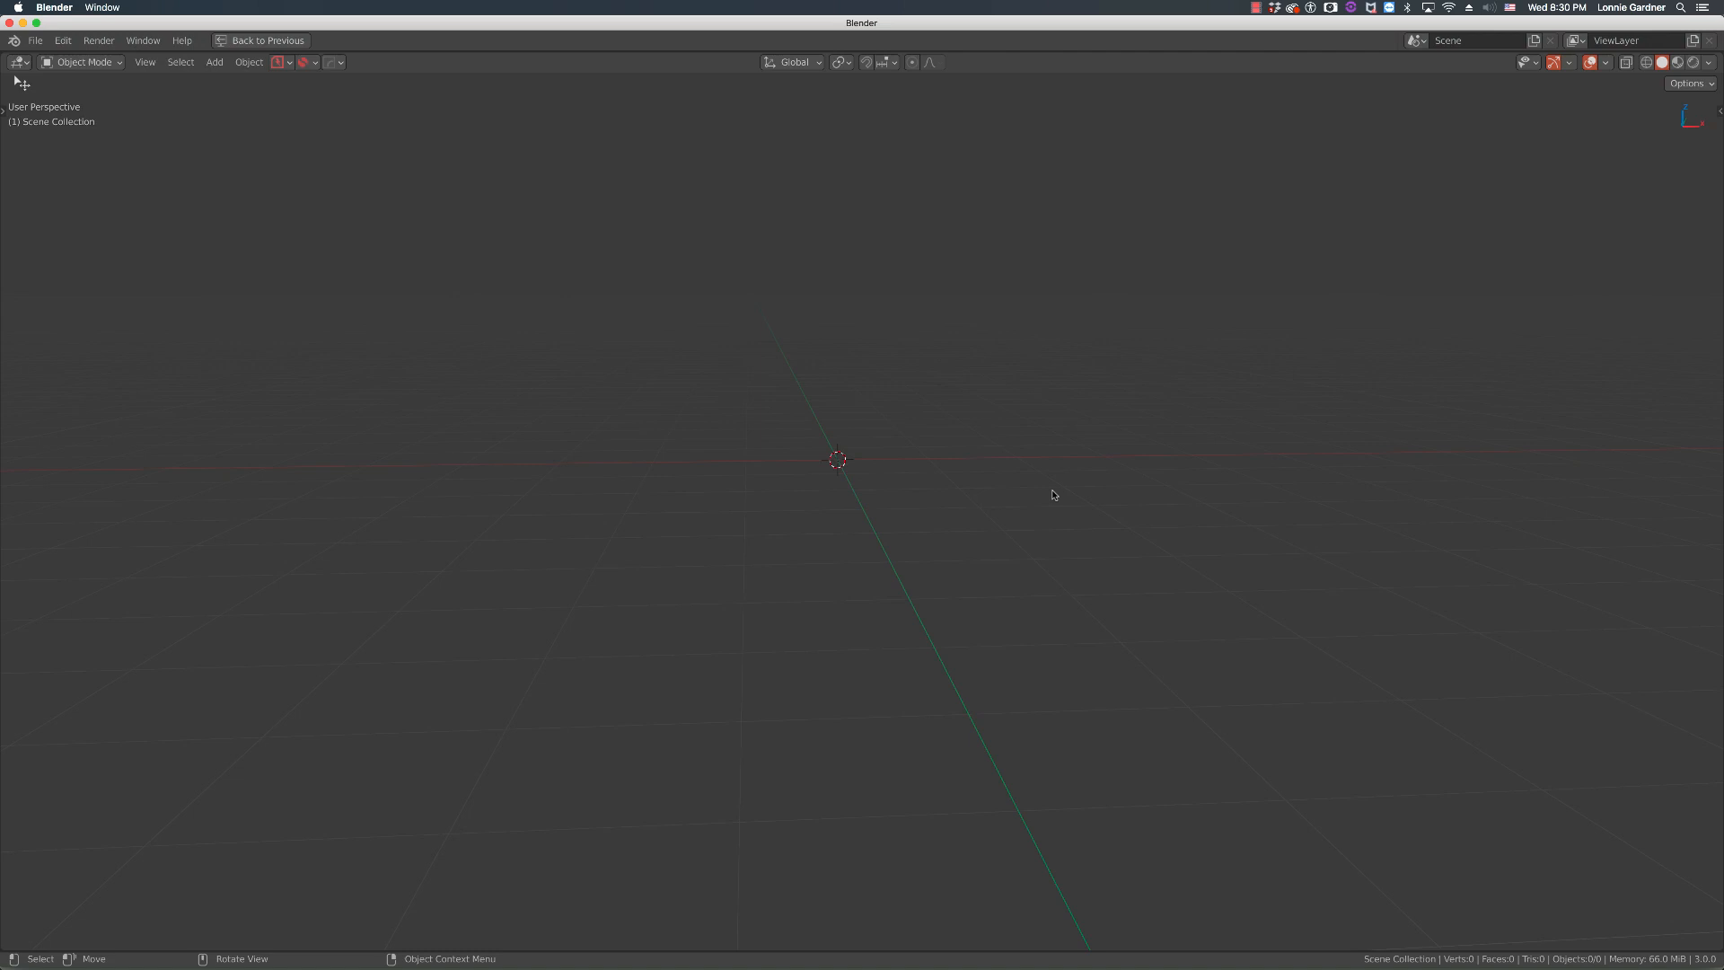
mouse_move(930, 484)
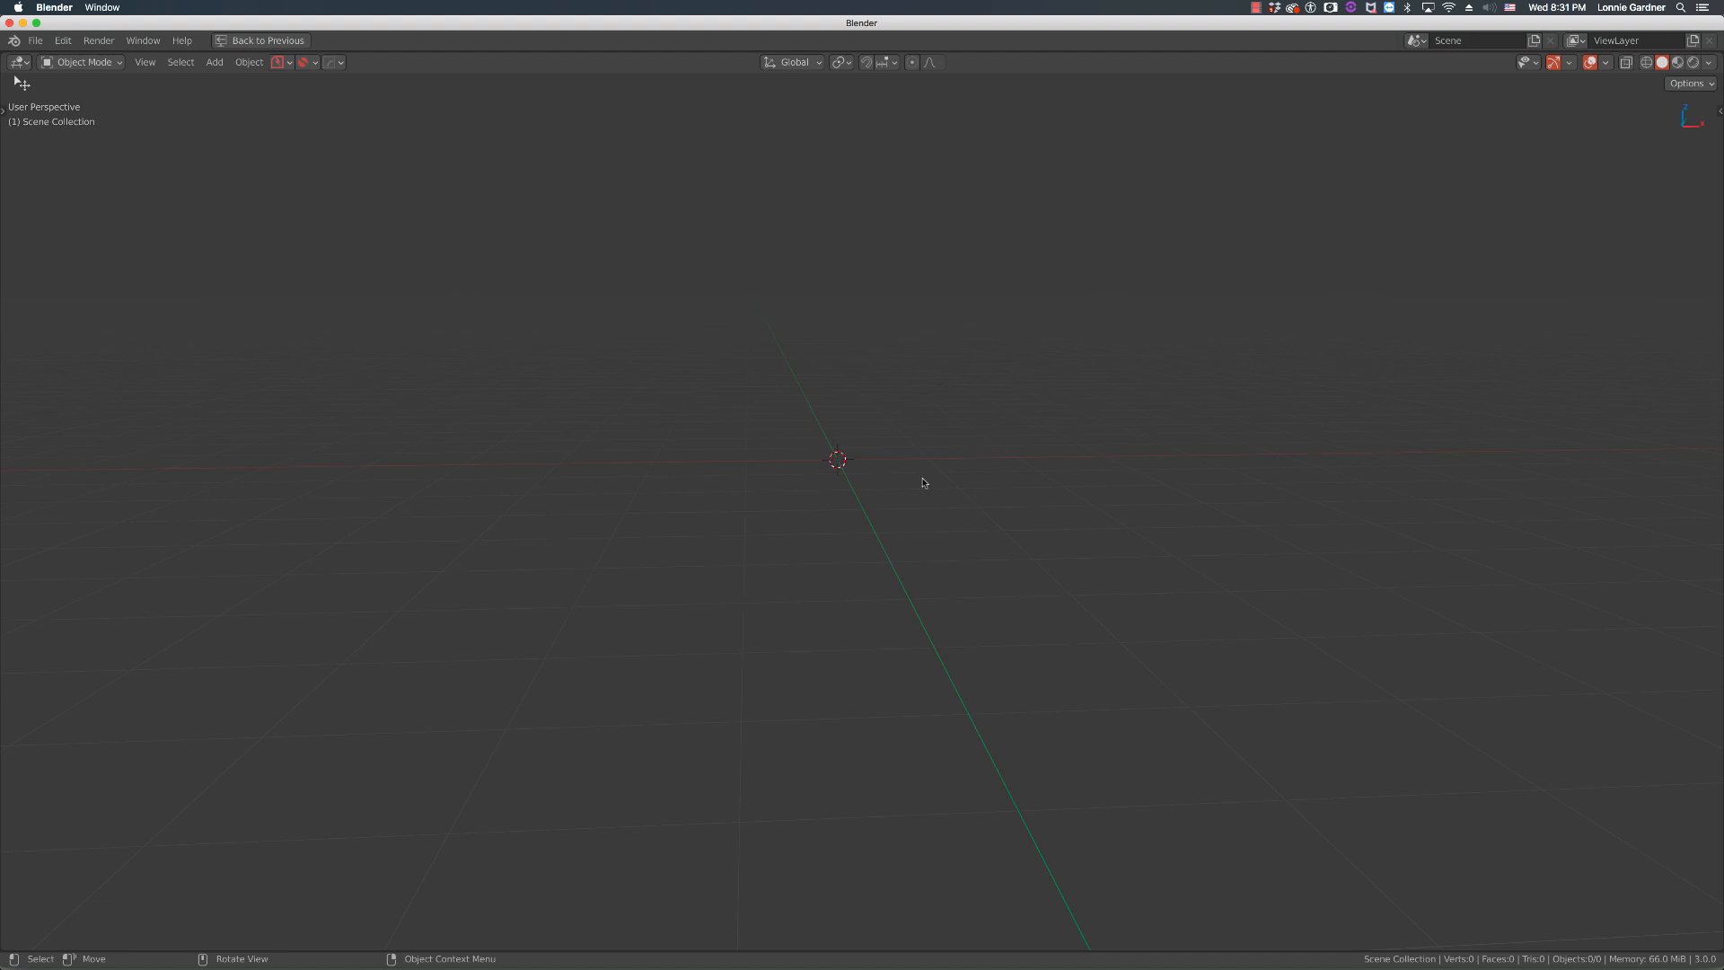
mouse_move(843, 461)
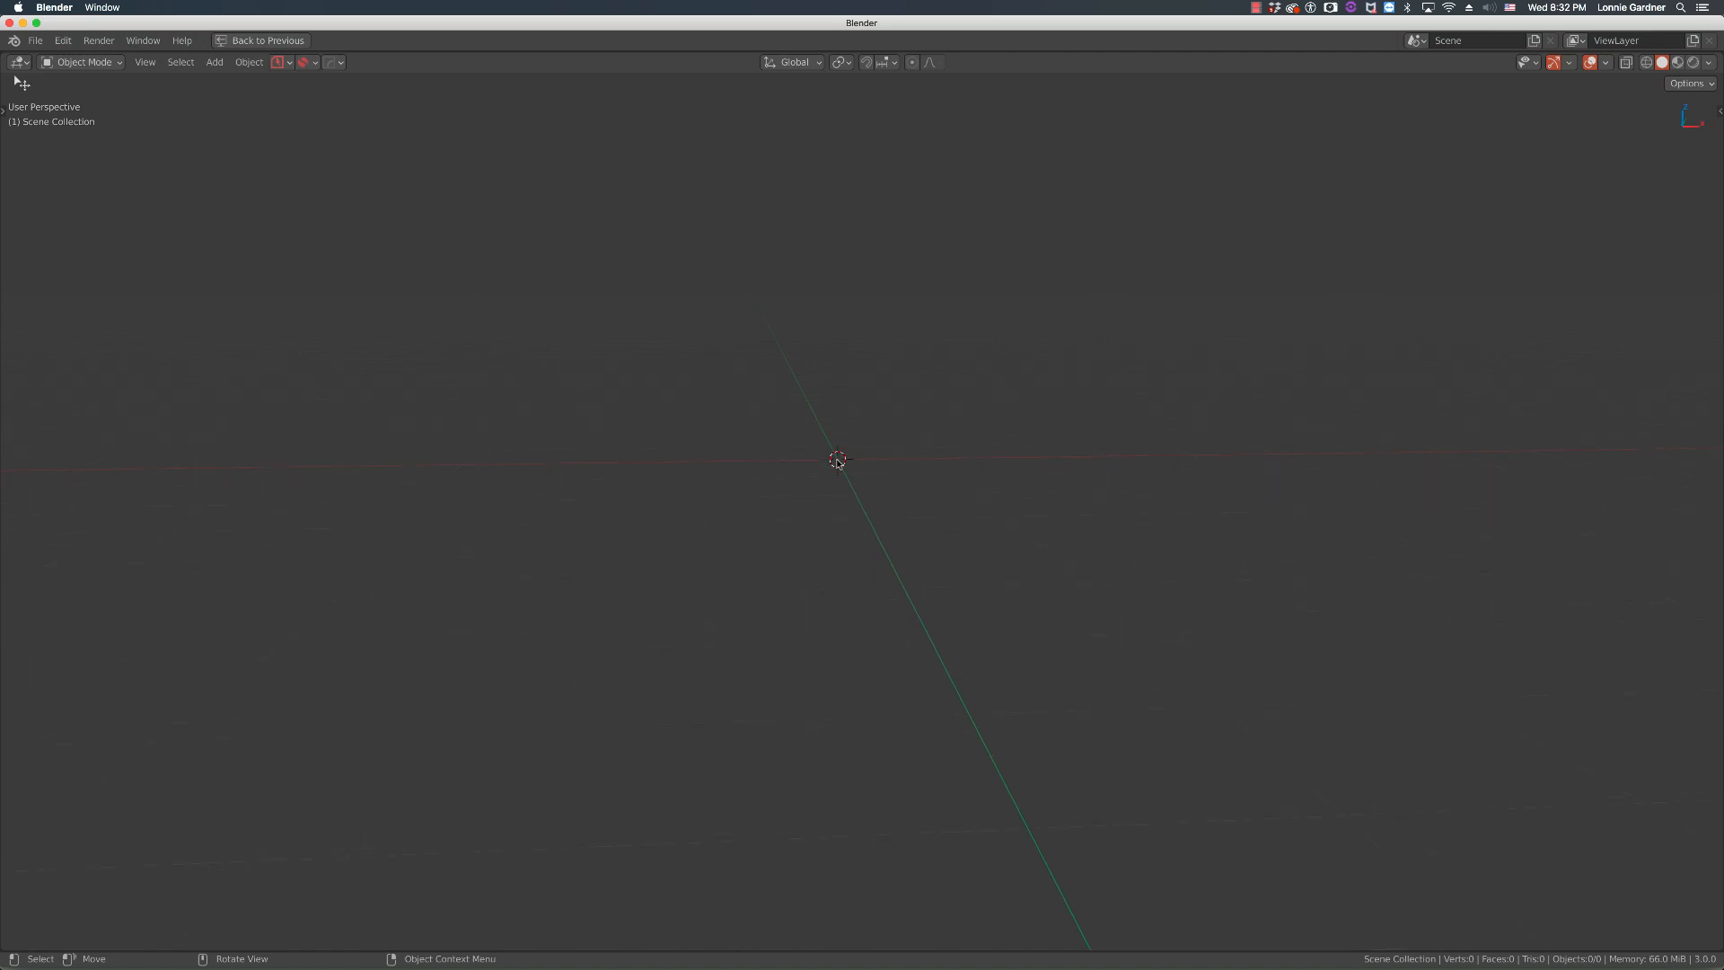
Bring up the Fluent pie menu in the empty scene to reach its shape tools.
click(838, 460)
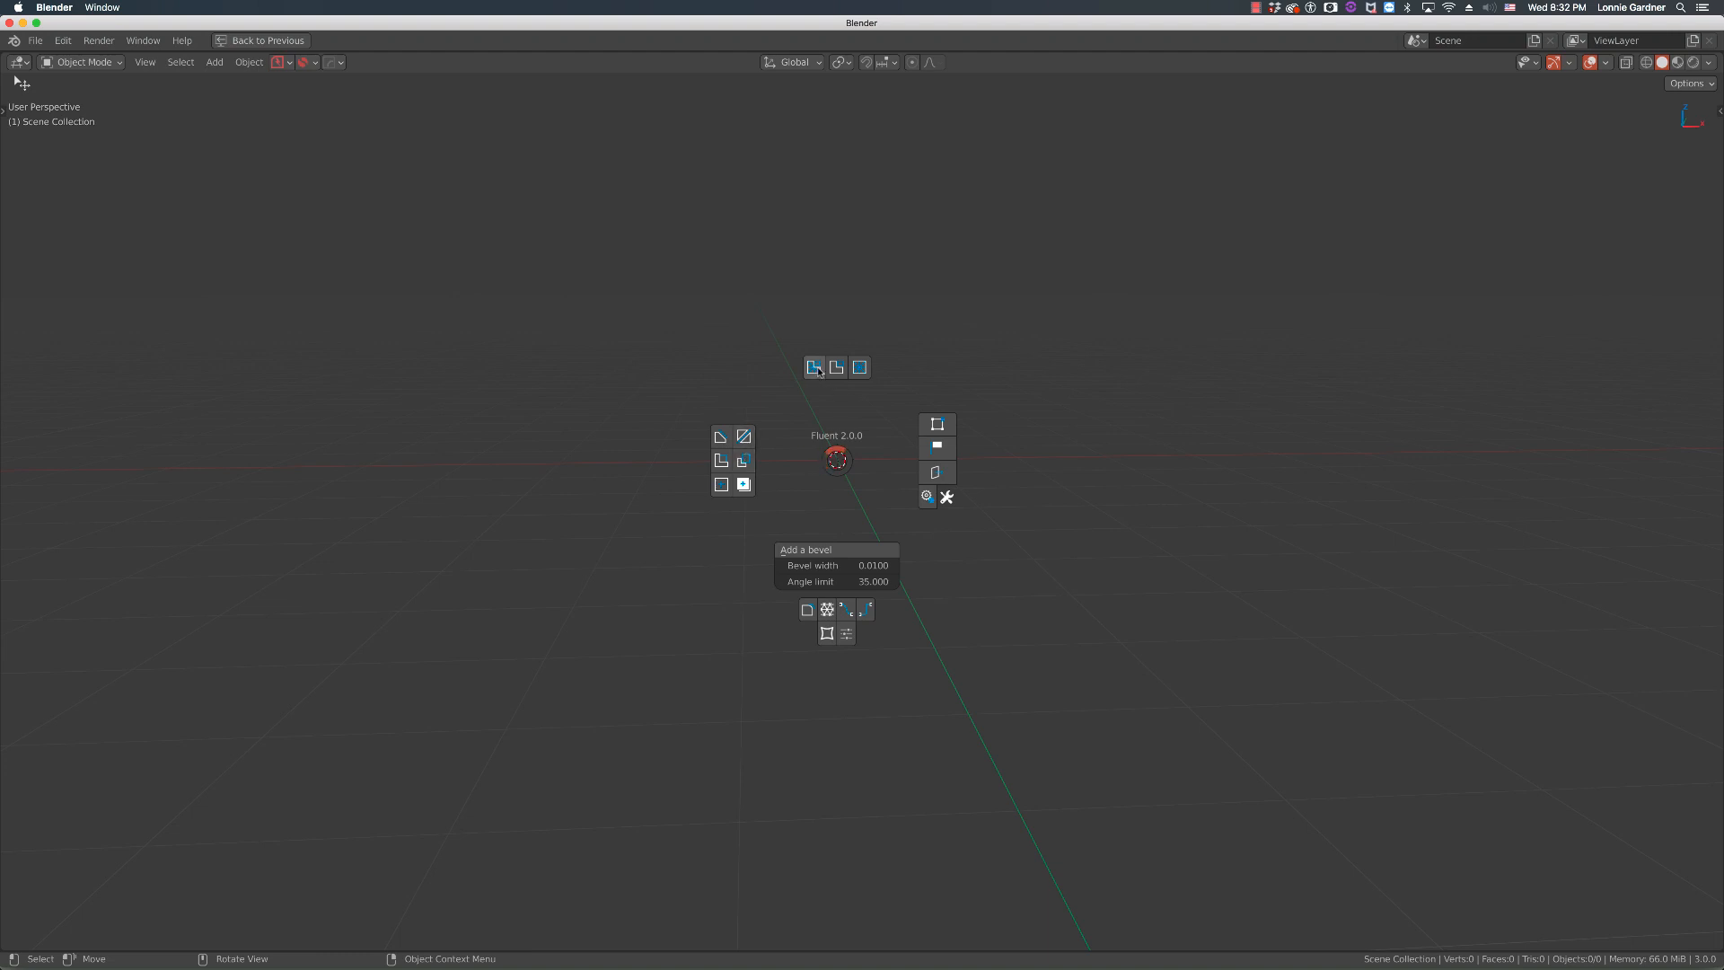
mouse_move(837, 368)
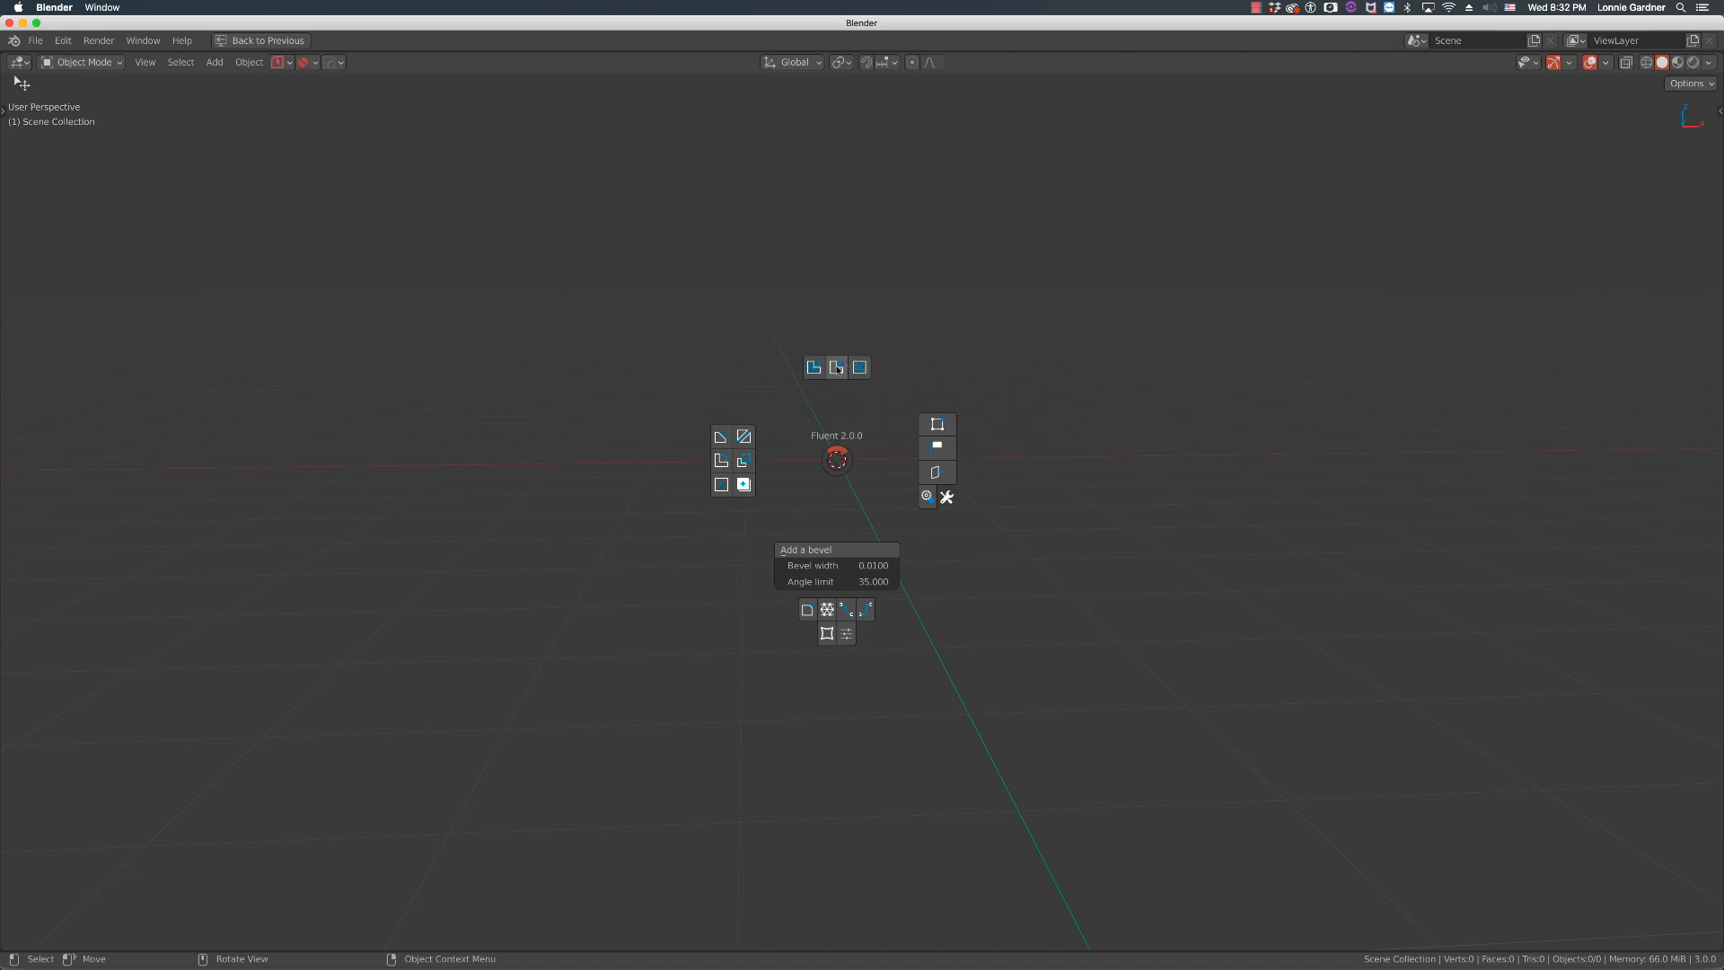
mouse_move(858, 367)
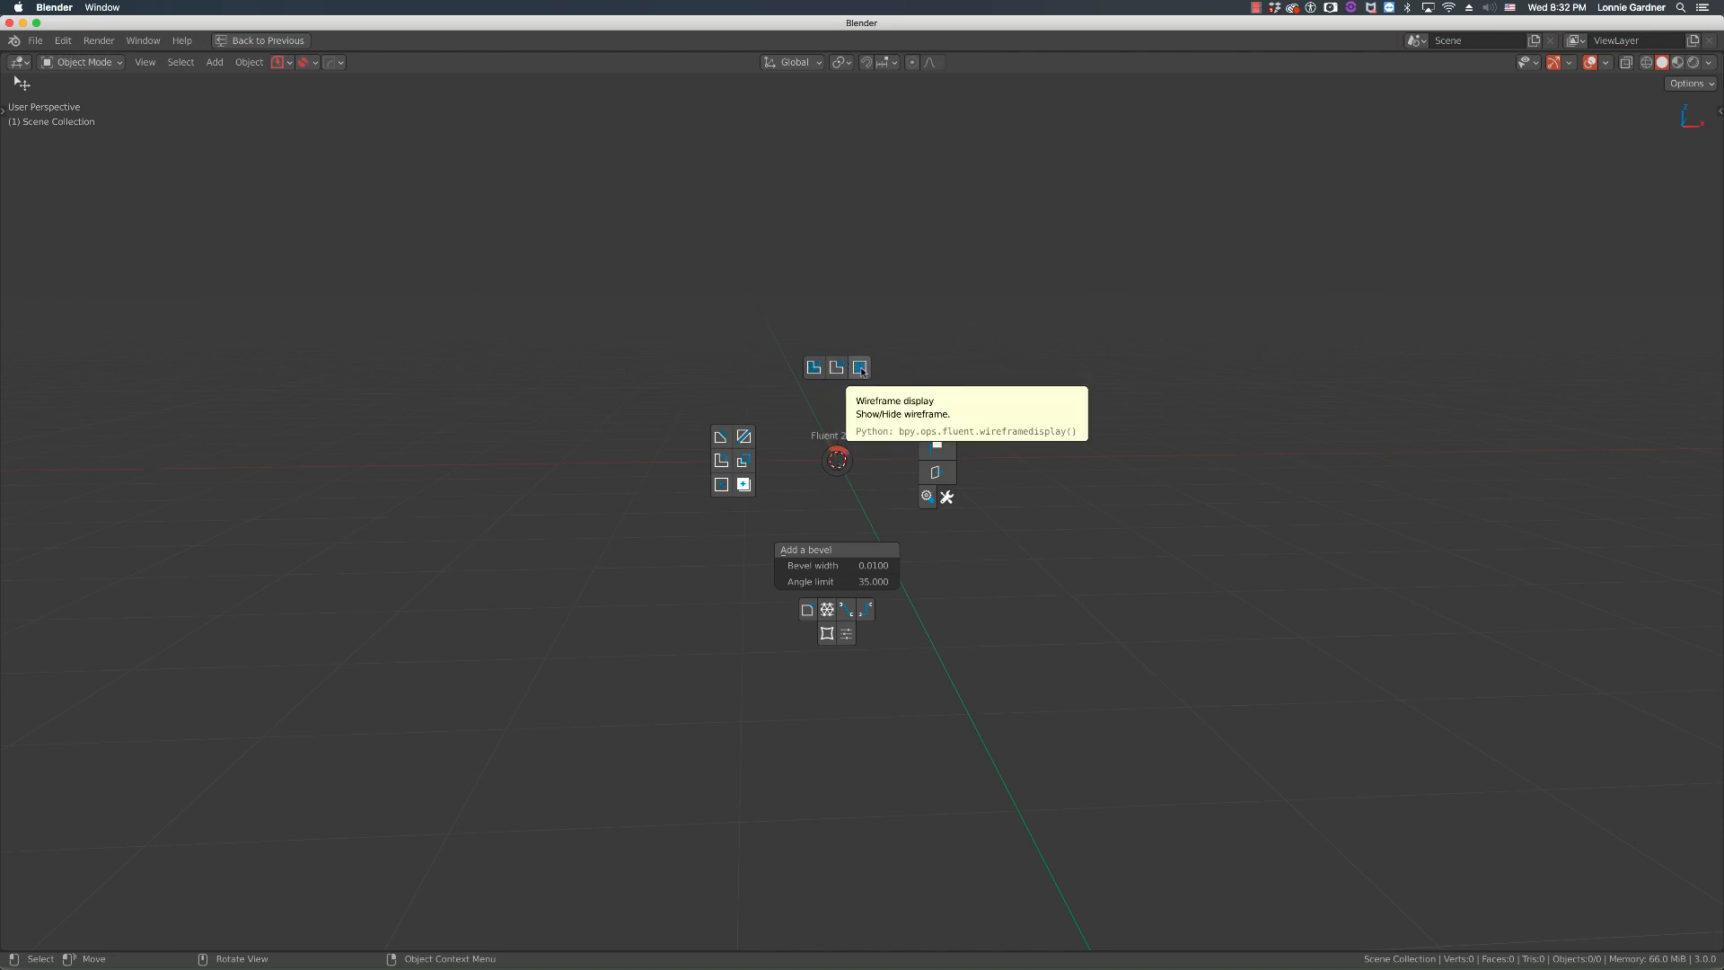
mouse_move(758, 484)
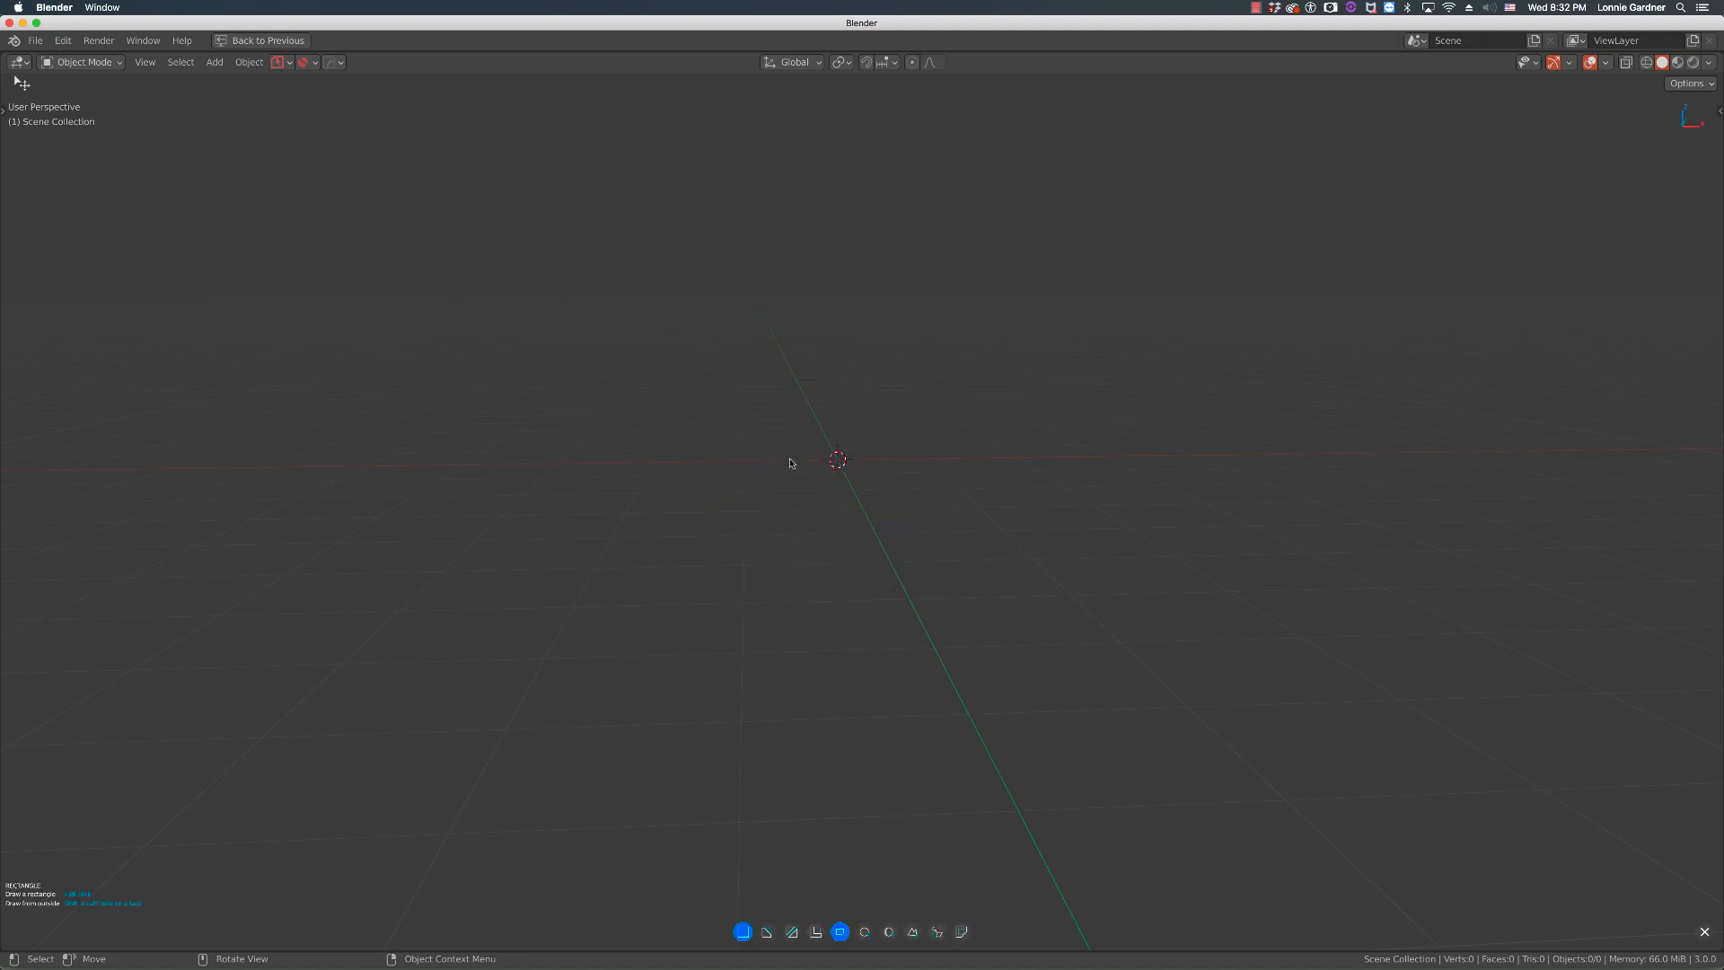
mouse_move(833, 450)
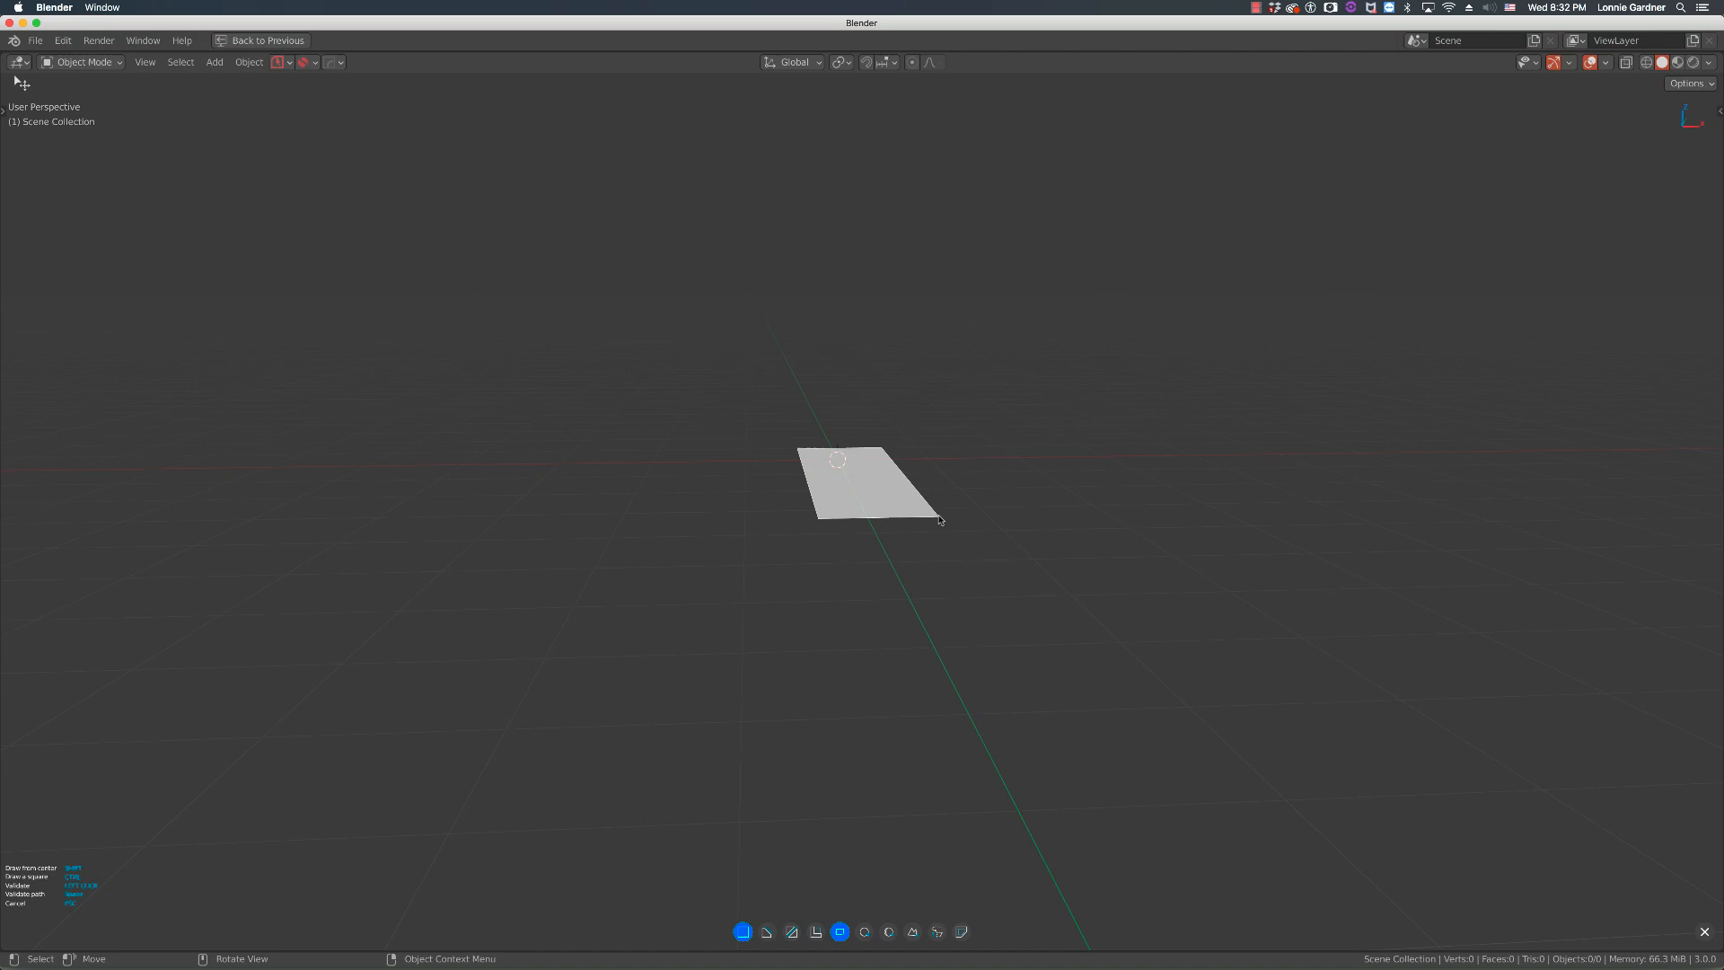
mouse_move(944, 519)
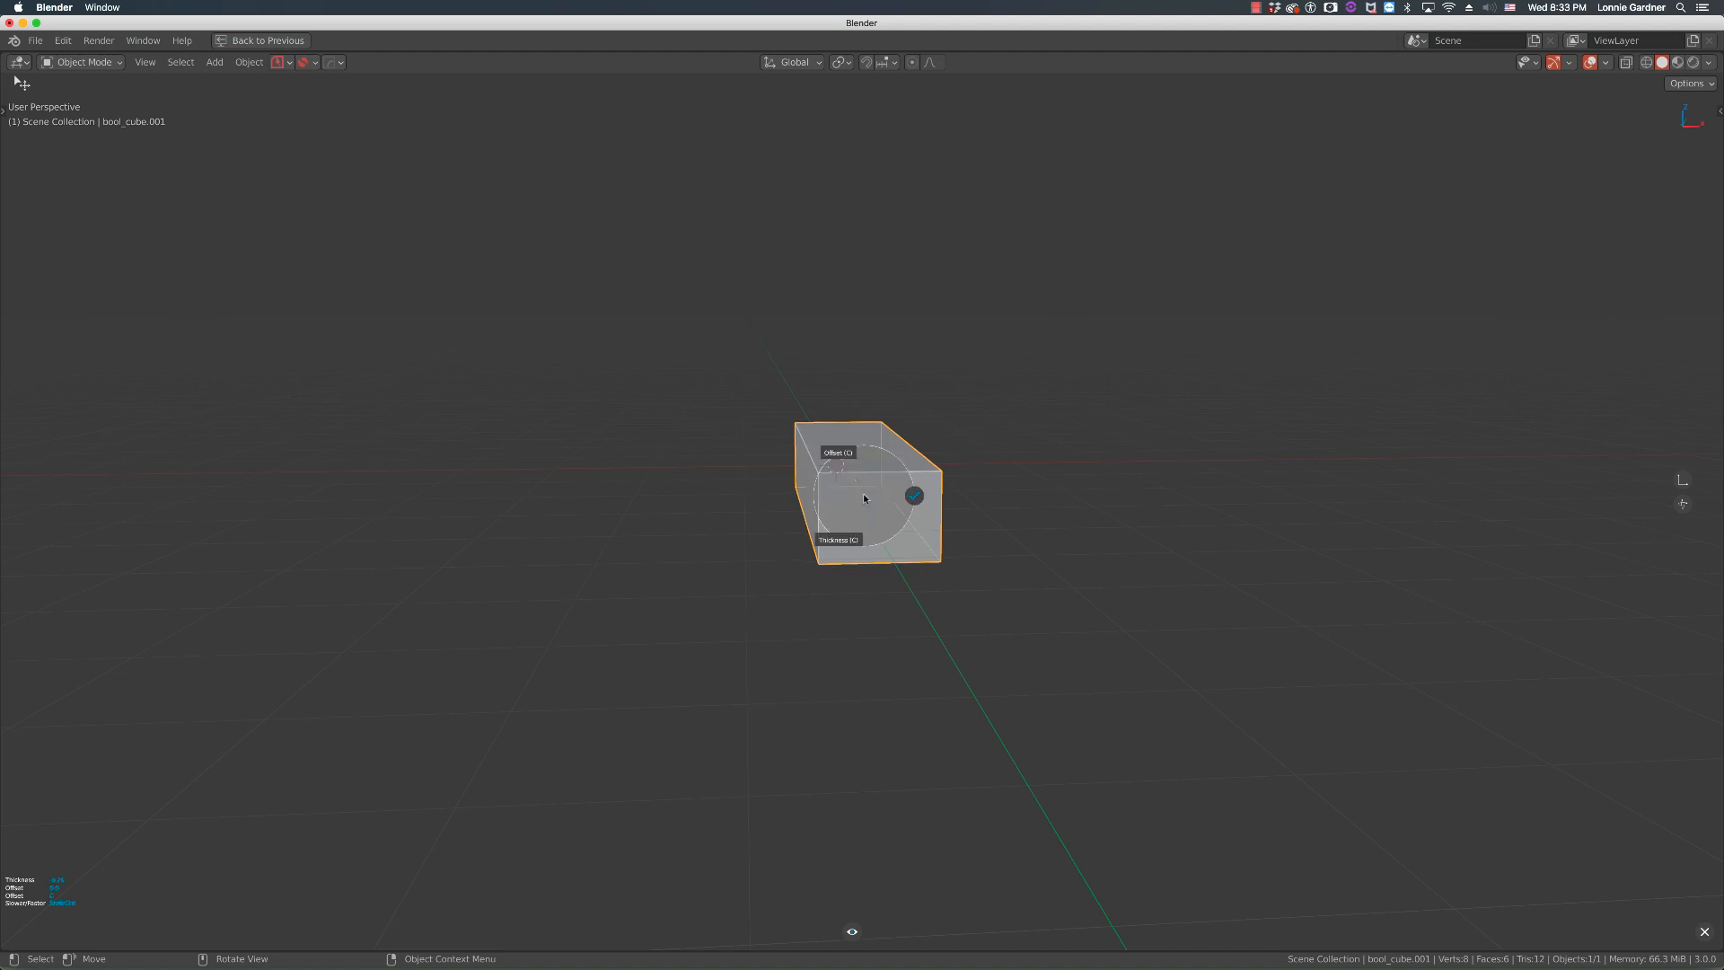
mouse_move(863, 503)
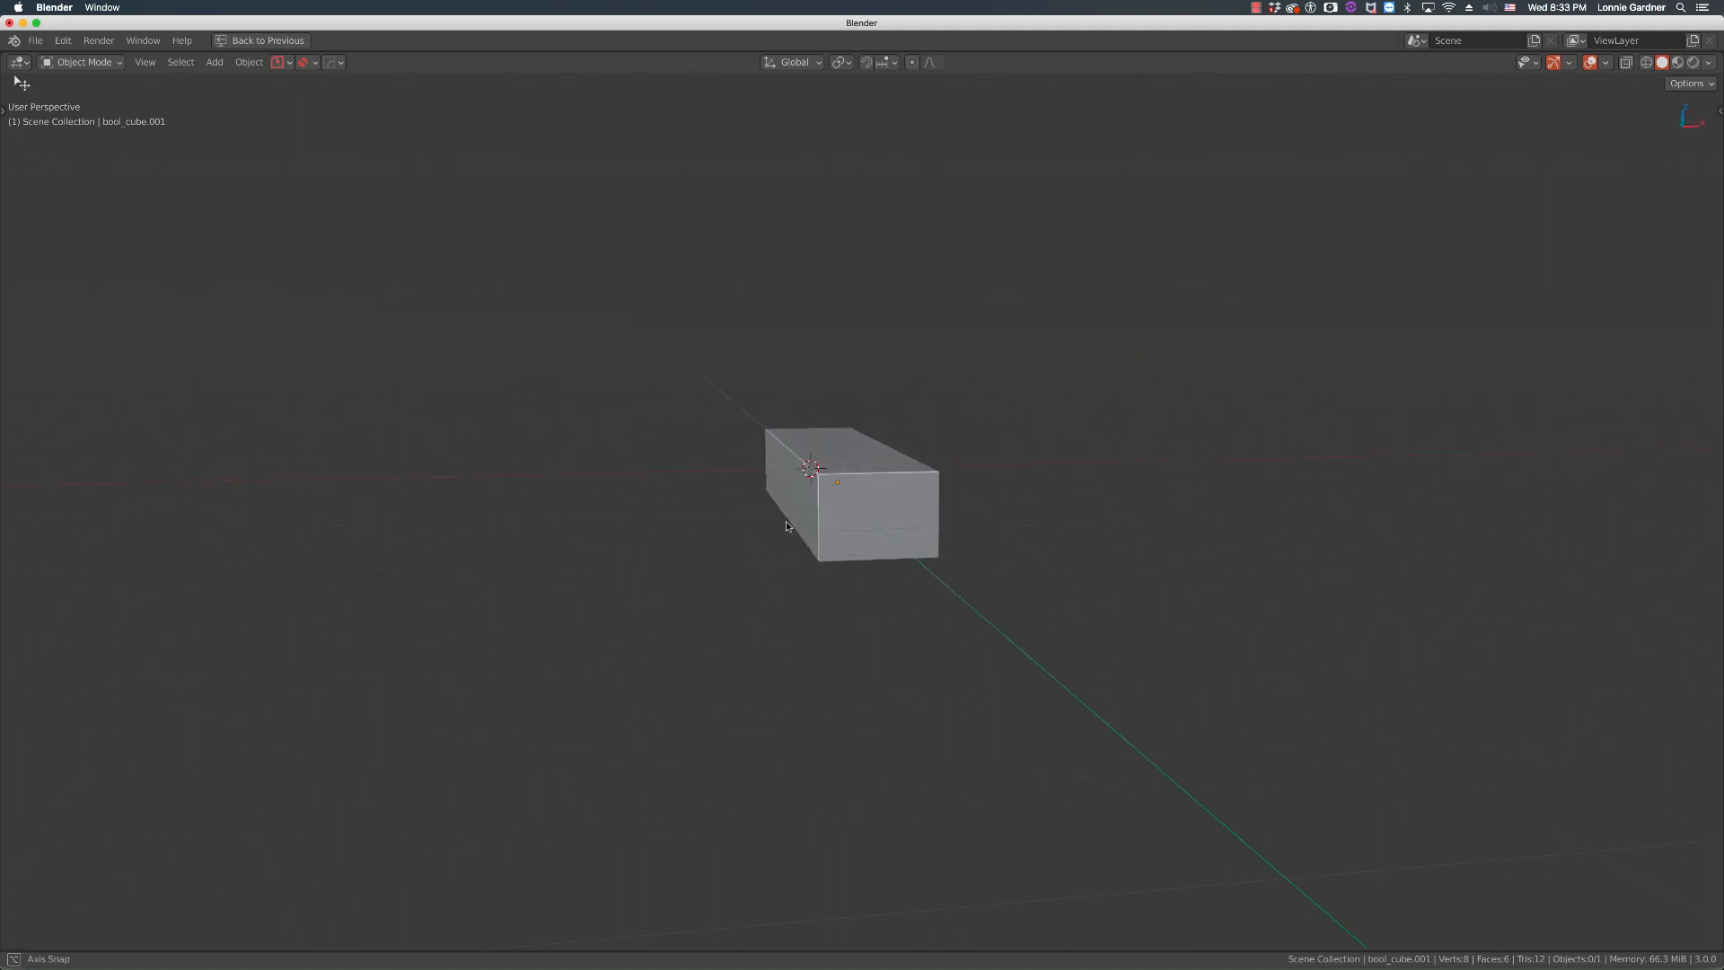
Select the bool_cube.001 box so a bevel can be added to it.
click(853, 500)
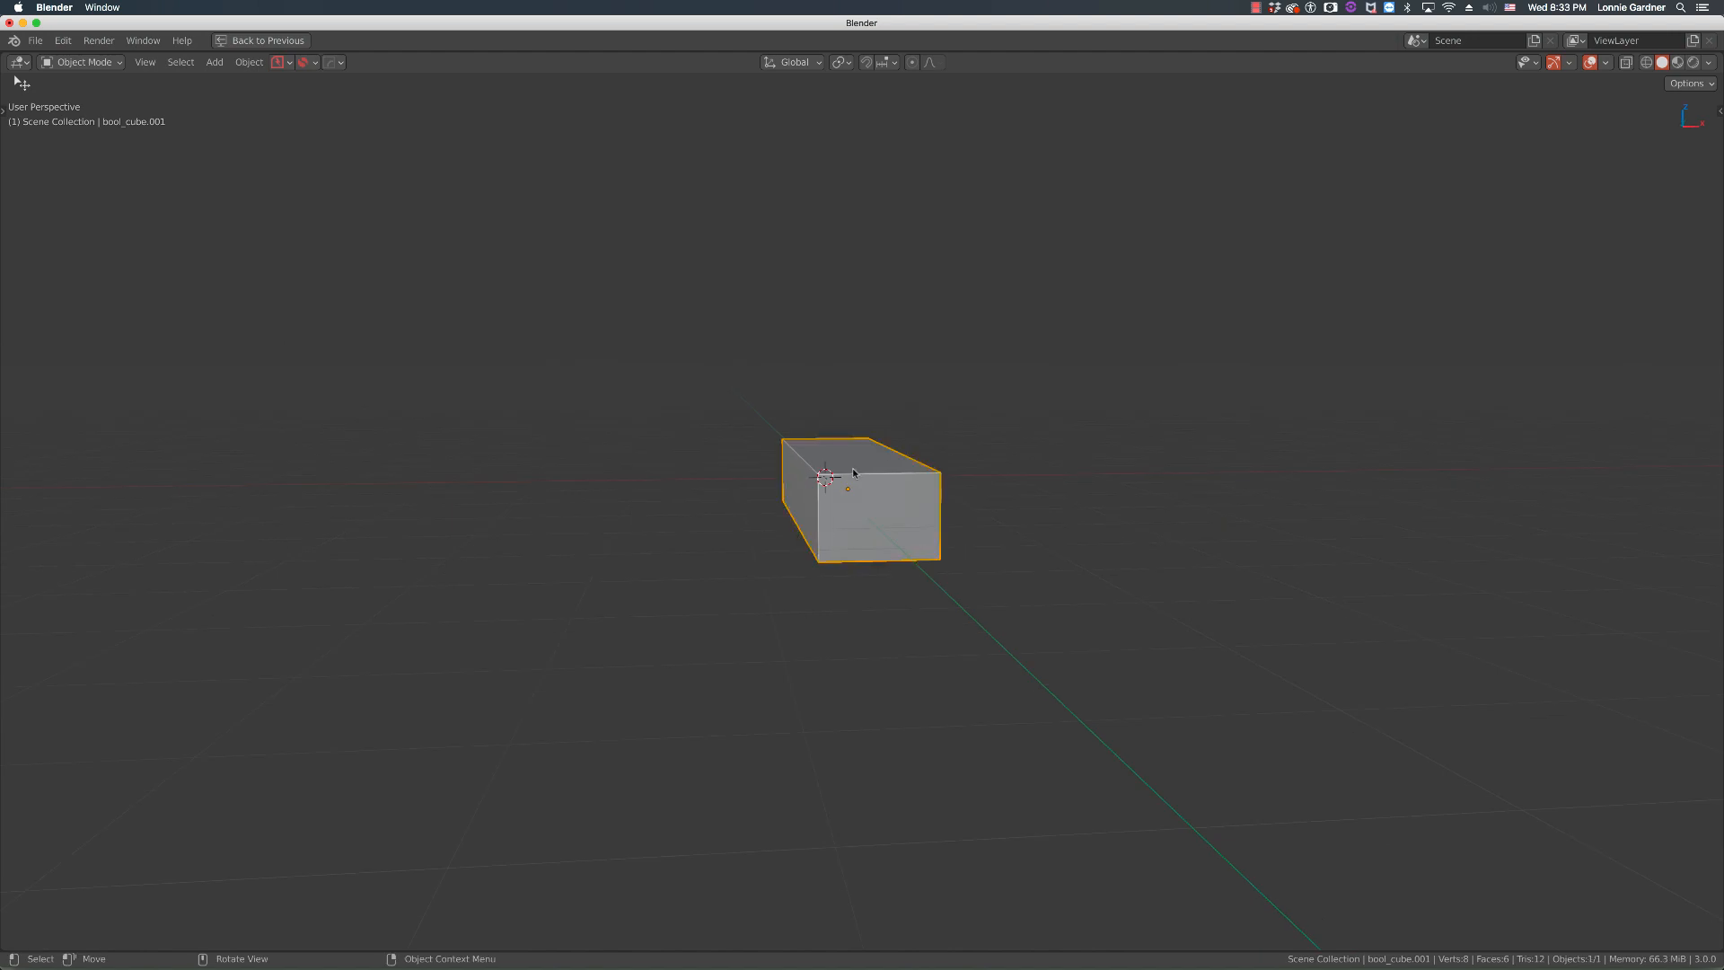
mouse_move(864, 514)
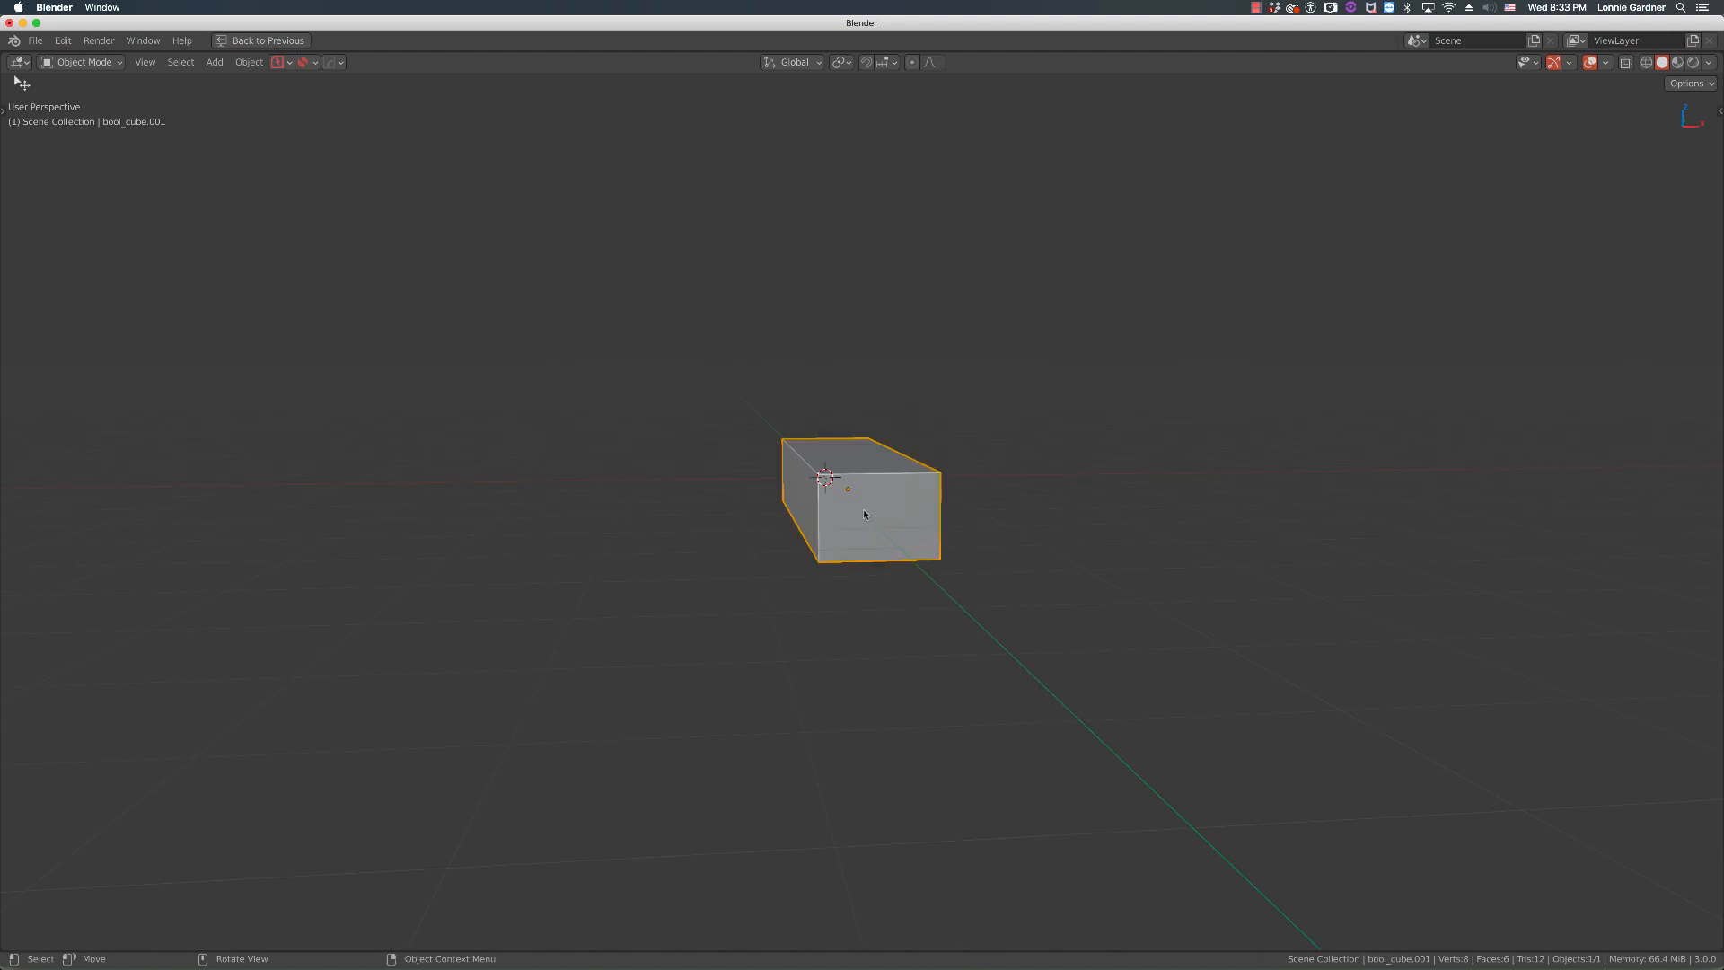
mouse_move(866, 498)
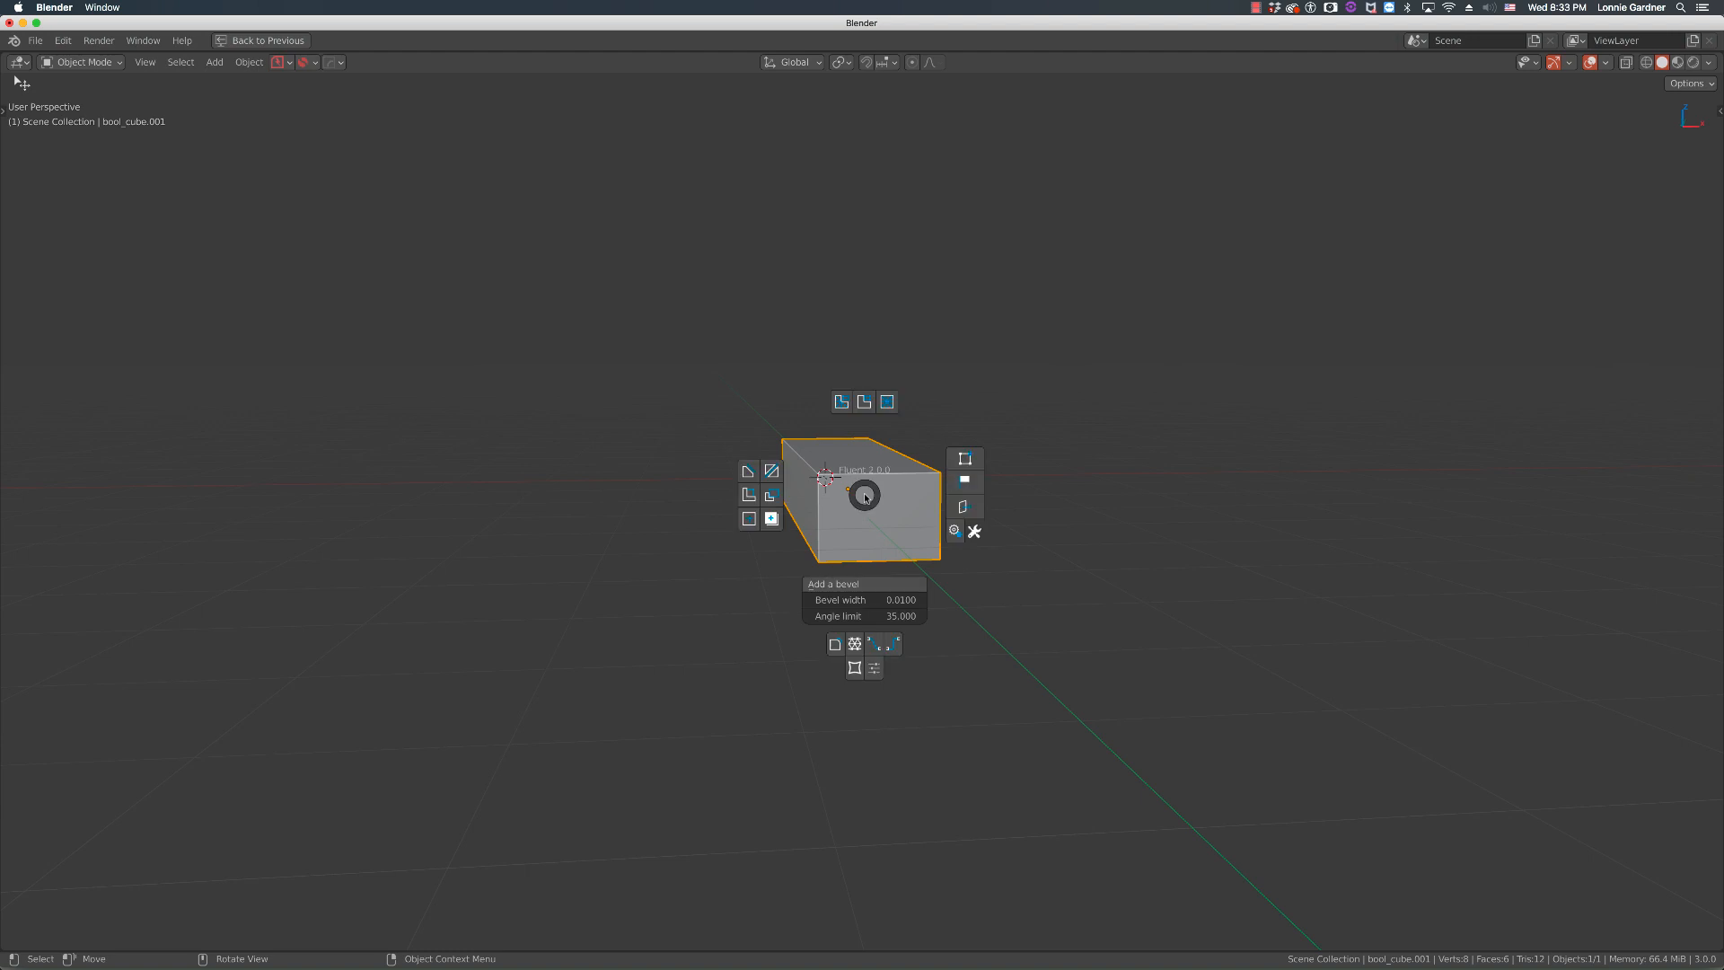
mouse_move(965, 459)
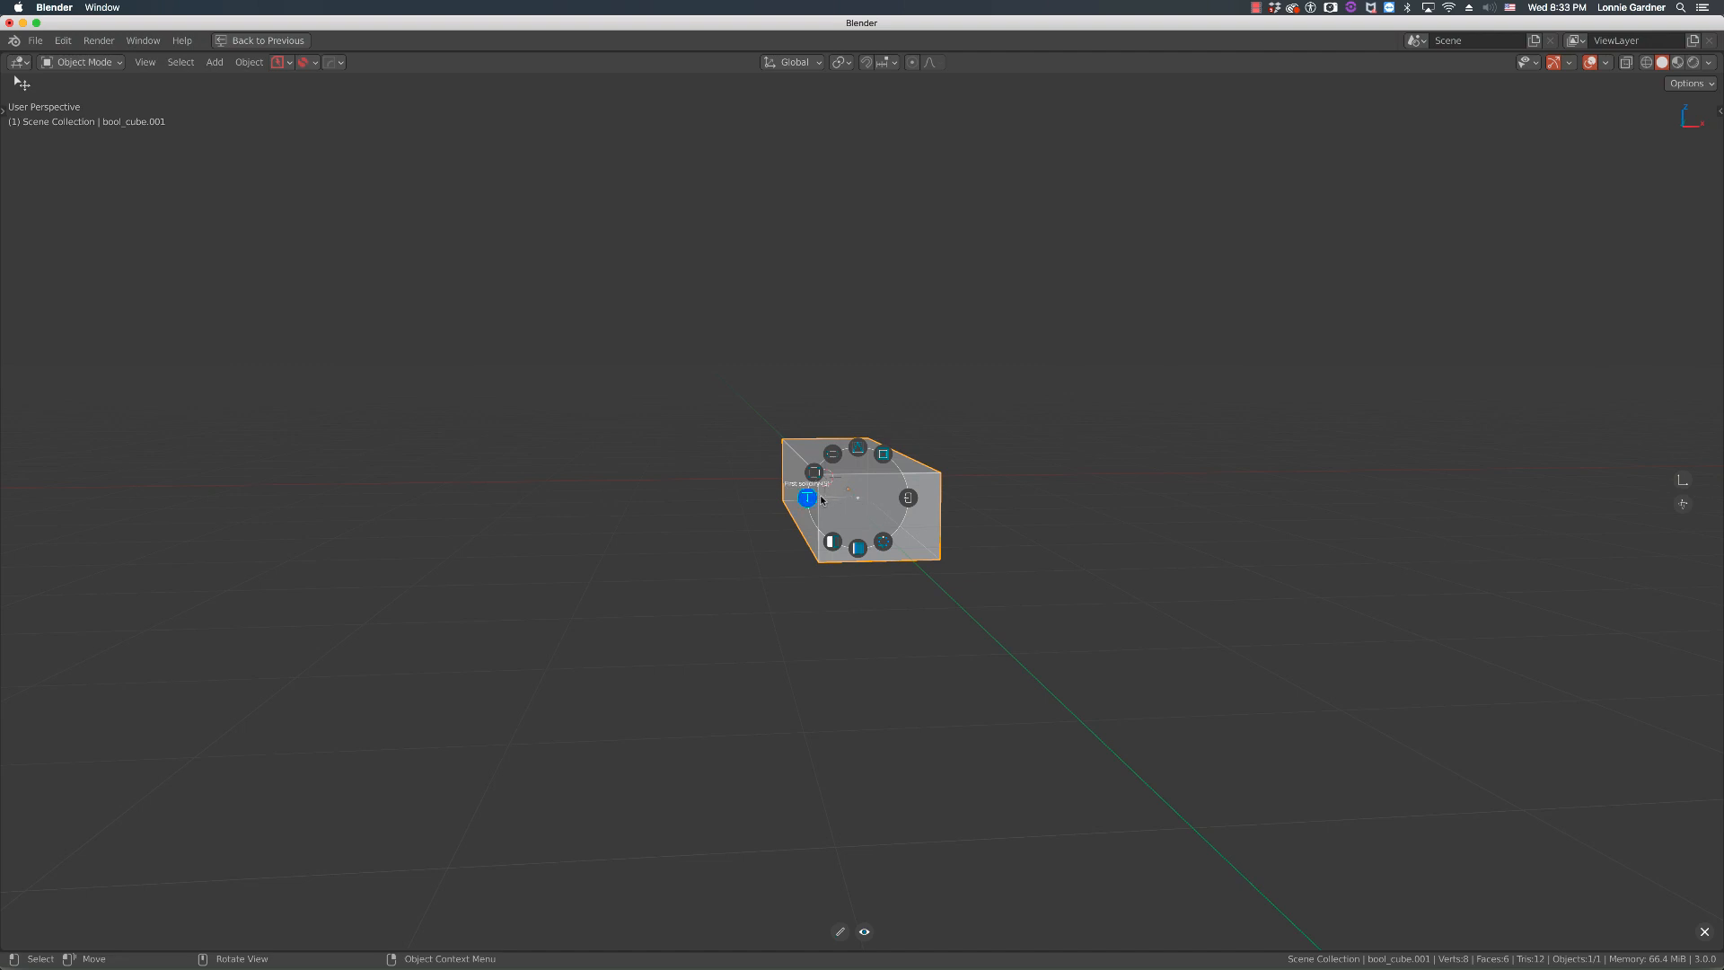
mouse_move(883, 455)
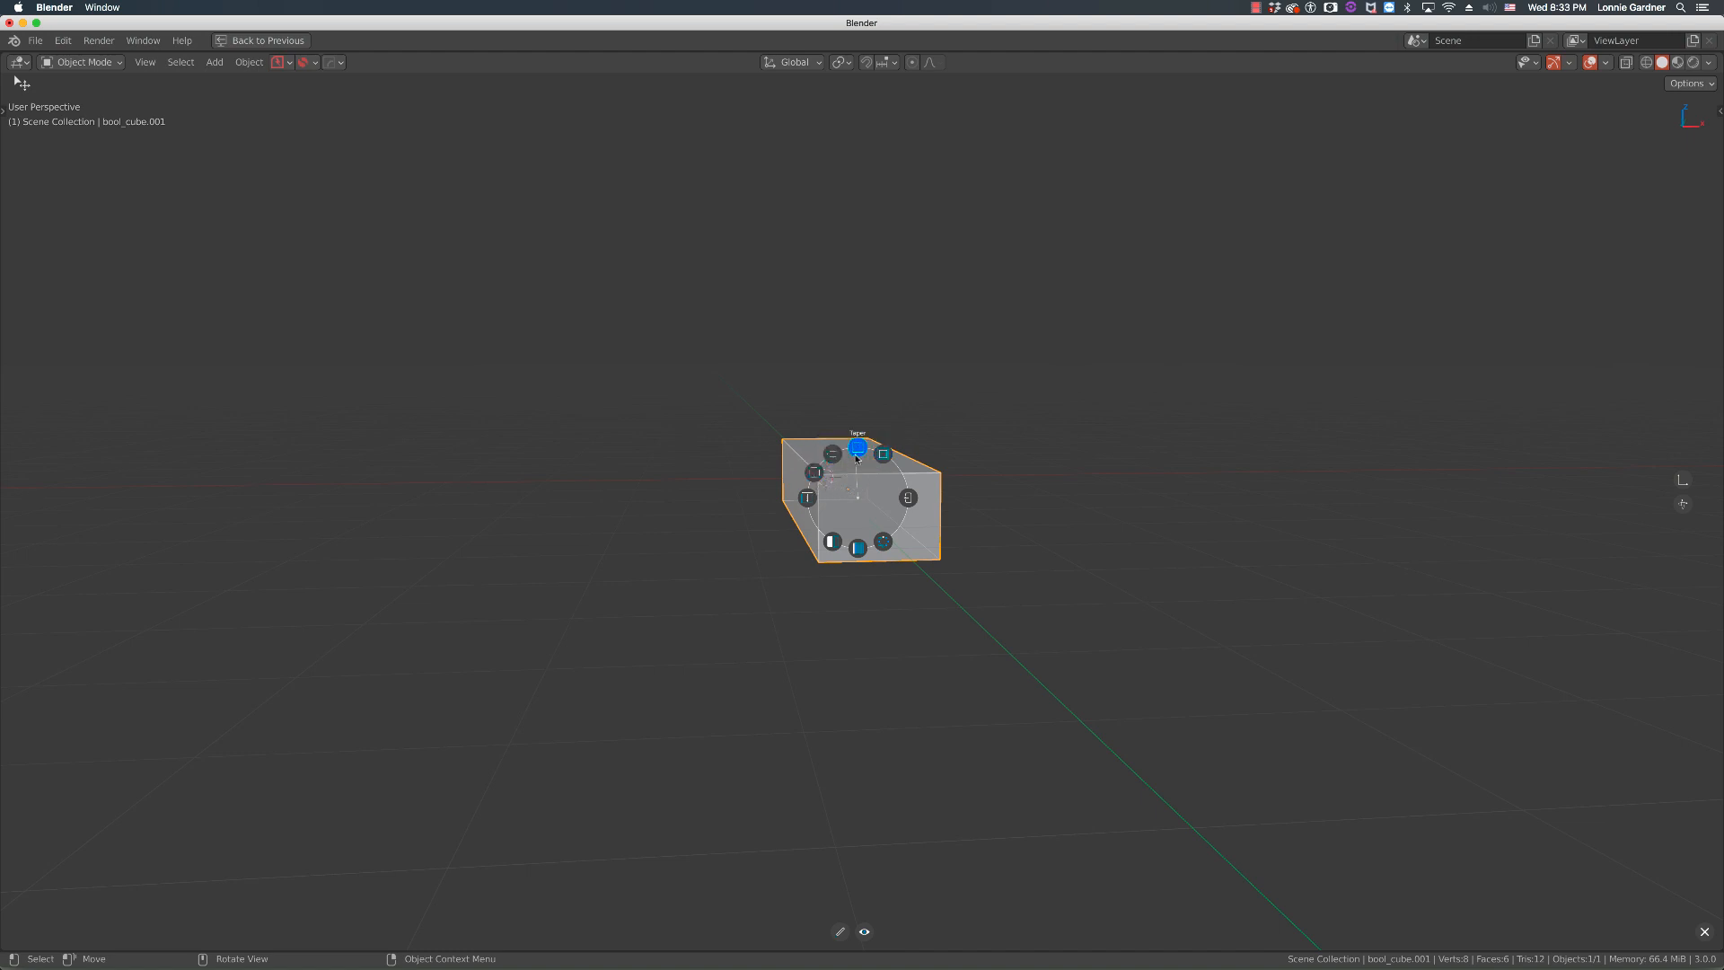
mouse_move(845, 547)
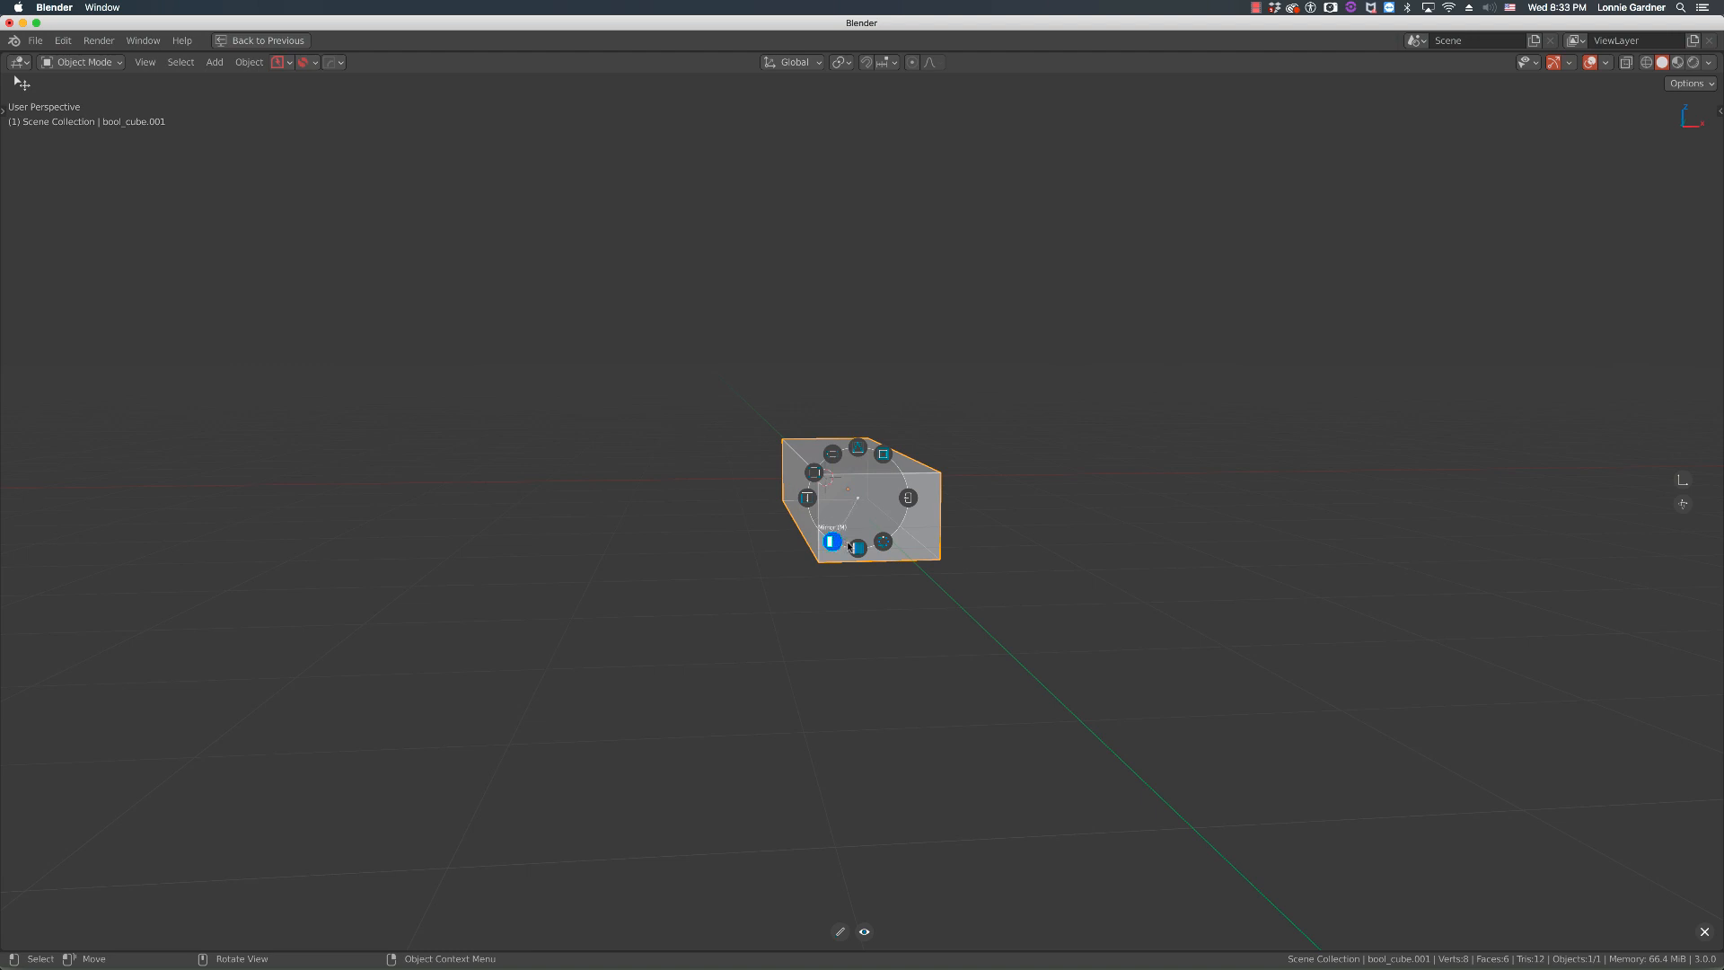
mouse_move(883, 542)
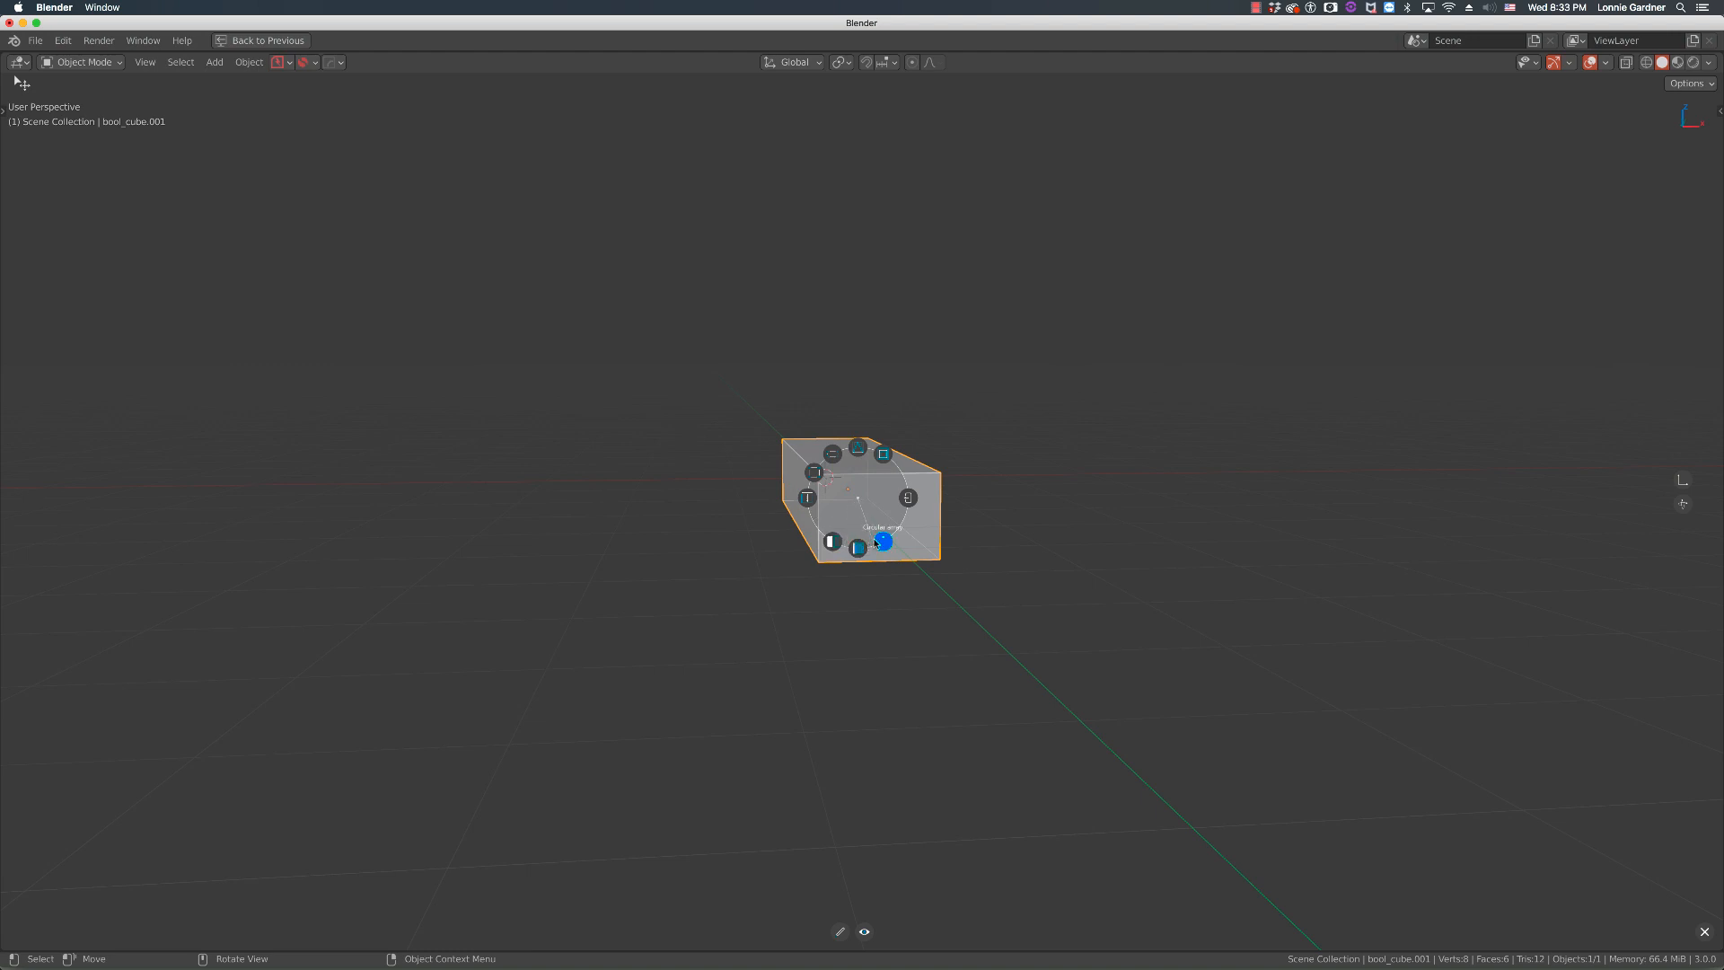
mouse_move(860, 504)
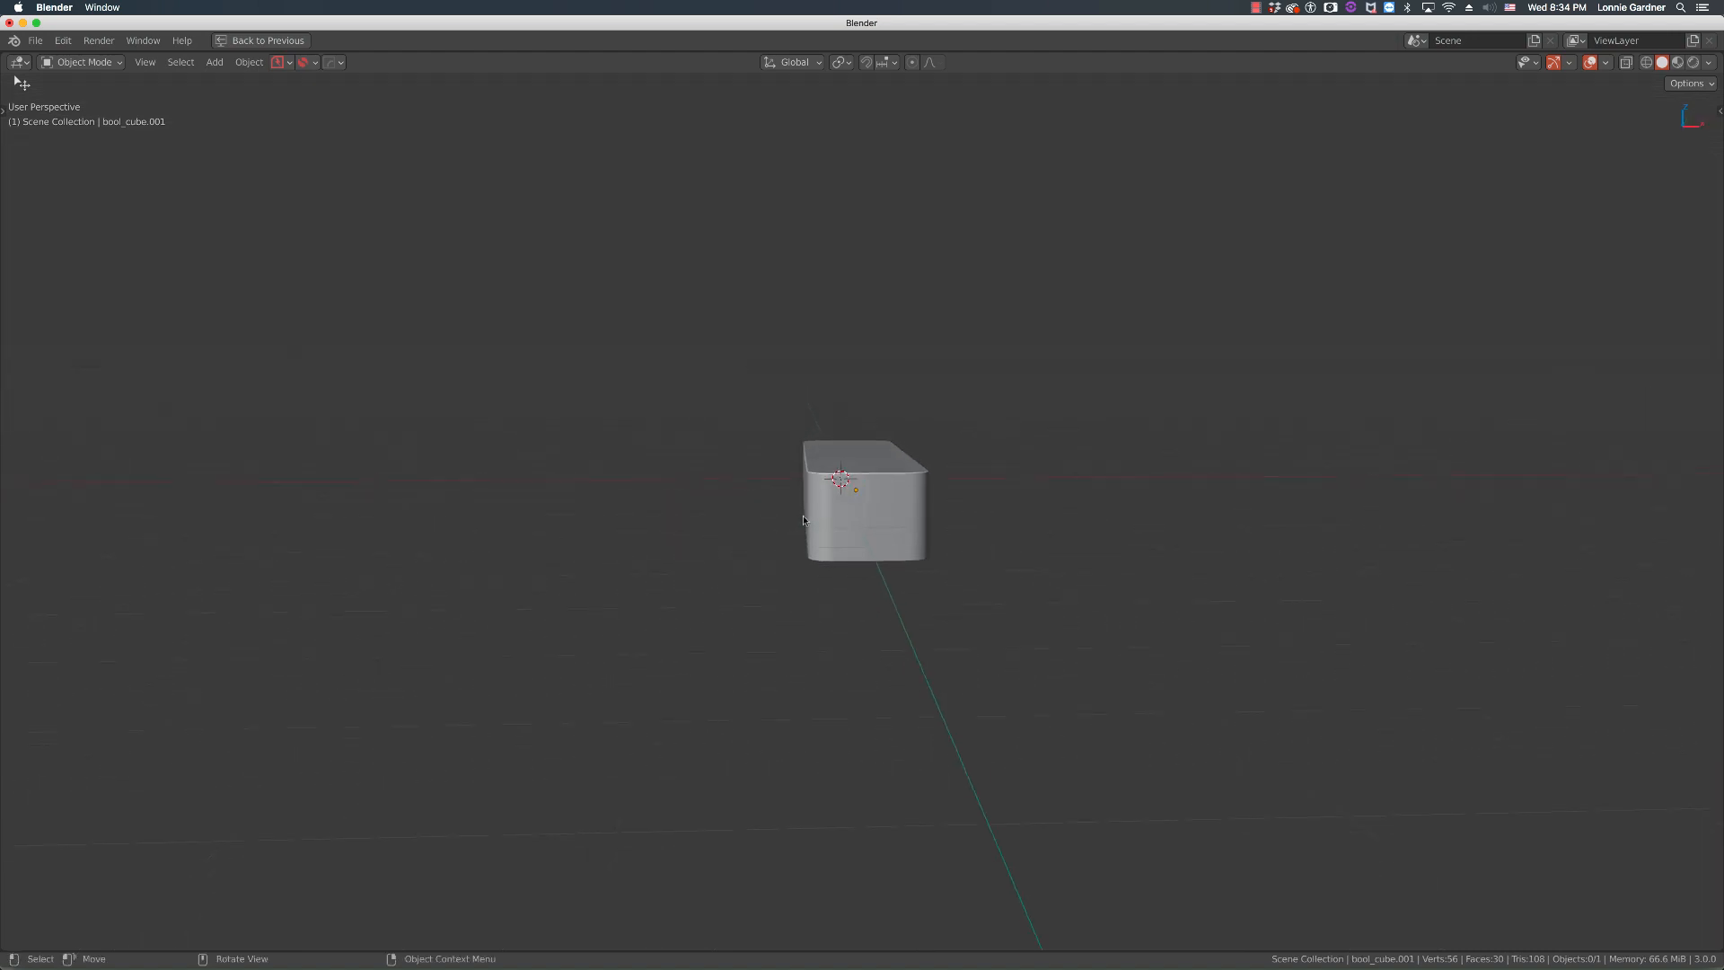
mouse_move(874, 503)
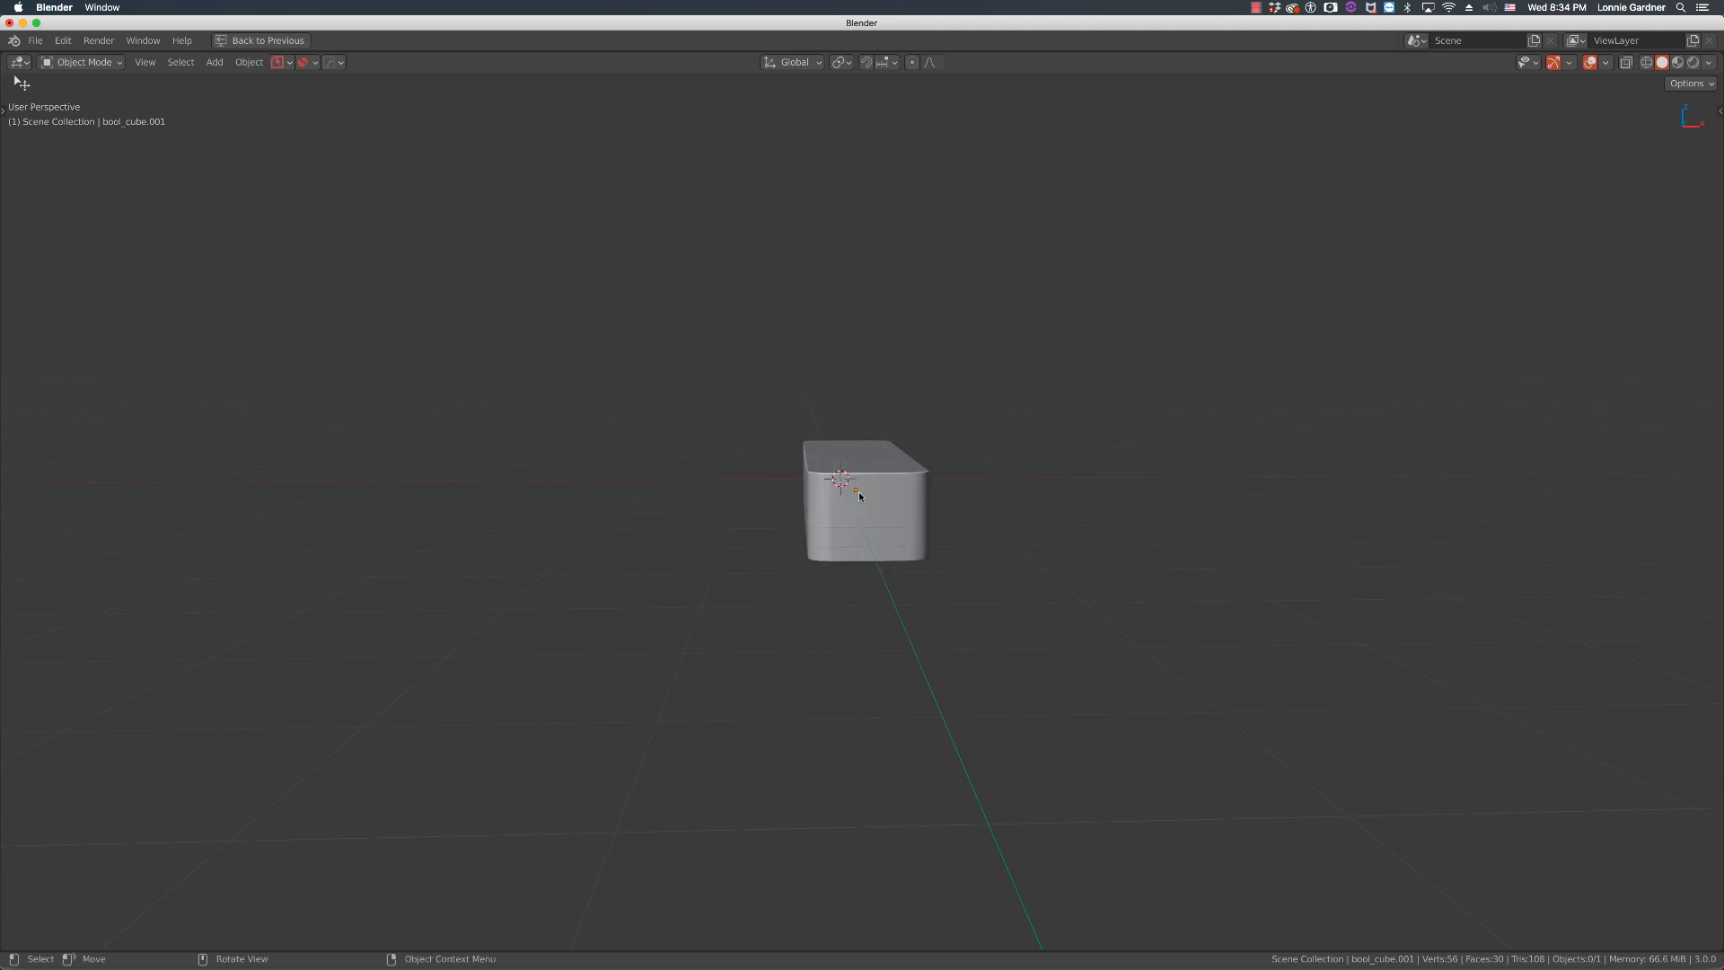
Toggle FULL SCREEN off from the pie menu to restore the standard panels.
click(862, 496)
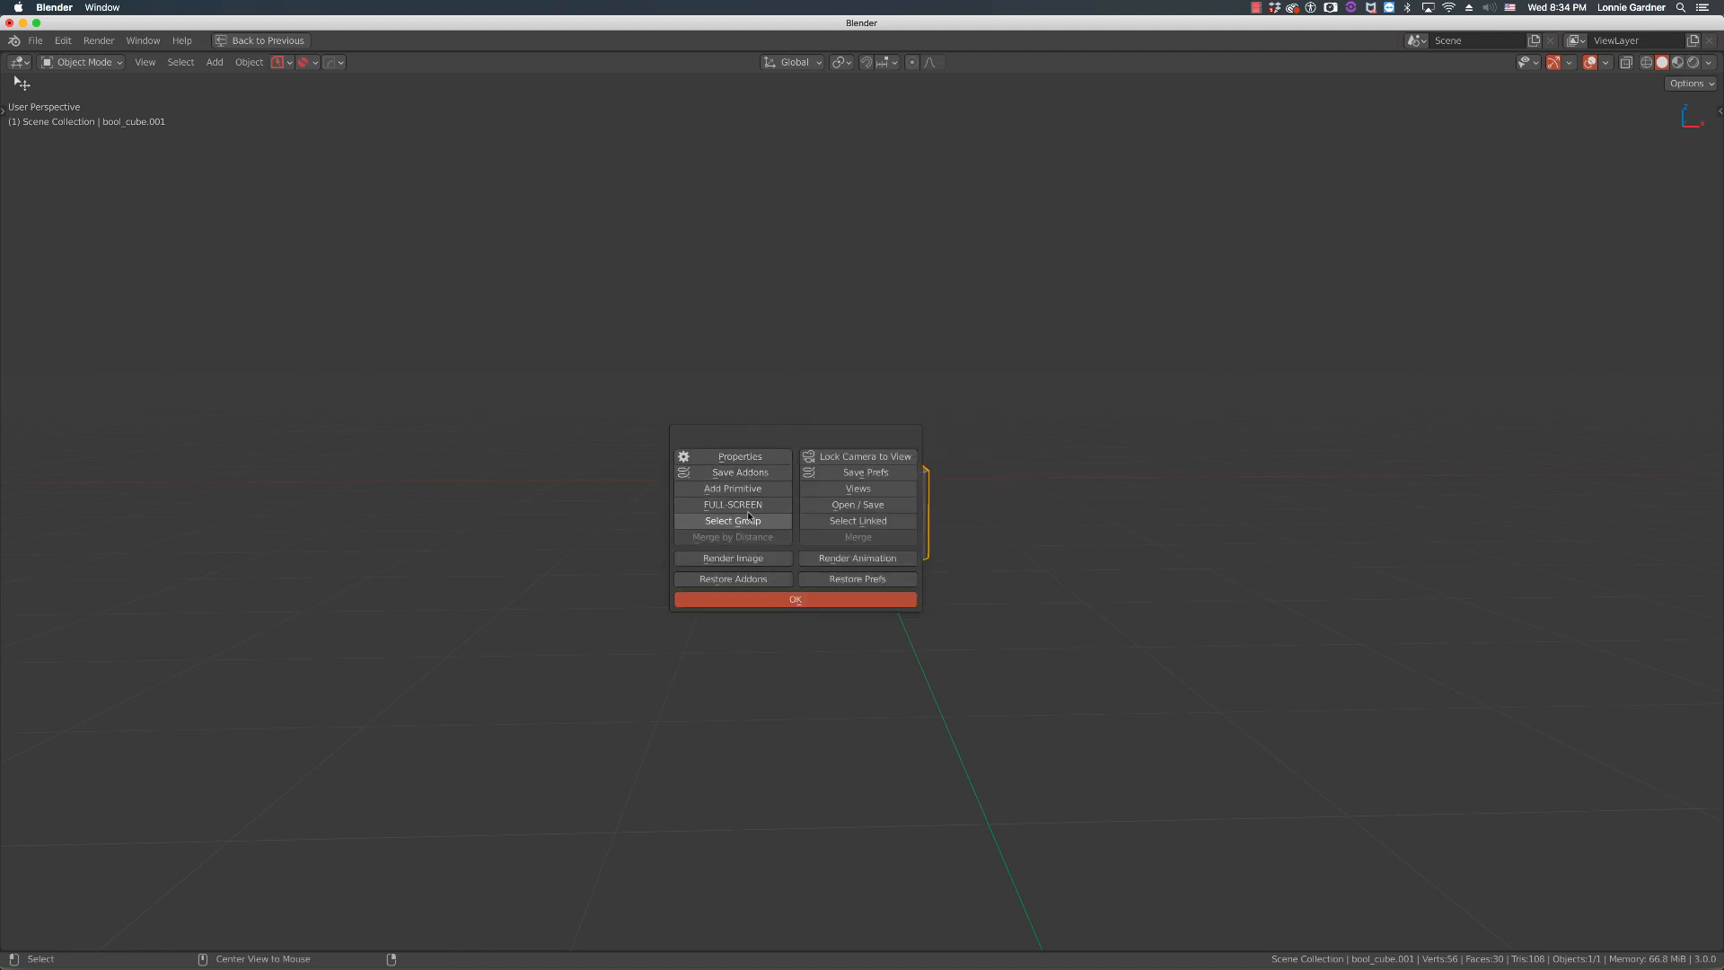
click(795, 599)
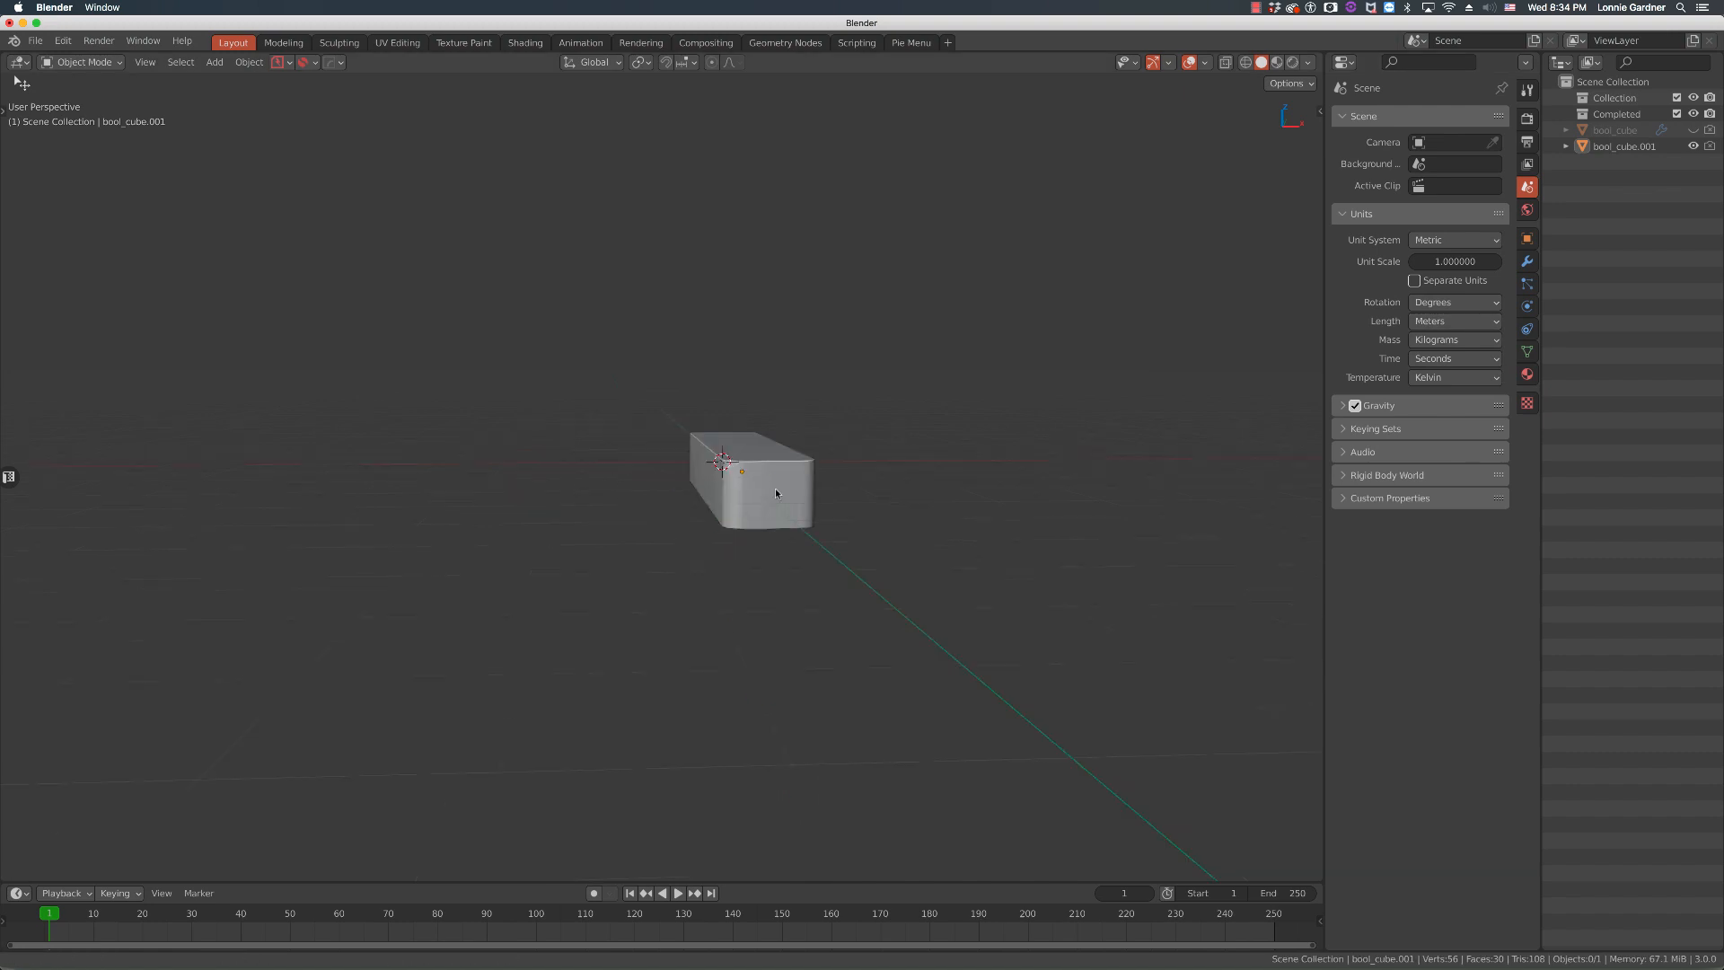
Select the bevelled box and set the Simple Deform taper factor to about -0.52.
click(759, 495)
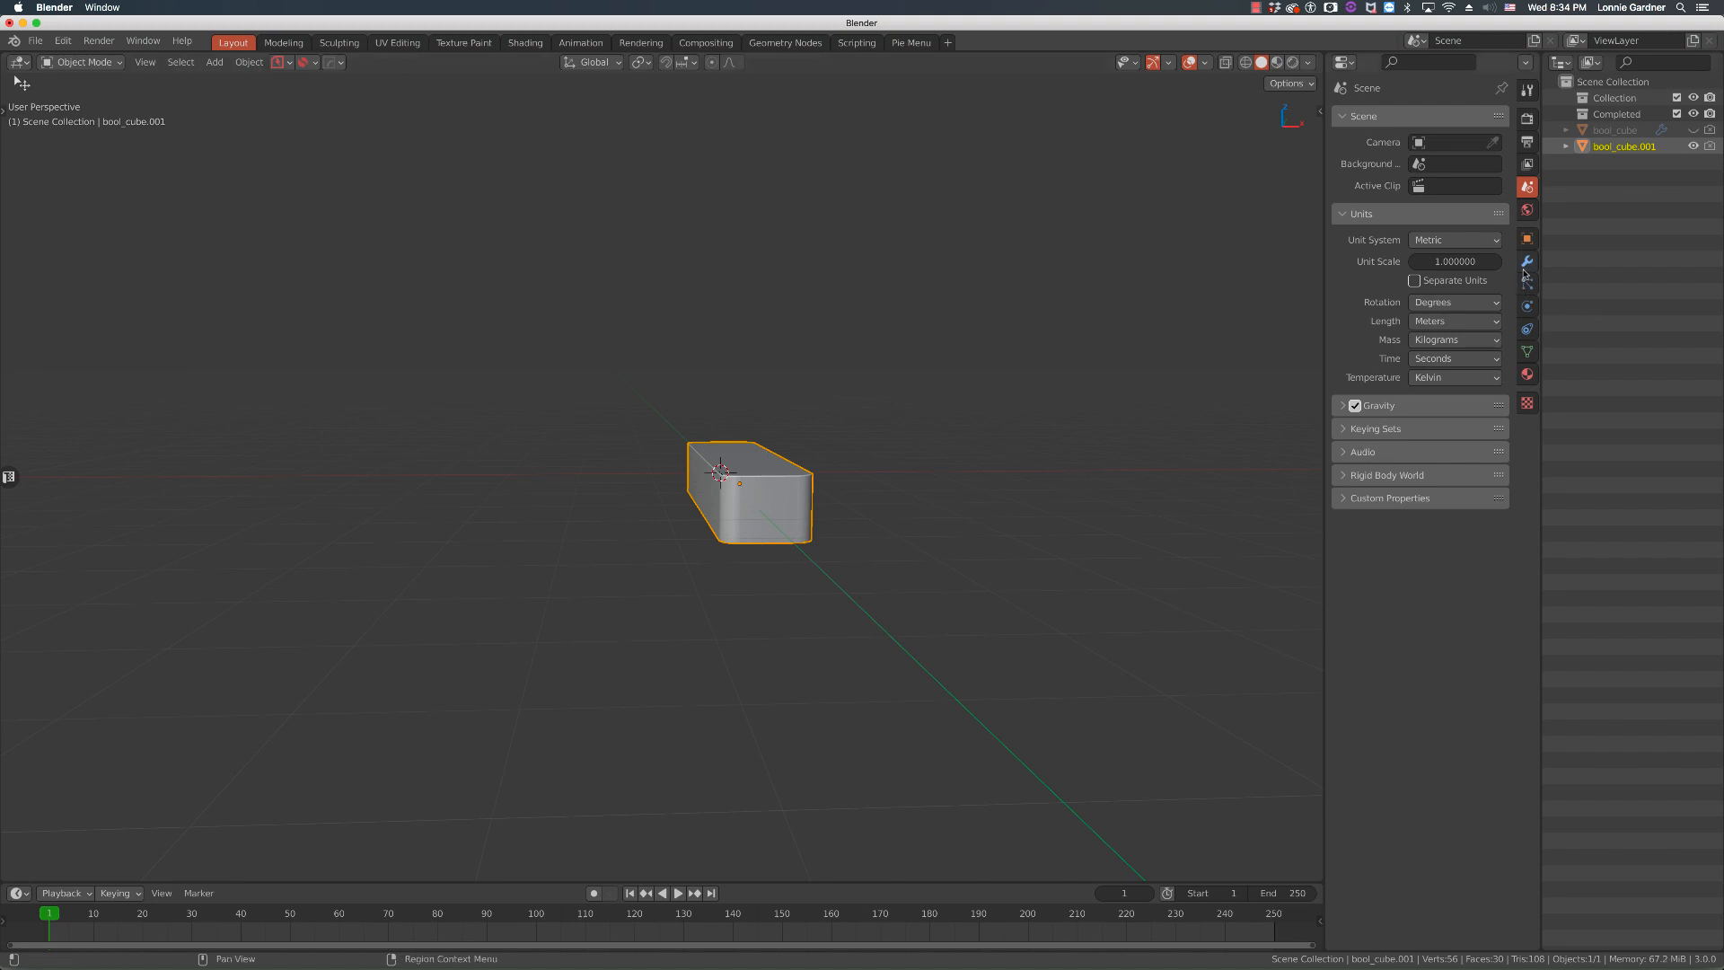
click(1527, 262)
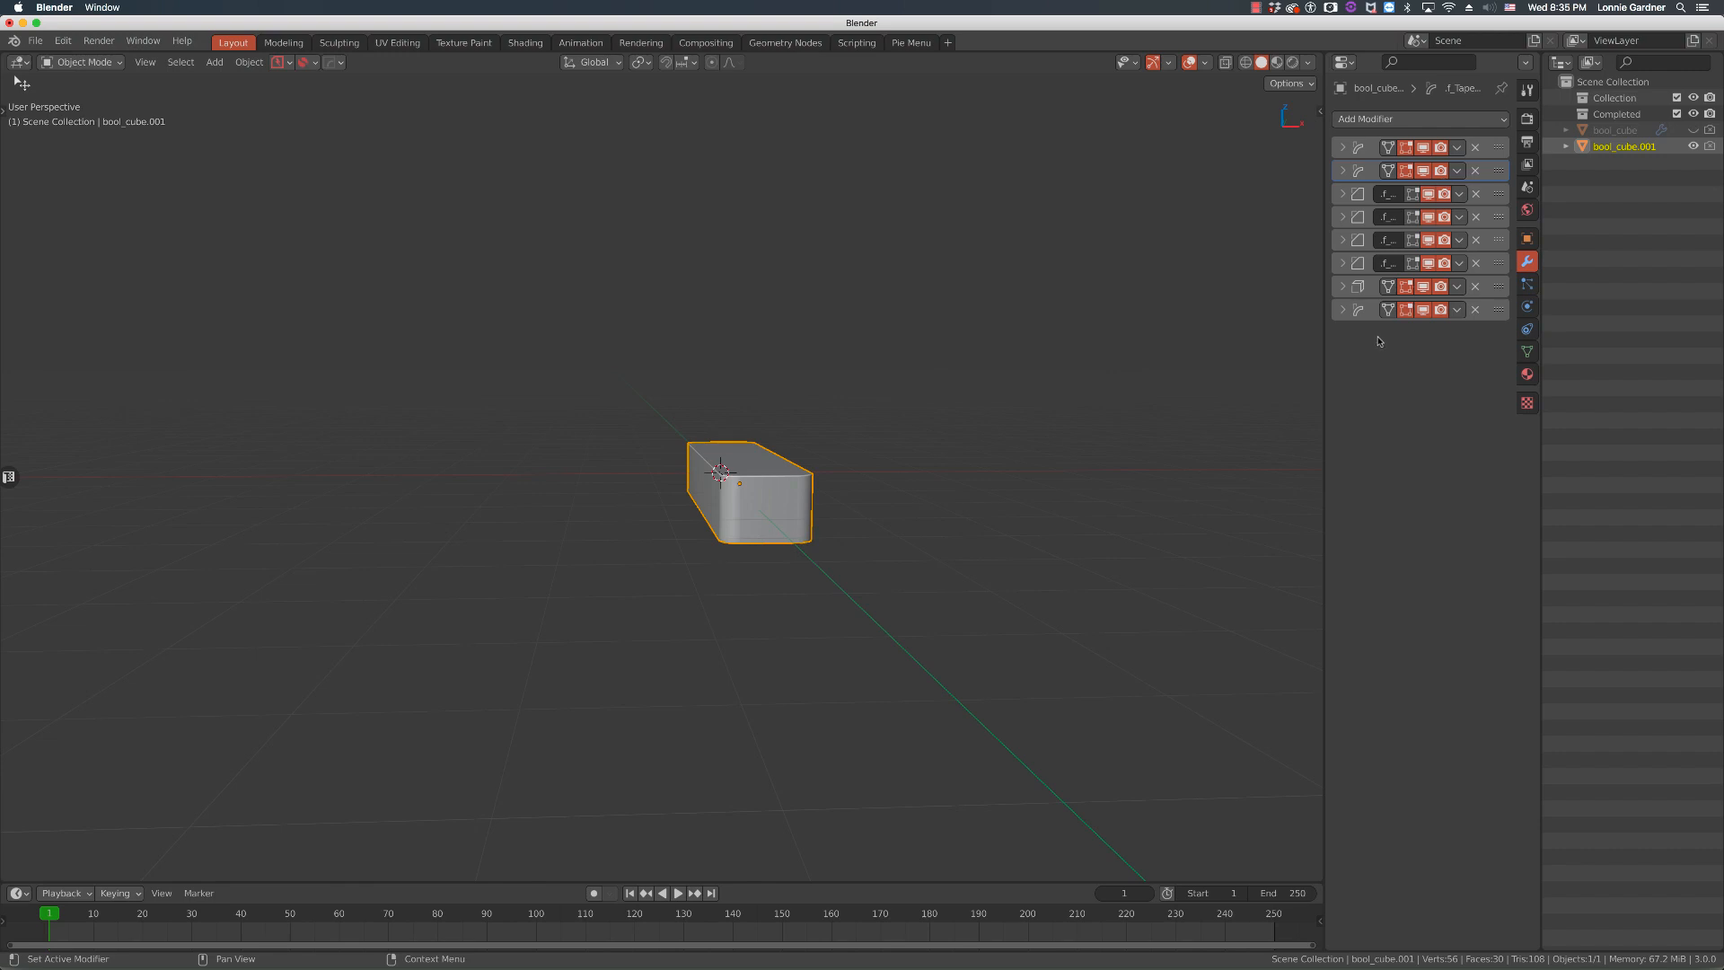
click(1386, 309)
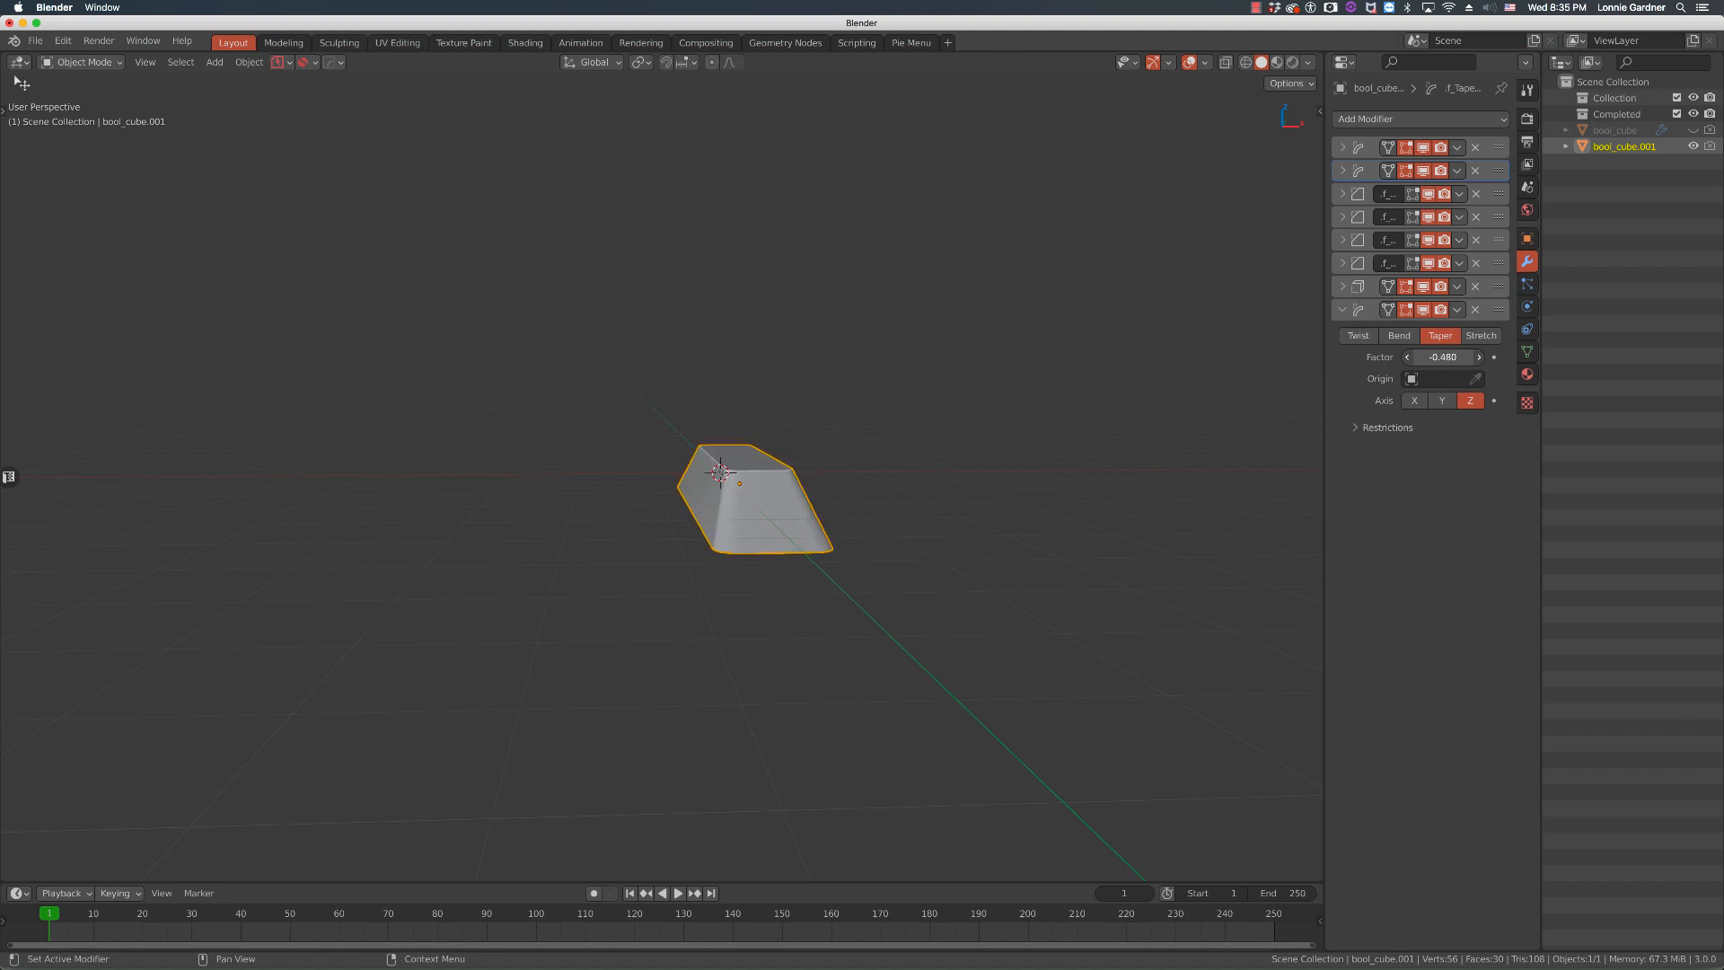
click(1442, 356)
text(-0.520)
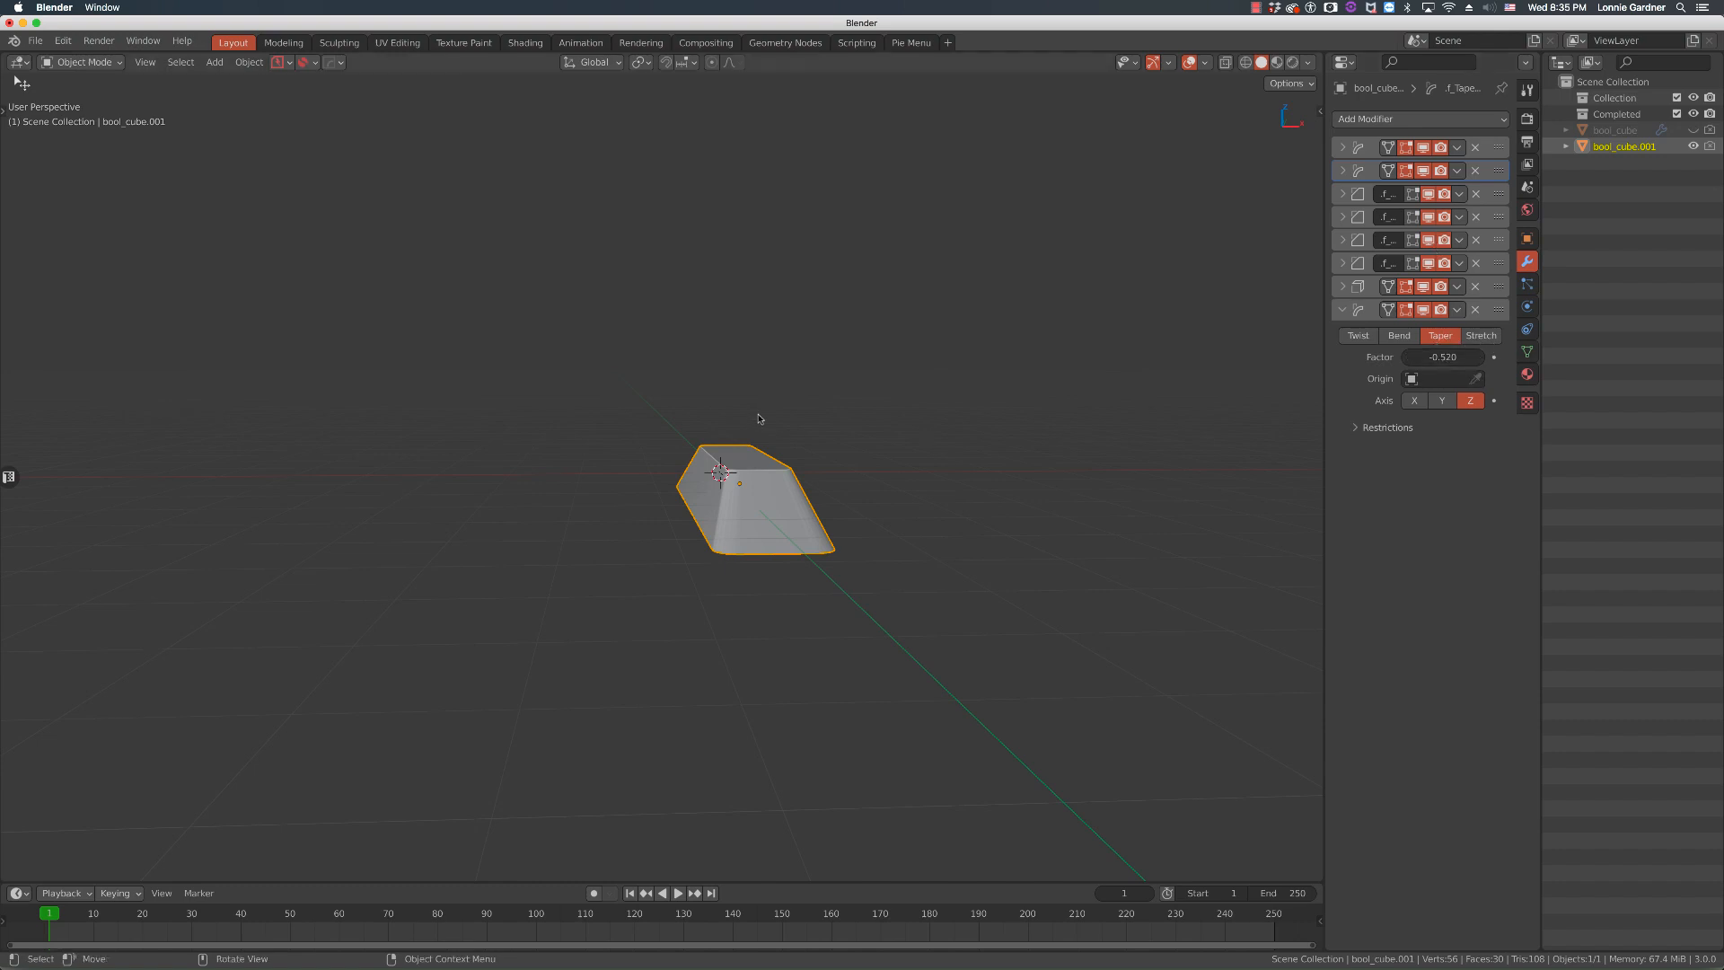
mouse_move(896, 501)
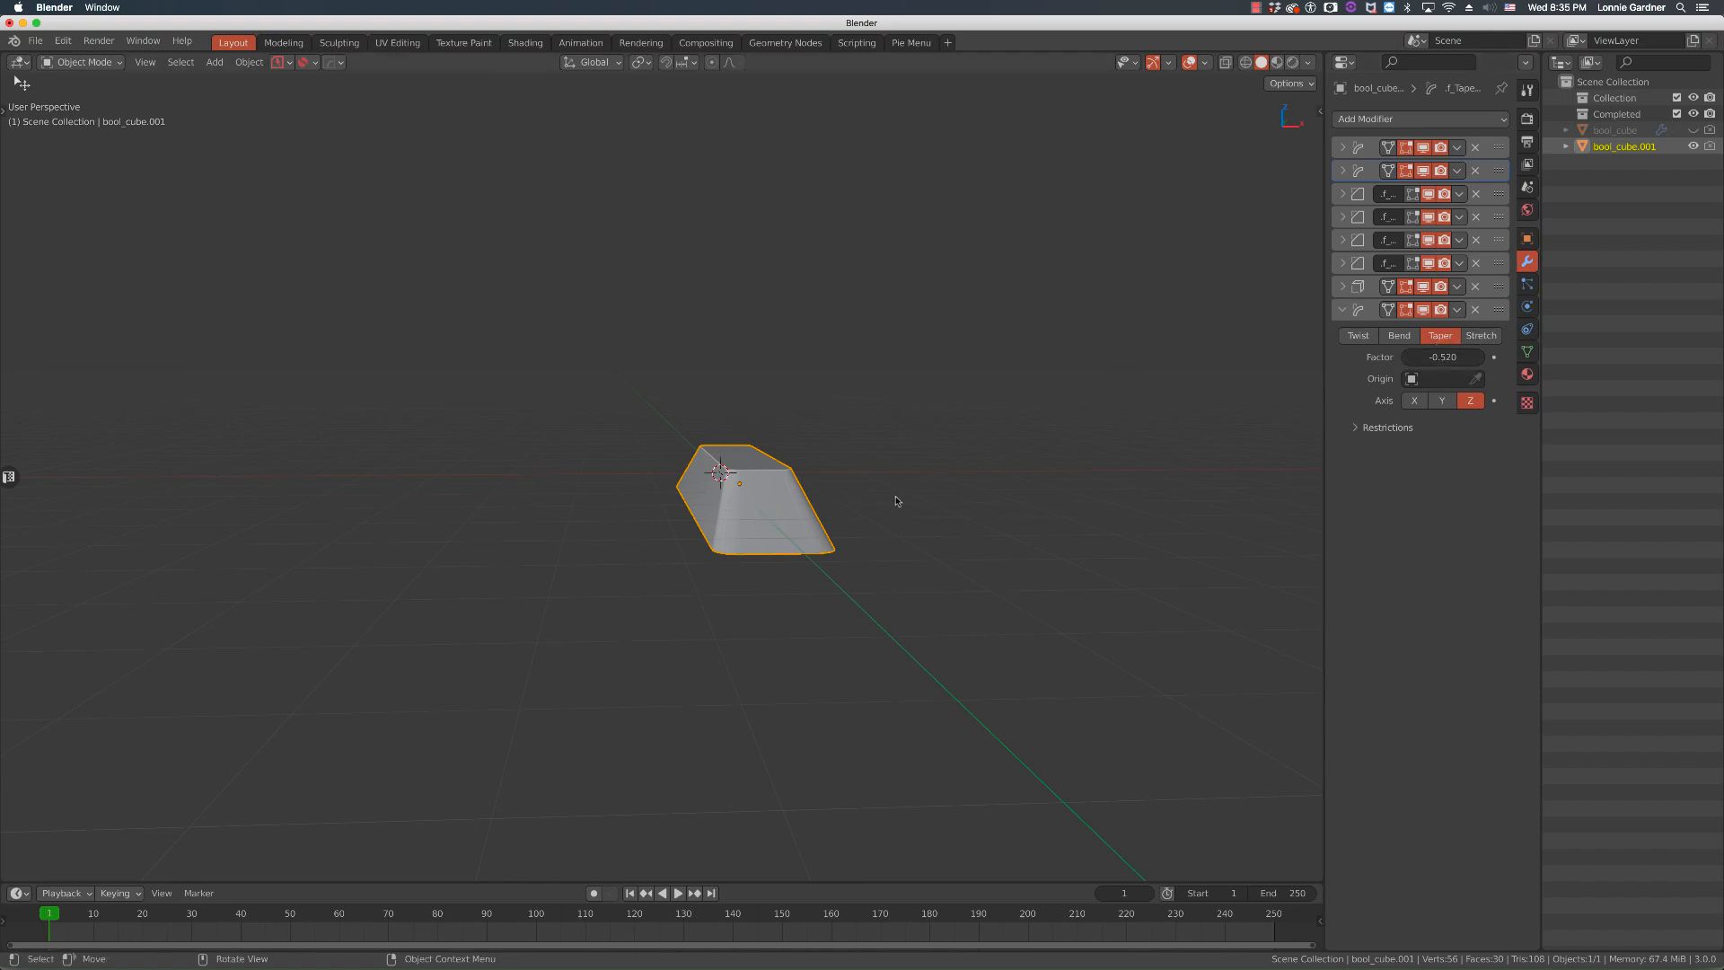
Peek at the Bevel modifier settings, then collapse the Bevel and taper panels.
click(1343, 216)
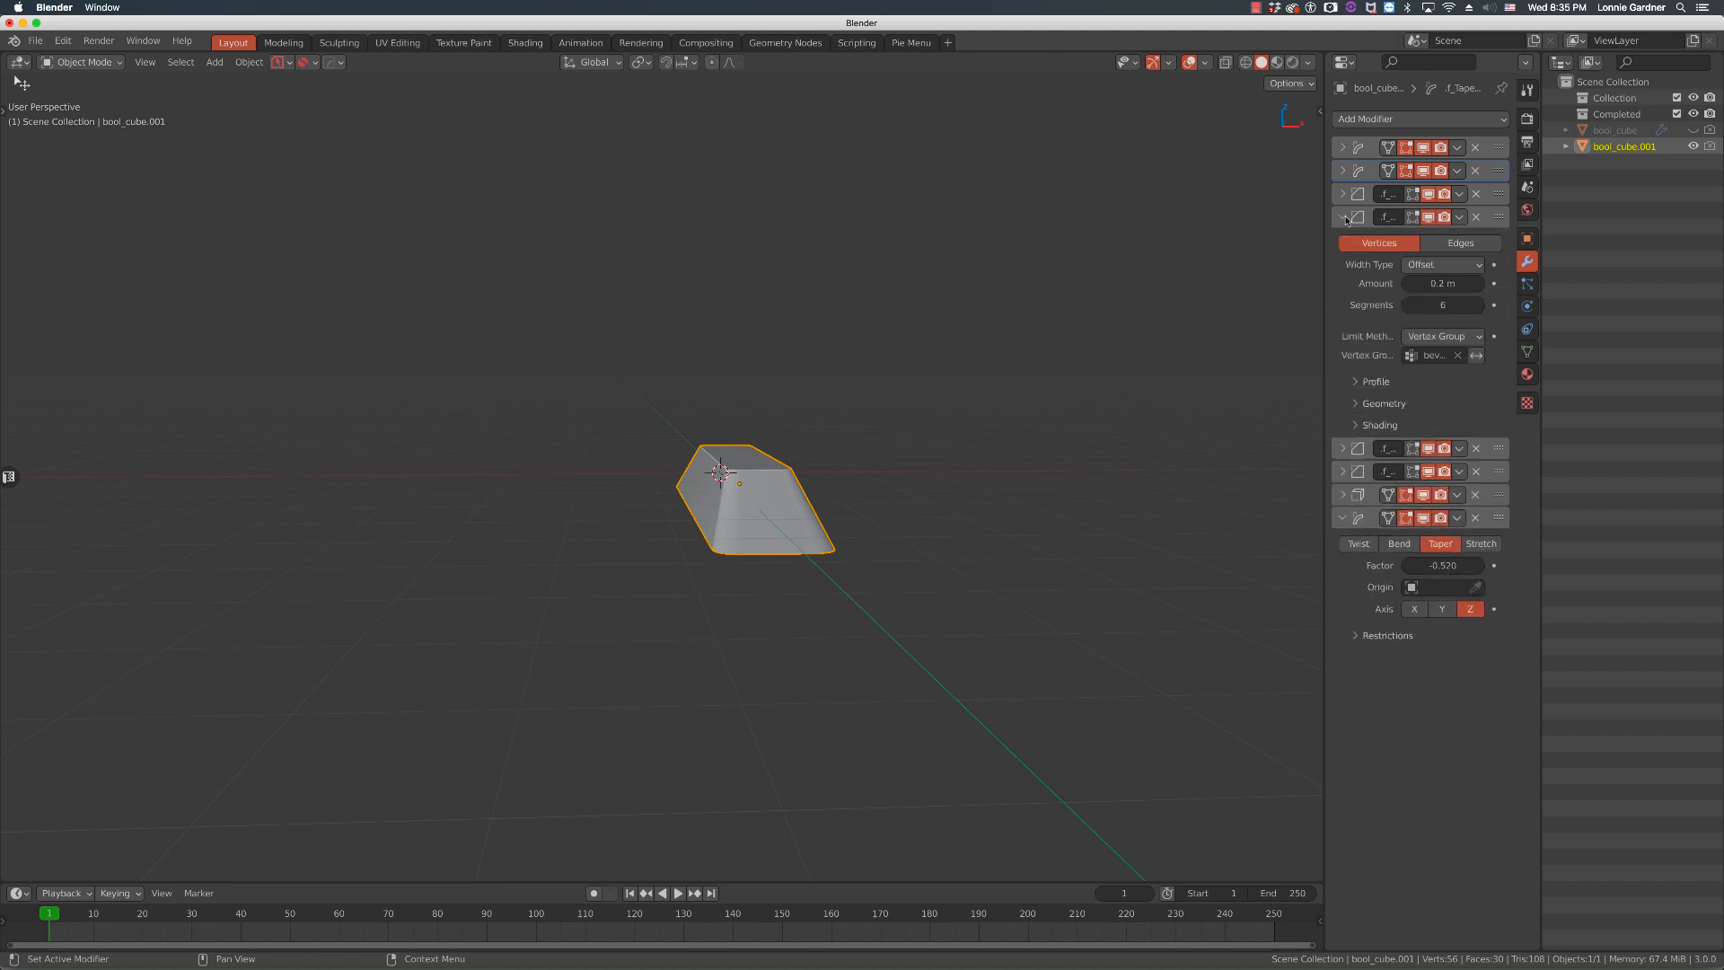
click(1342, 217)
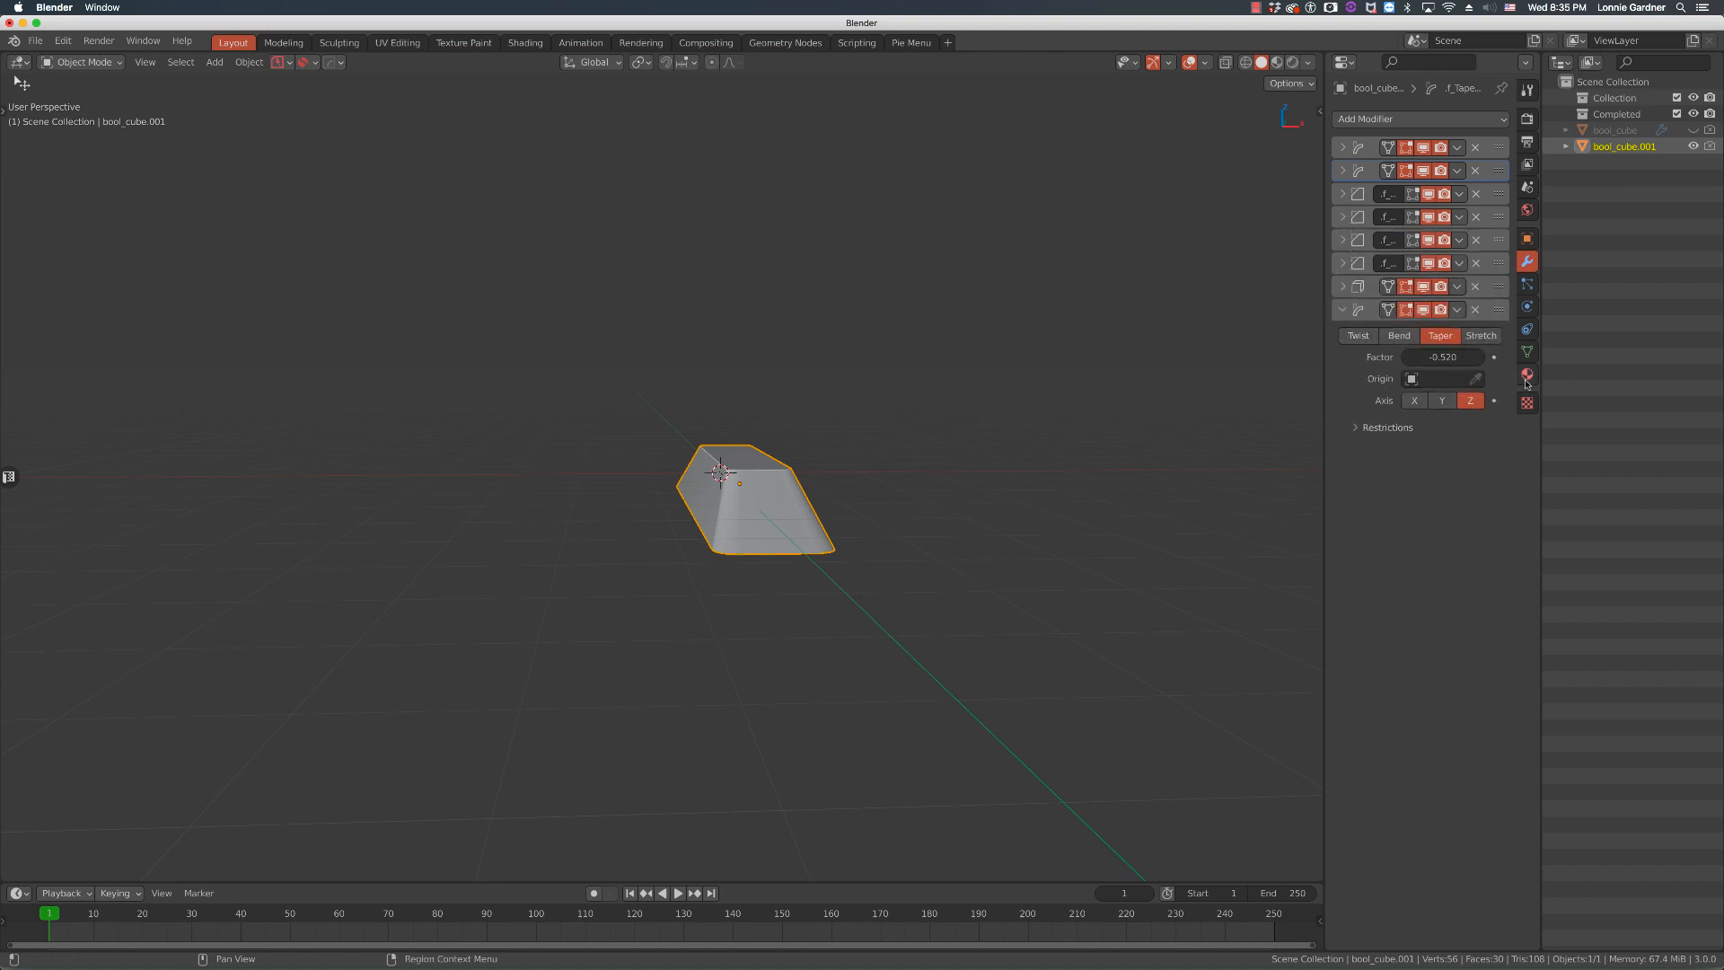
mouse_move(1444, 356)
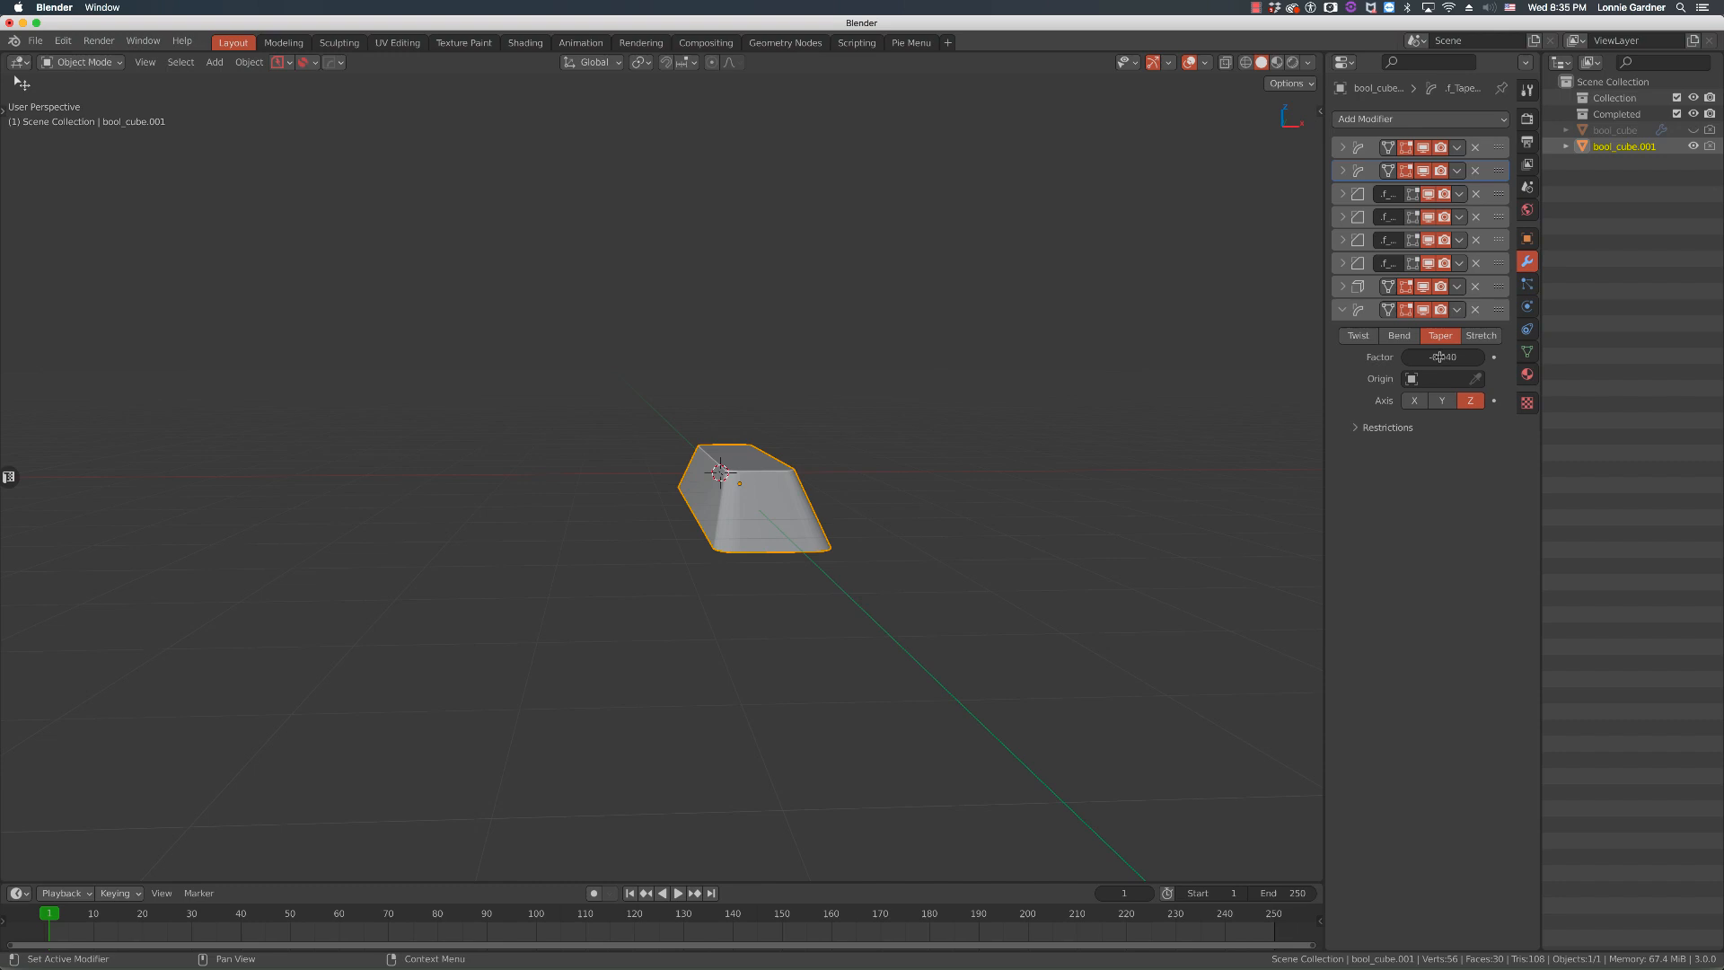
click(1342, 309)
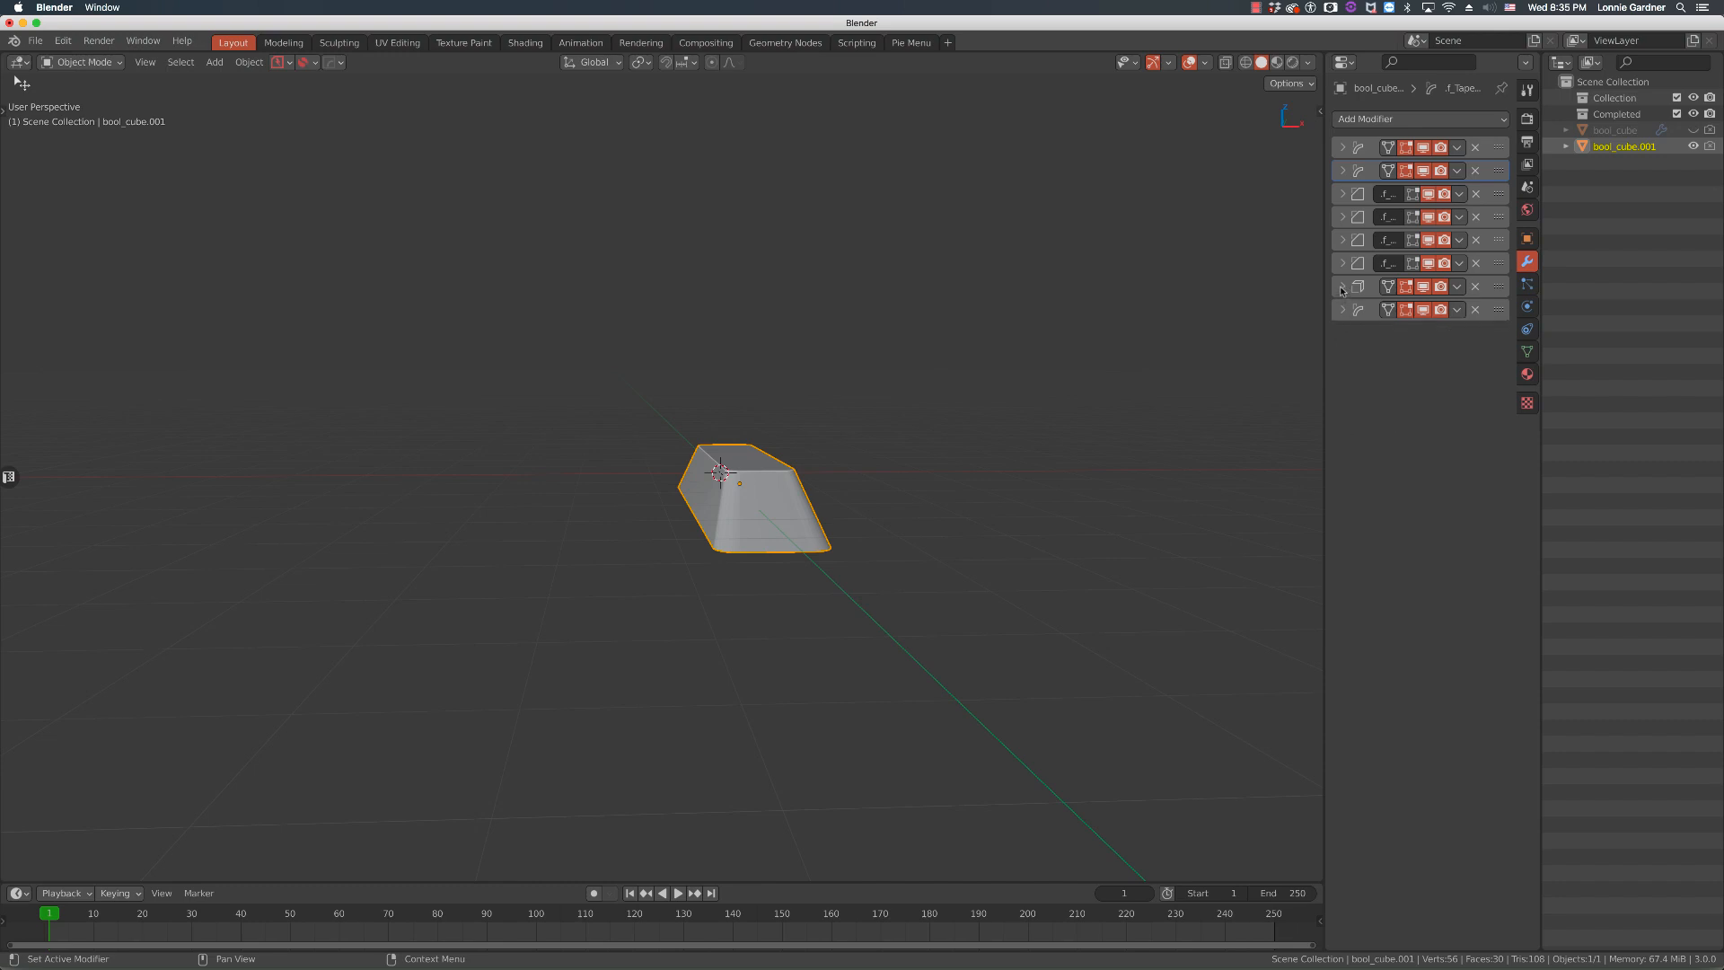
click(1343, 286)
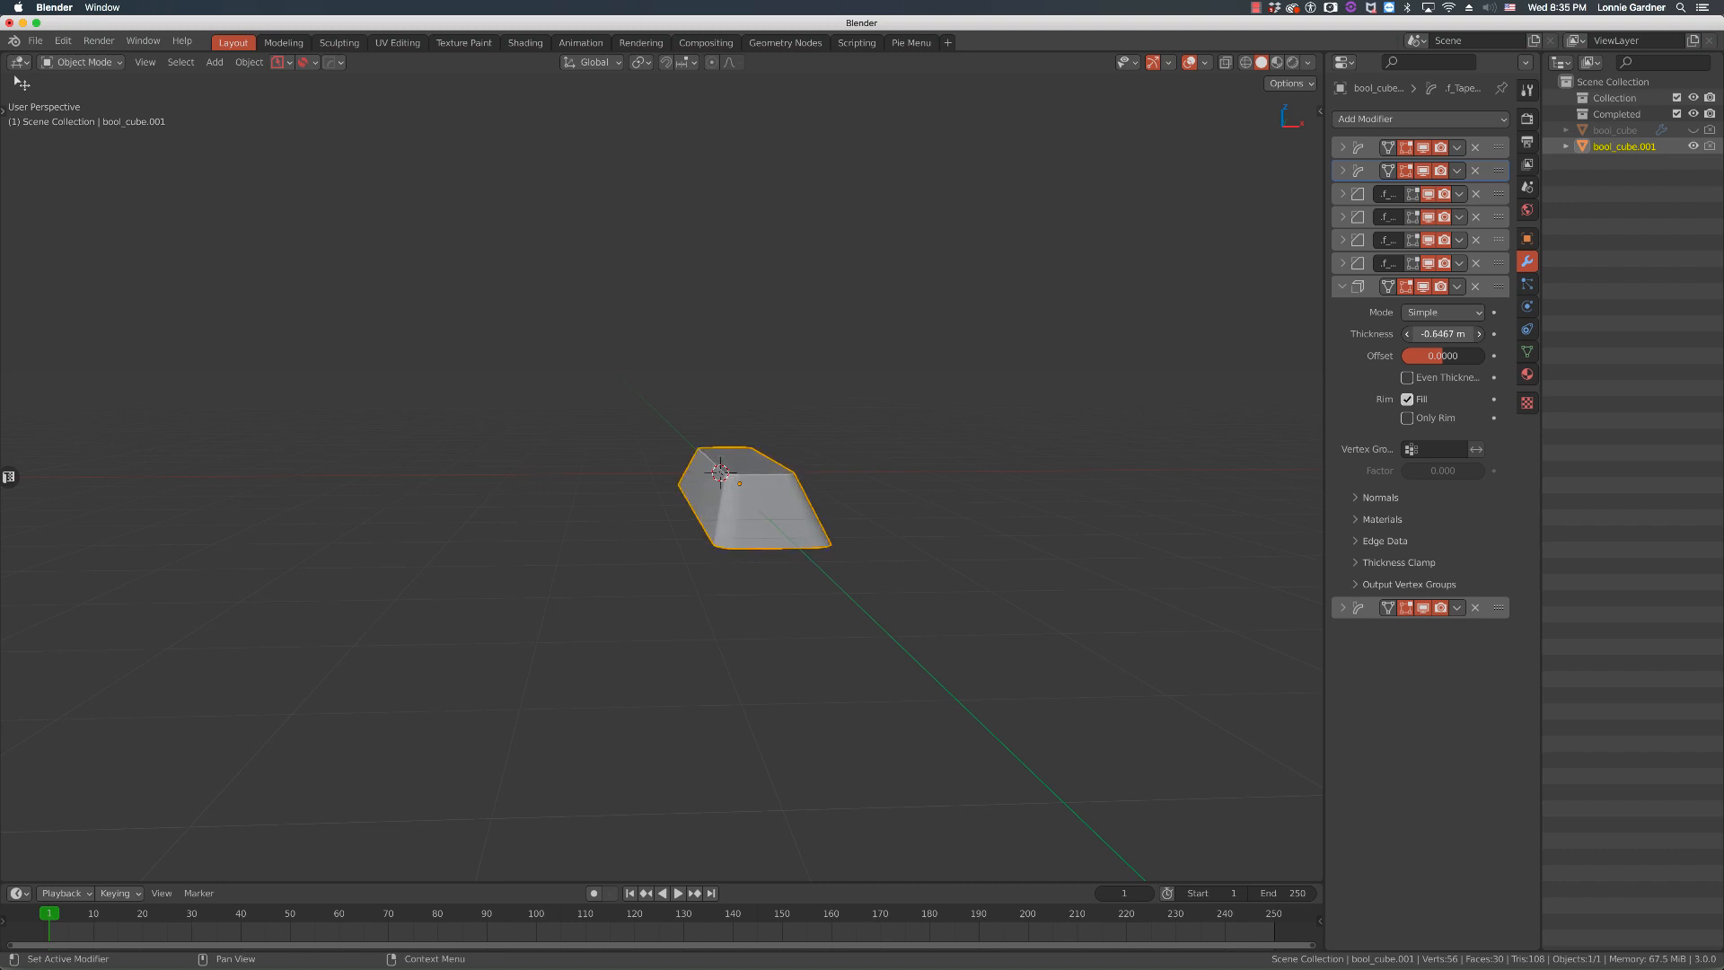
mouse_move(1268, 396)
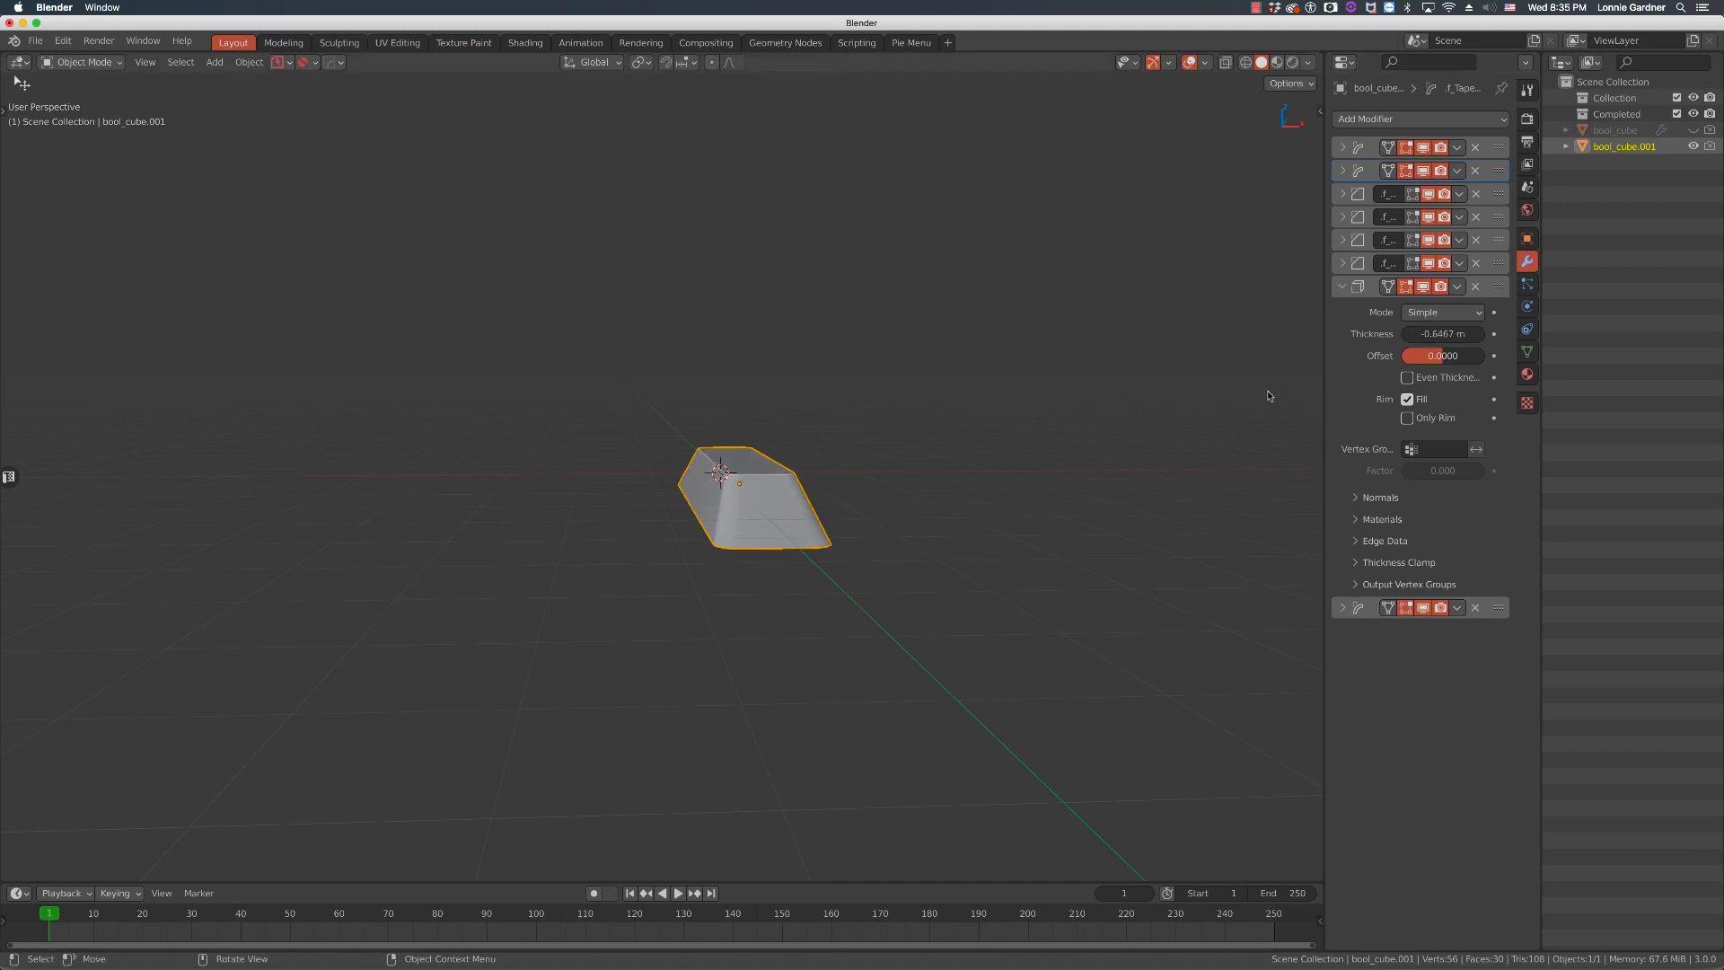
mouse_move(1098, 421)
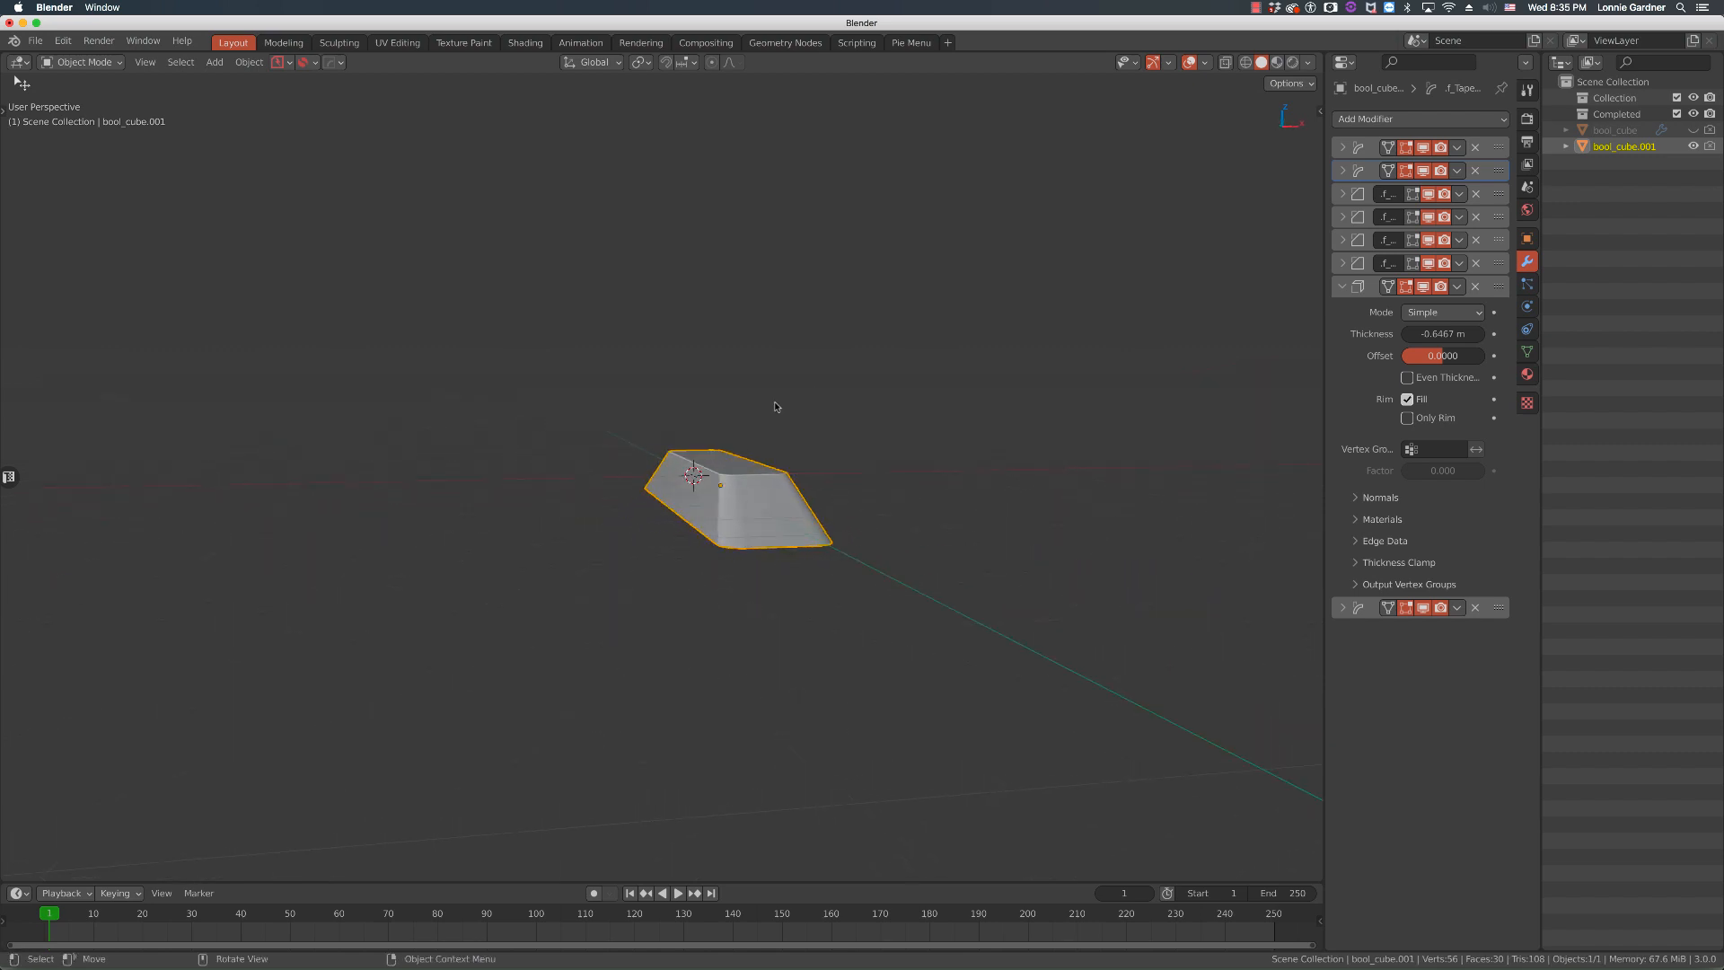
mouse_move(941, 409)
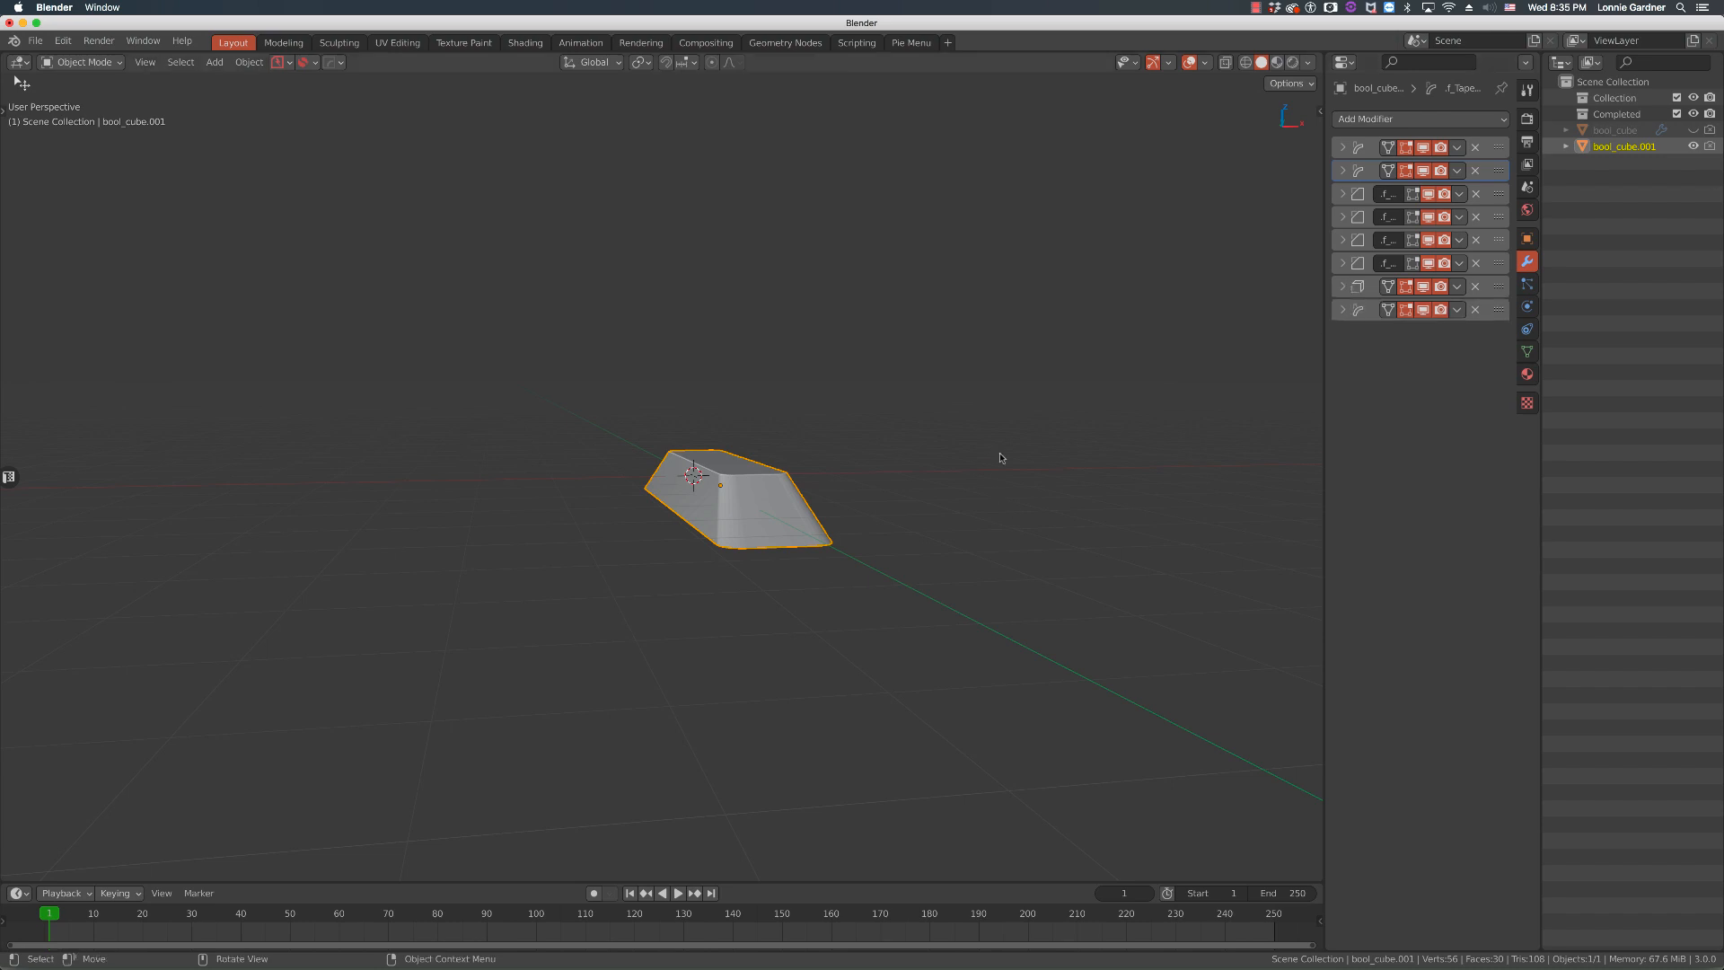
mouse_move(743, 498)
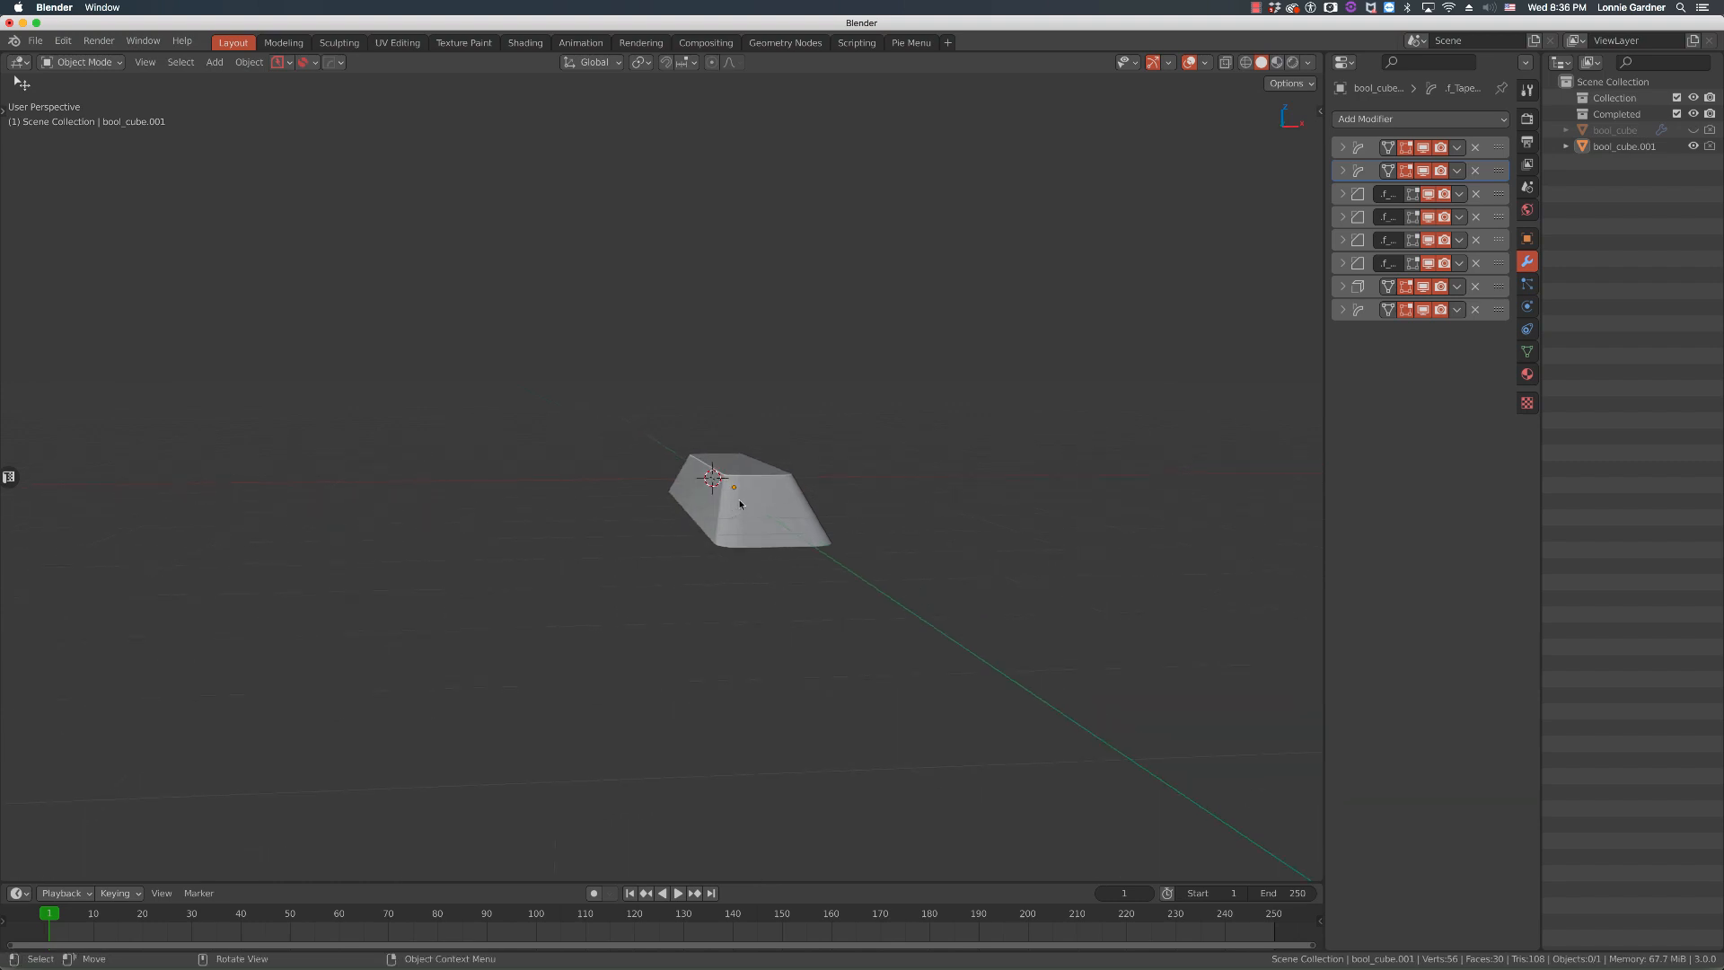
click(756, 511)
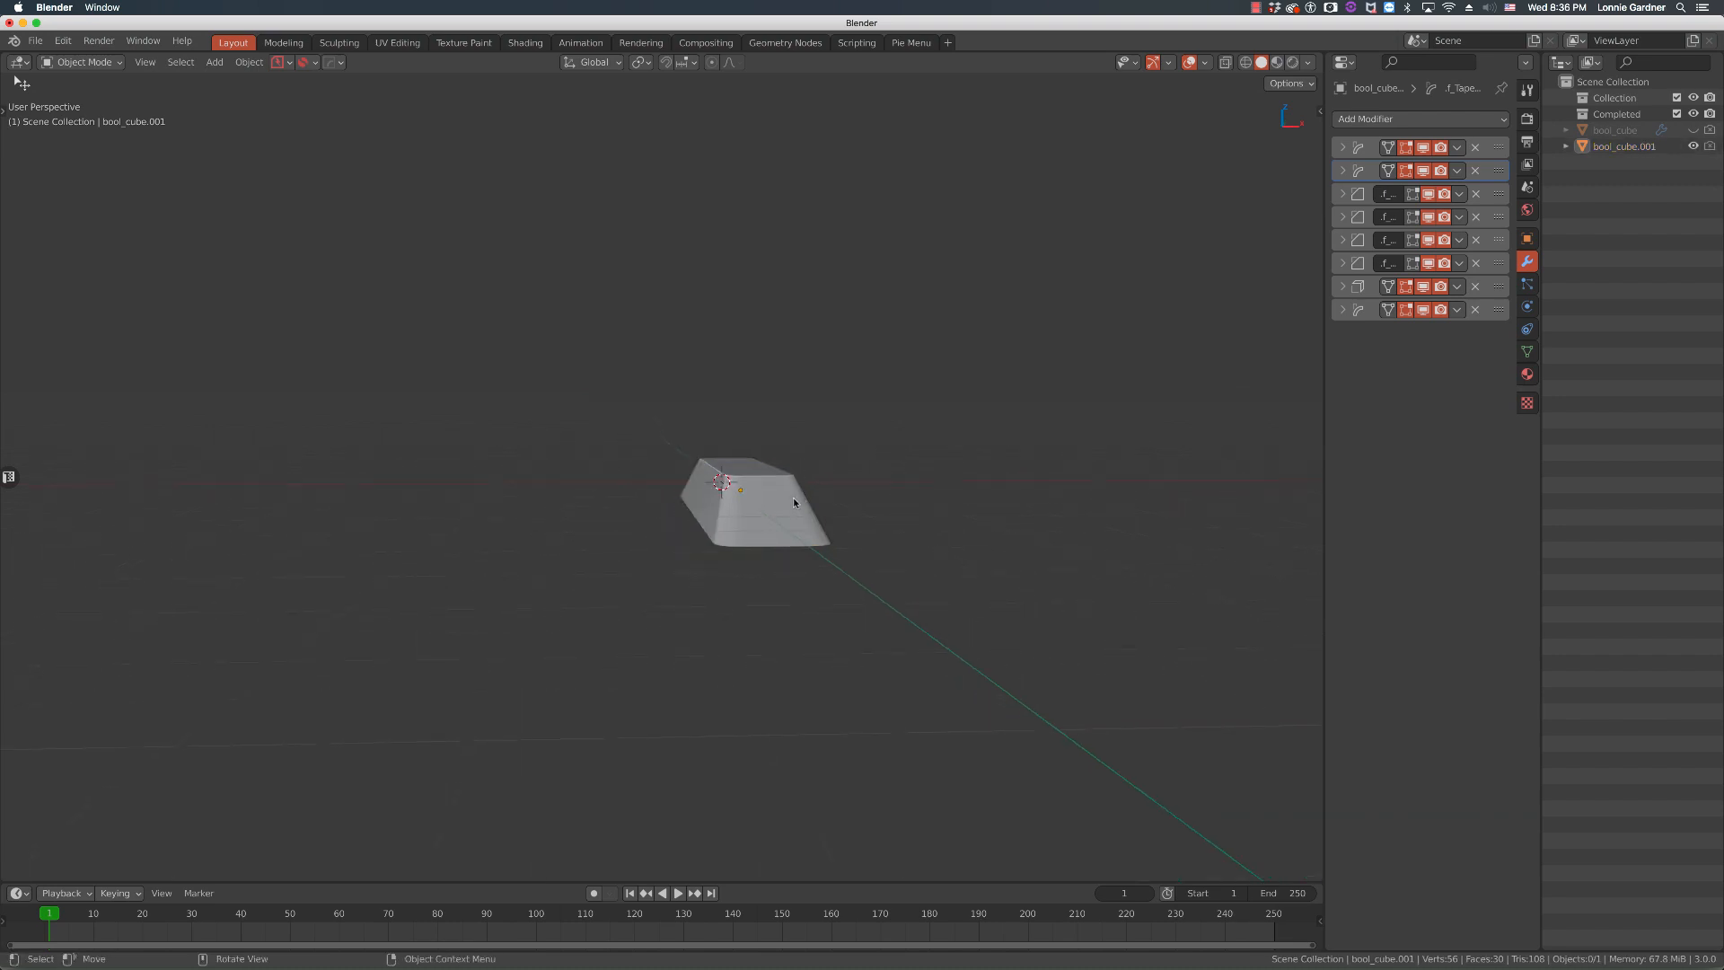
click(722, 467)
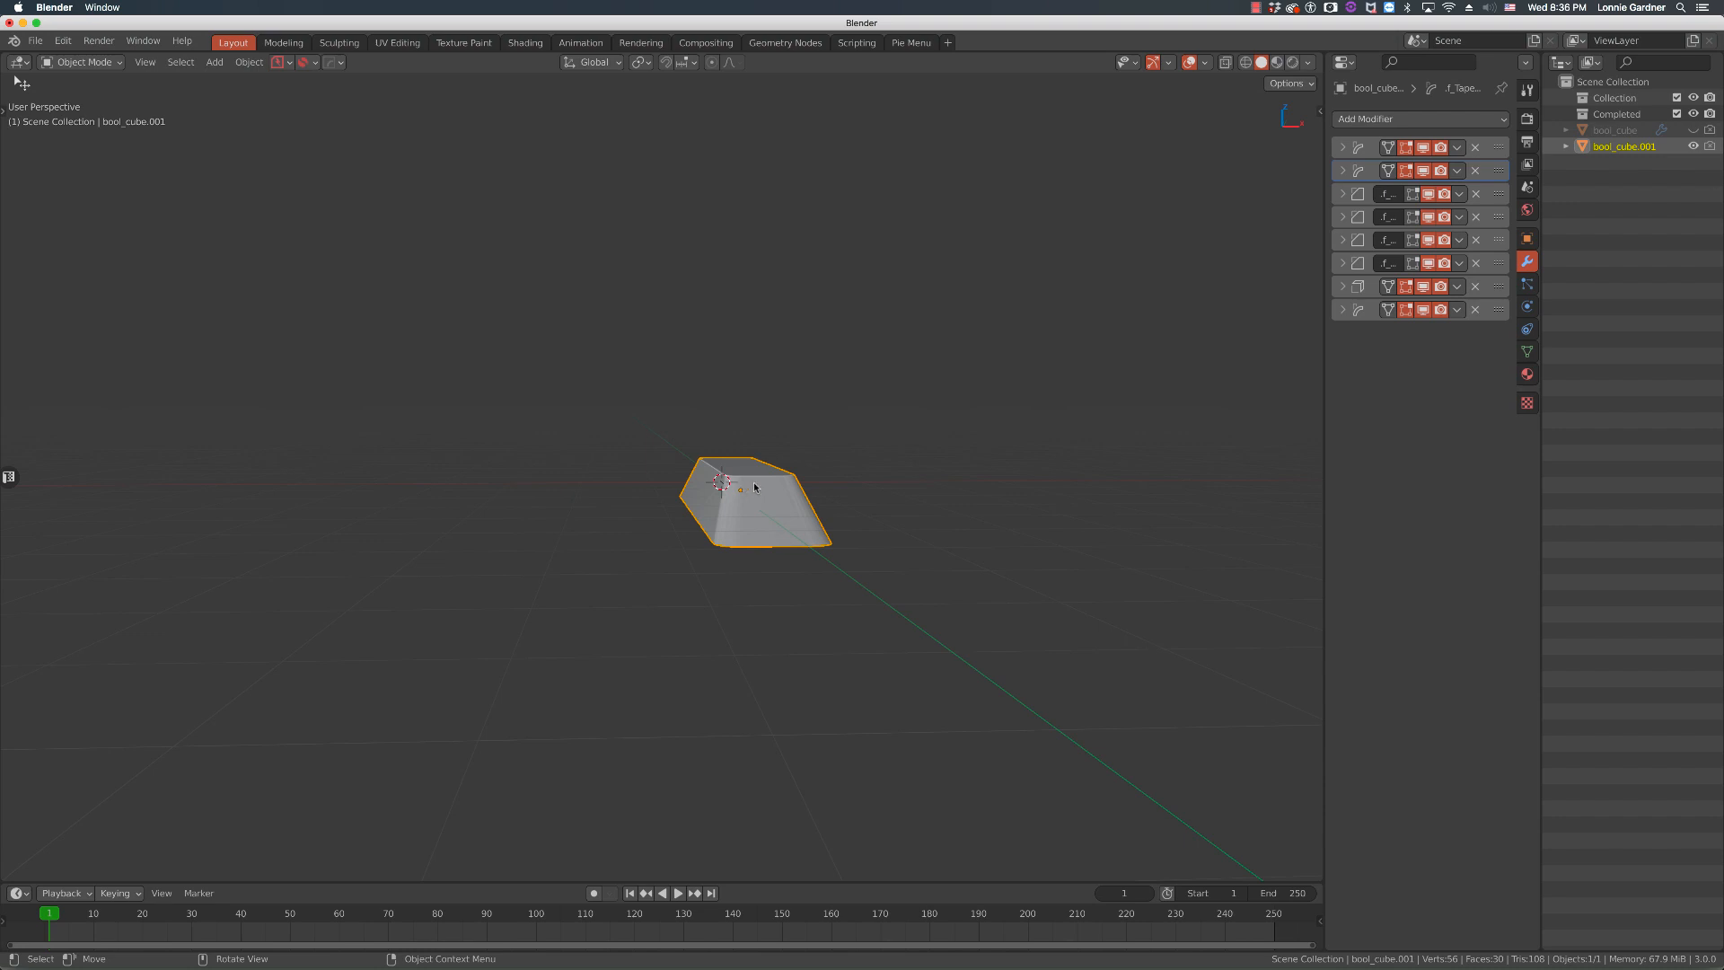
mouse_move(755, 493)
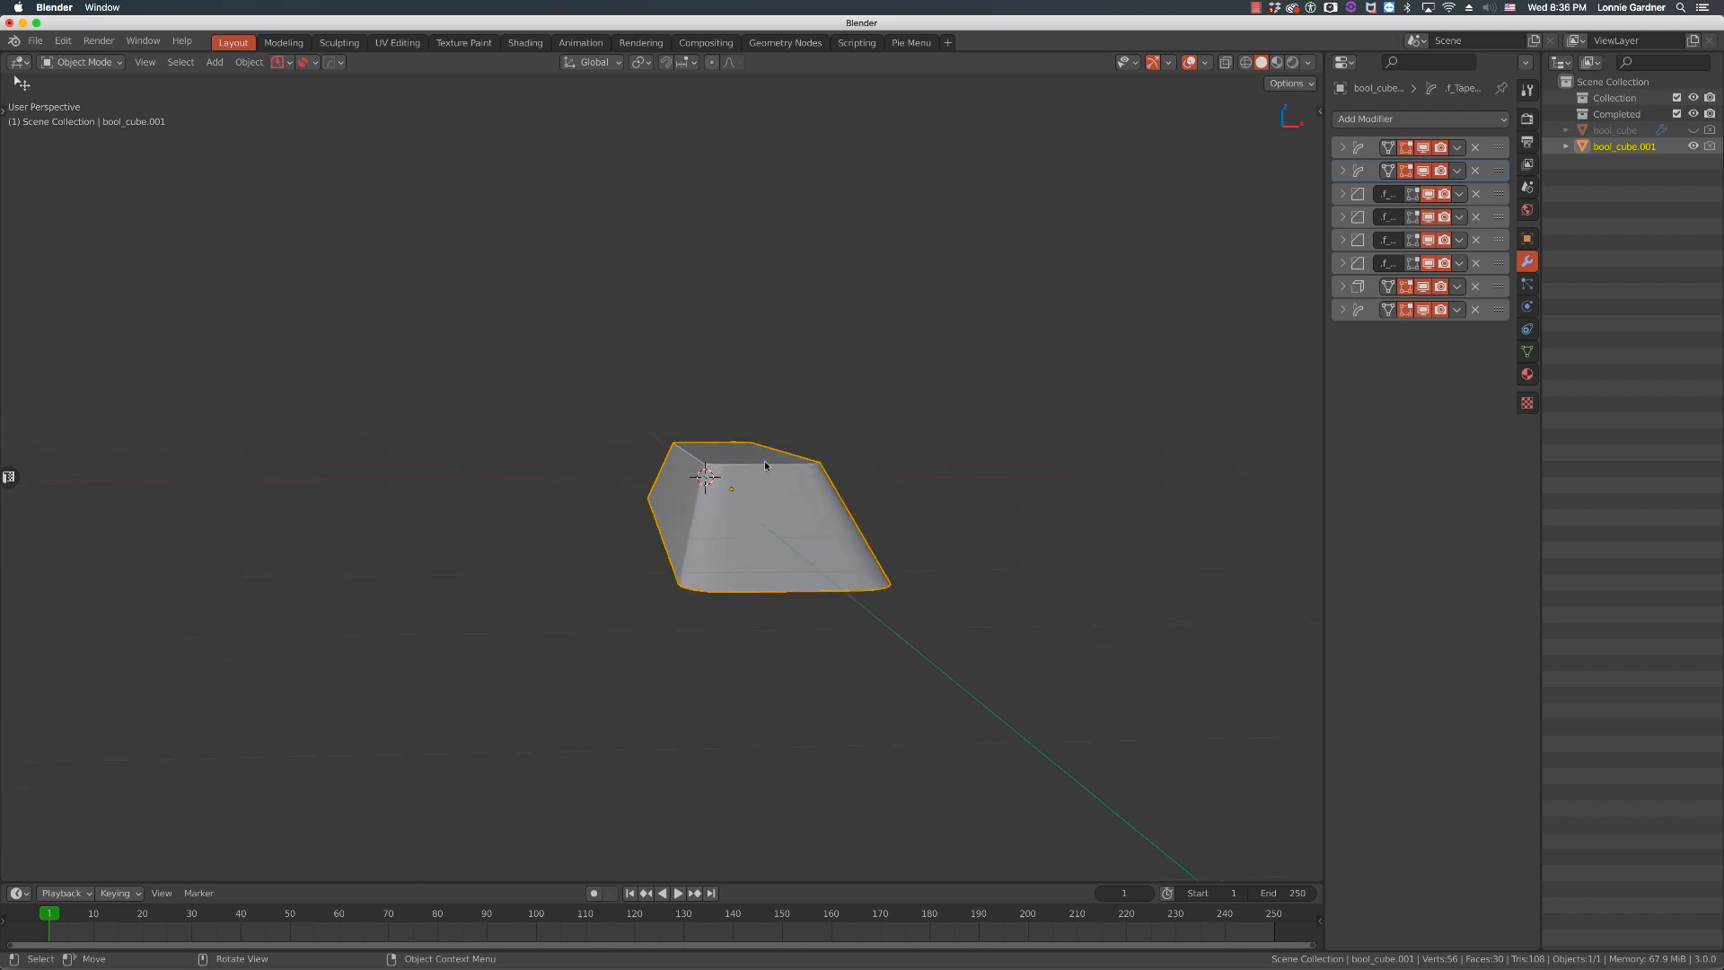
mouse_move(756, 526)
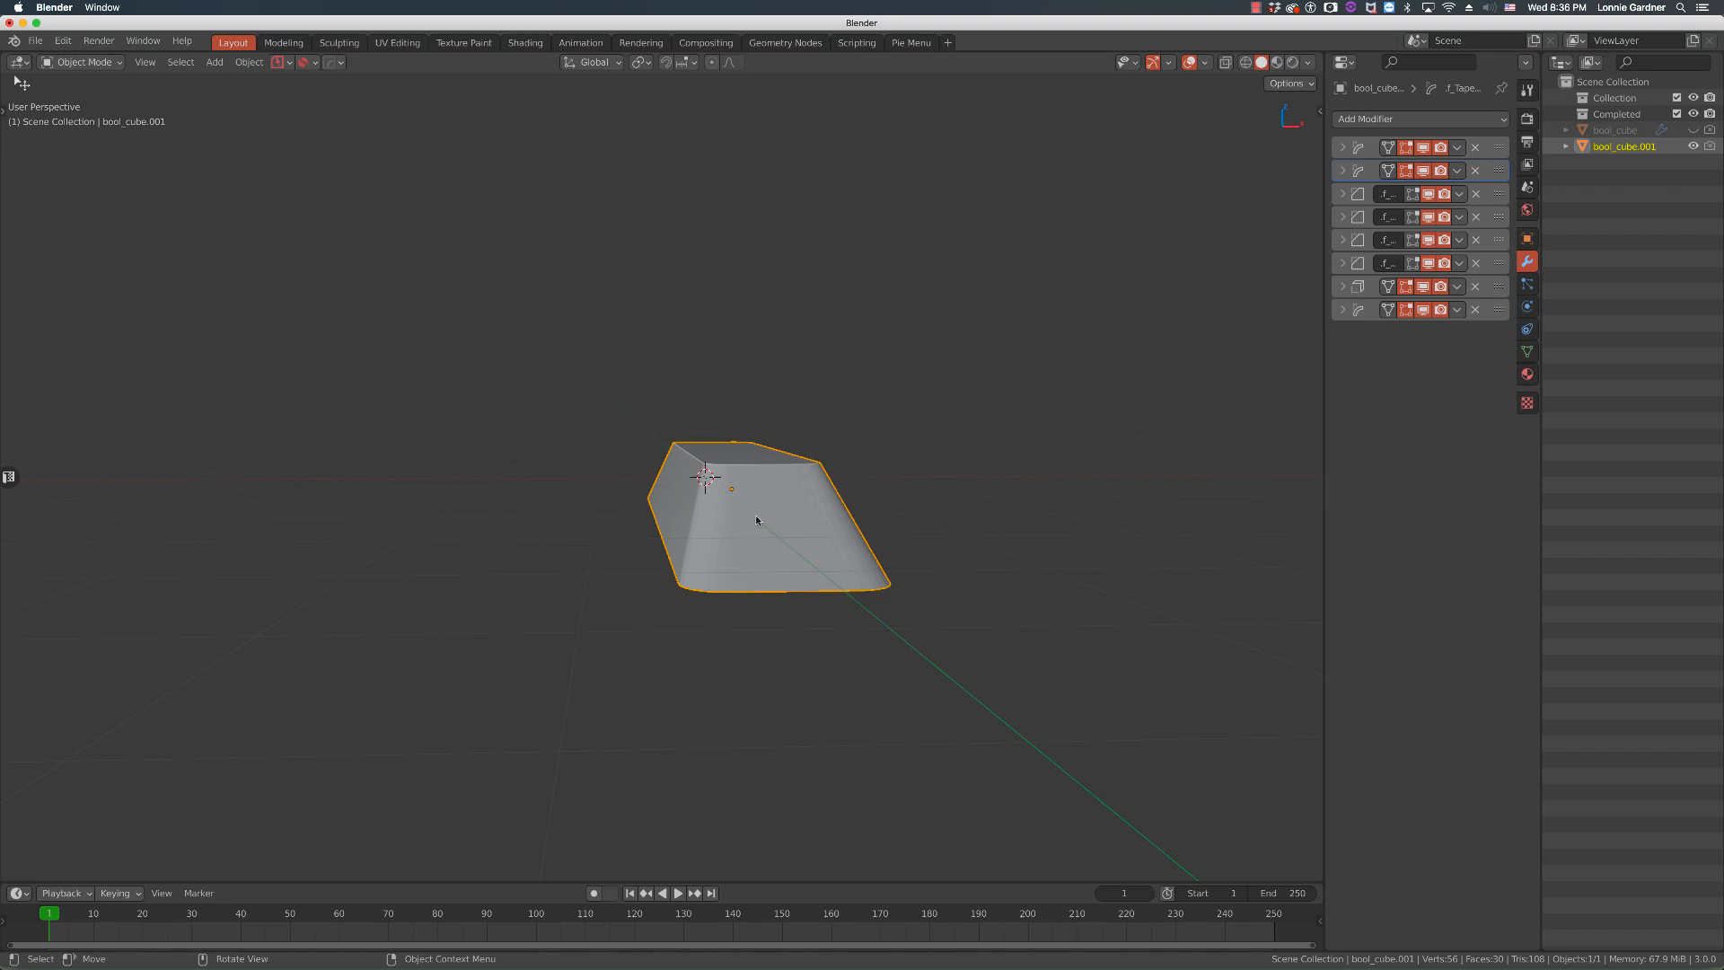
mouse_move(755, 513)
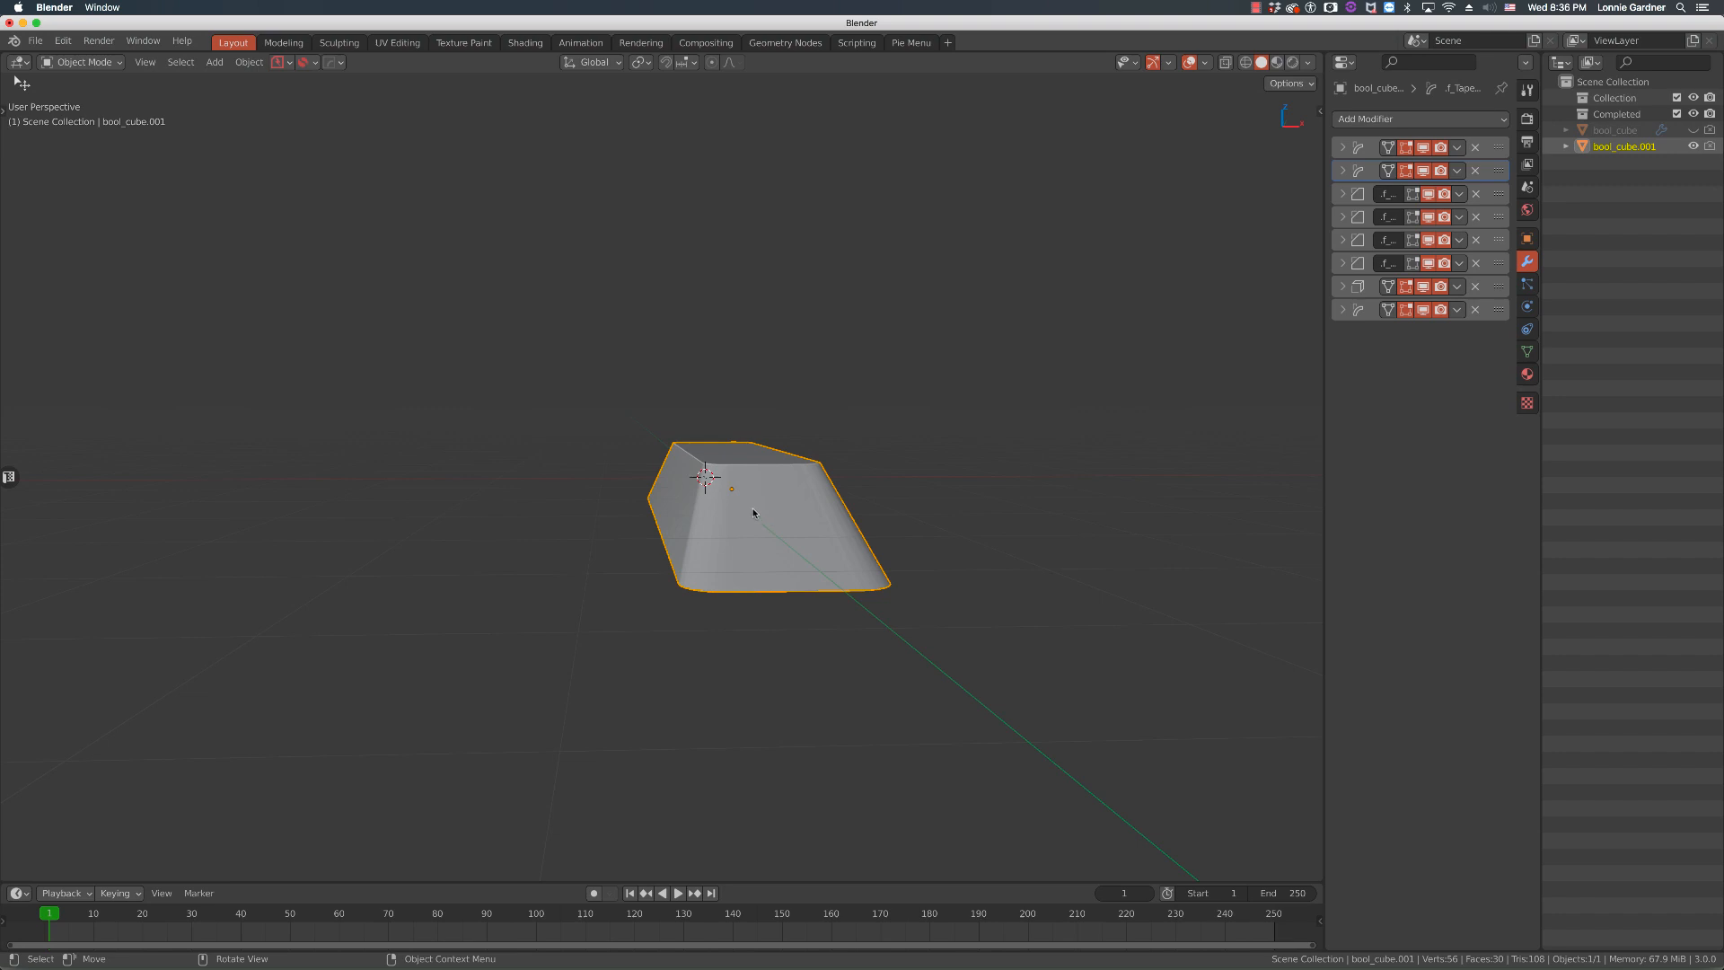
mouse_move(755, 514)
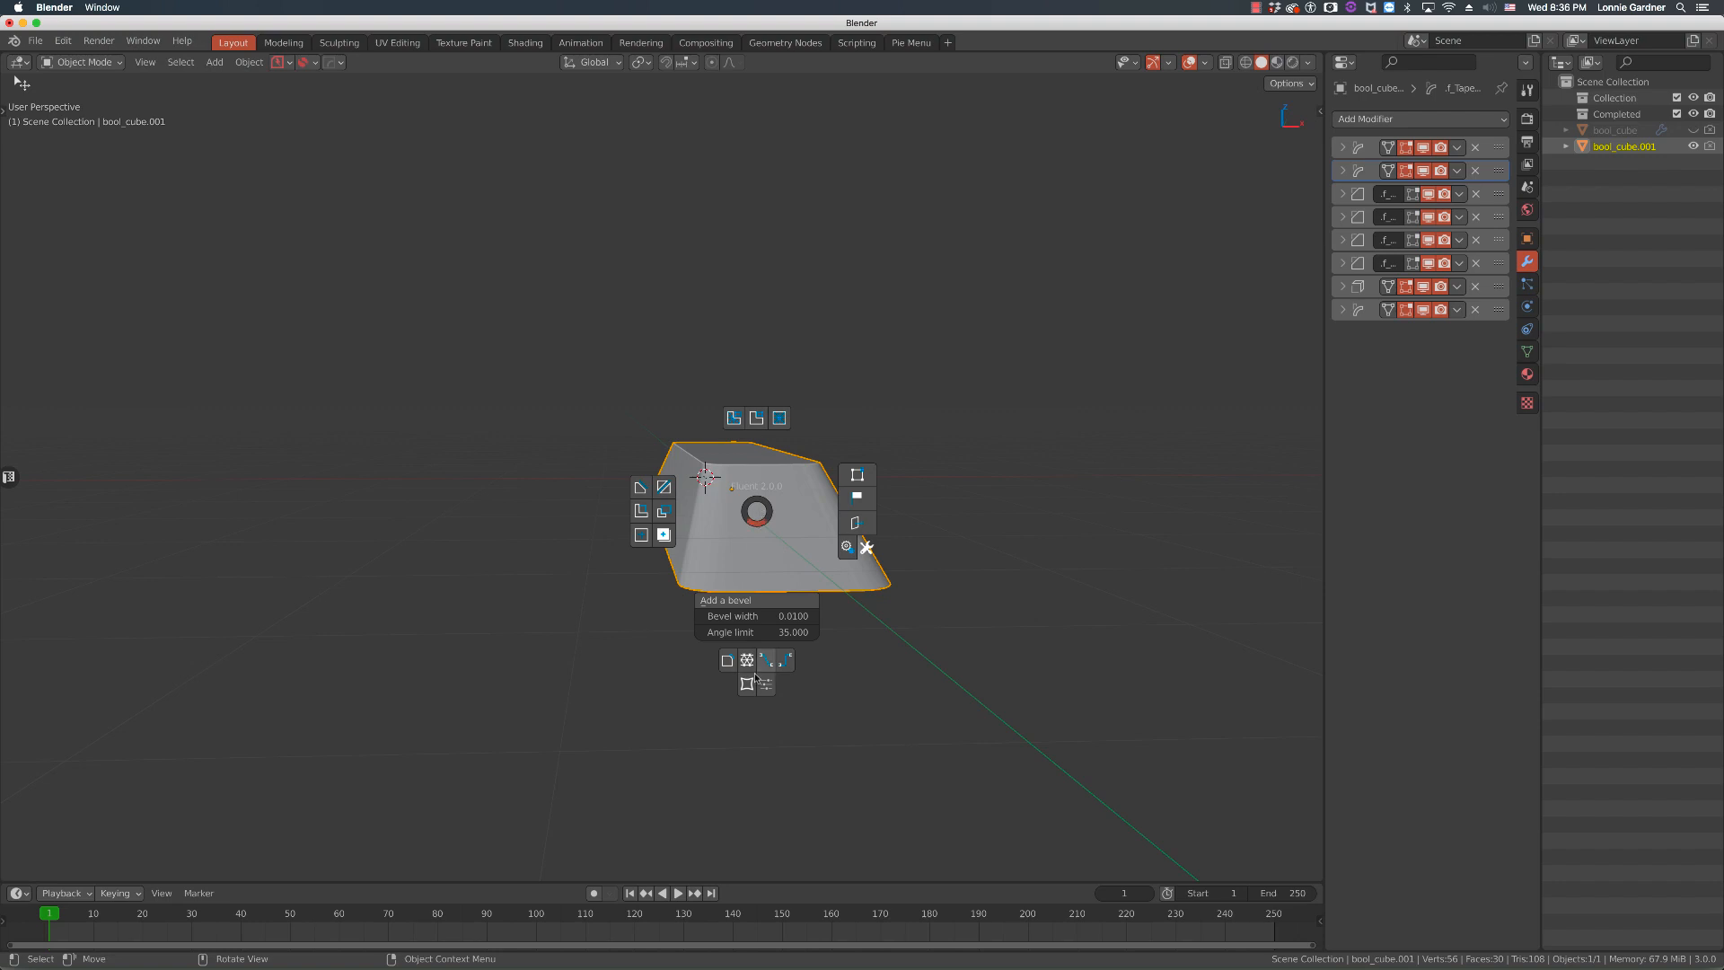
mouse_move(746, 660)
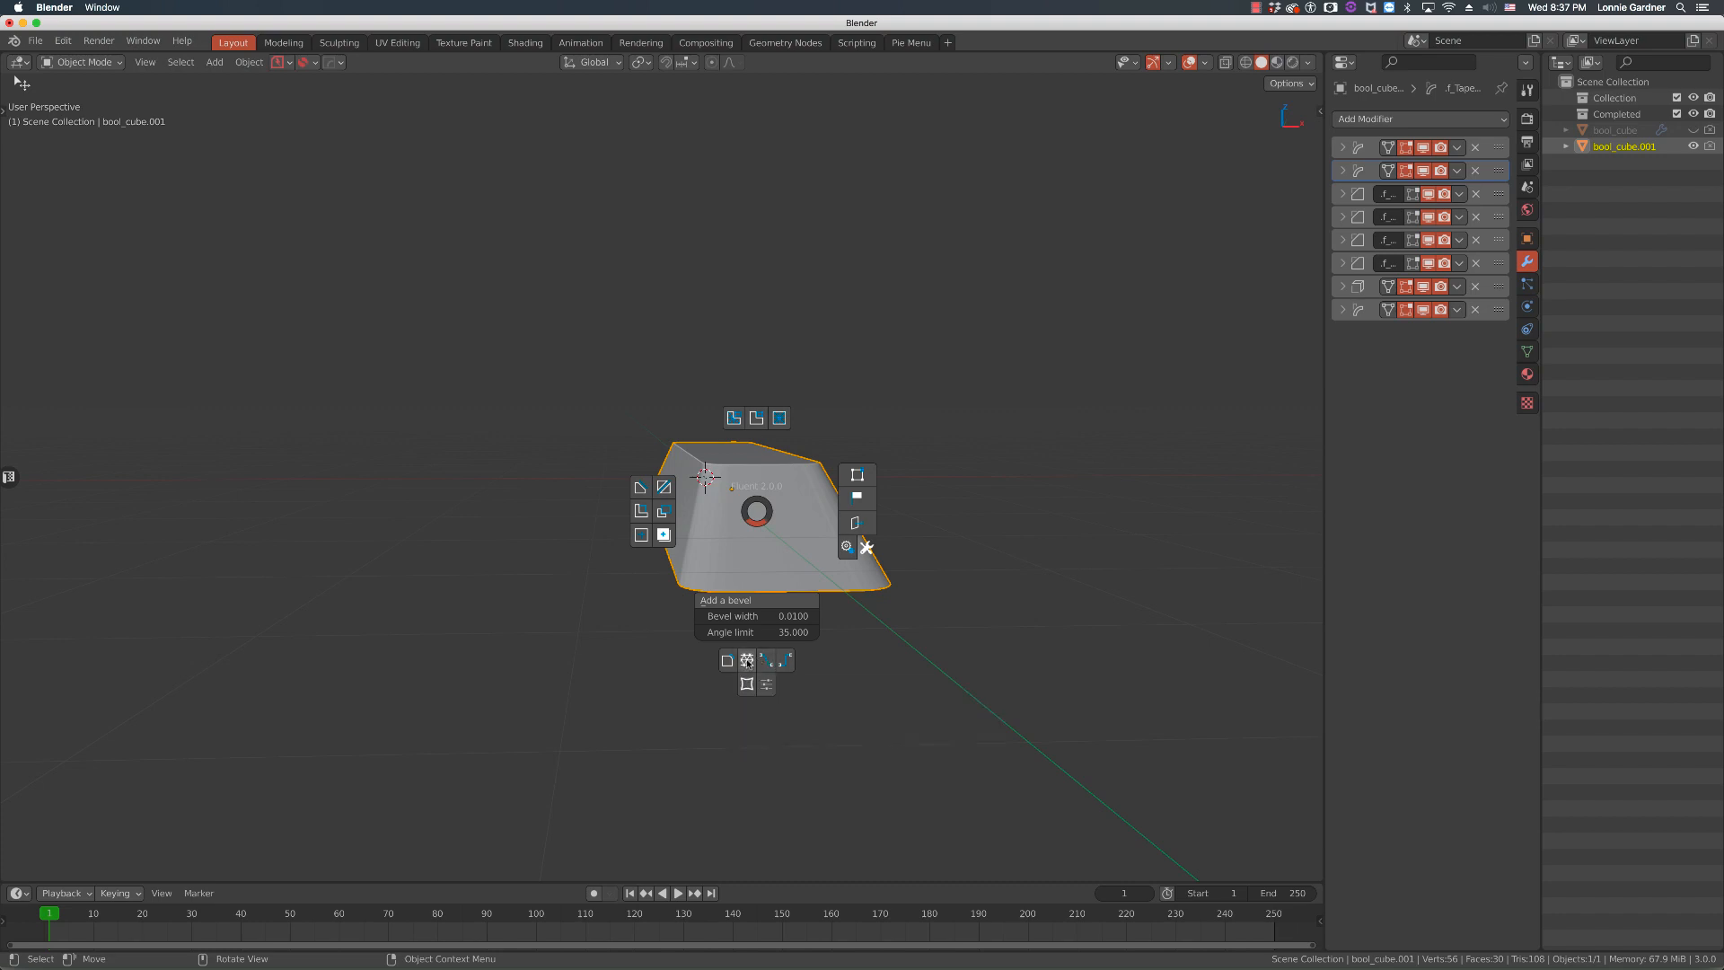
mouse_move(745, 660)
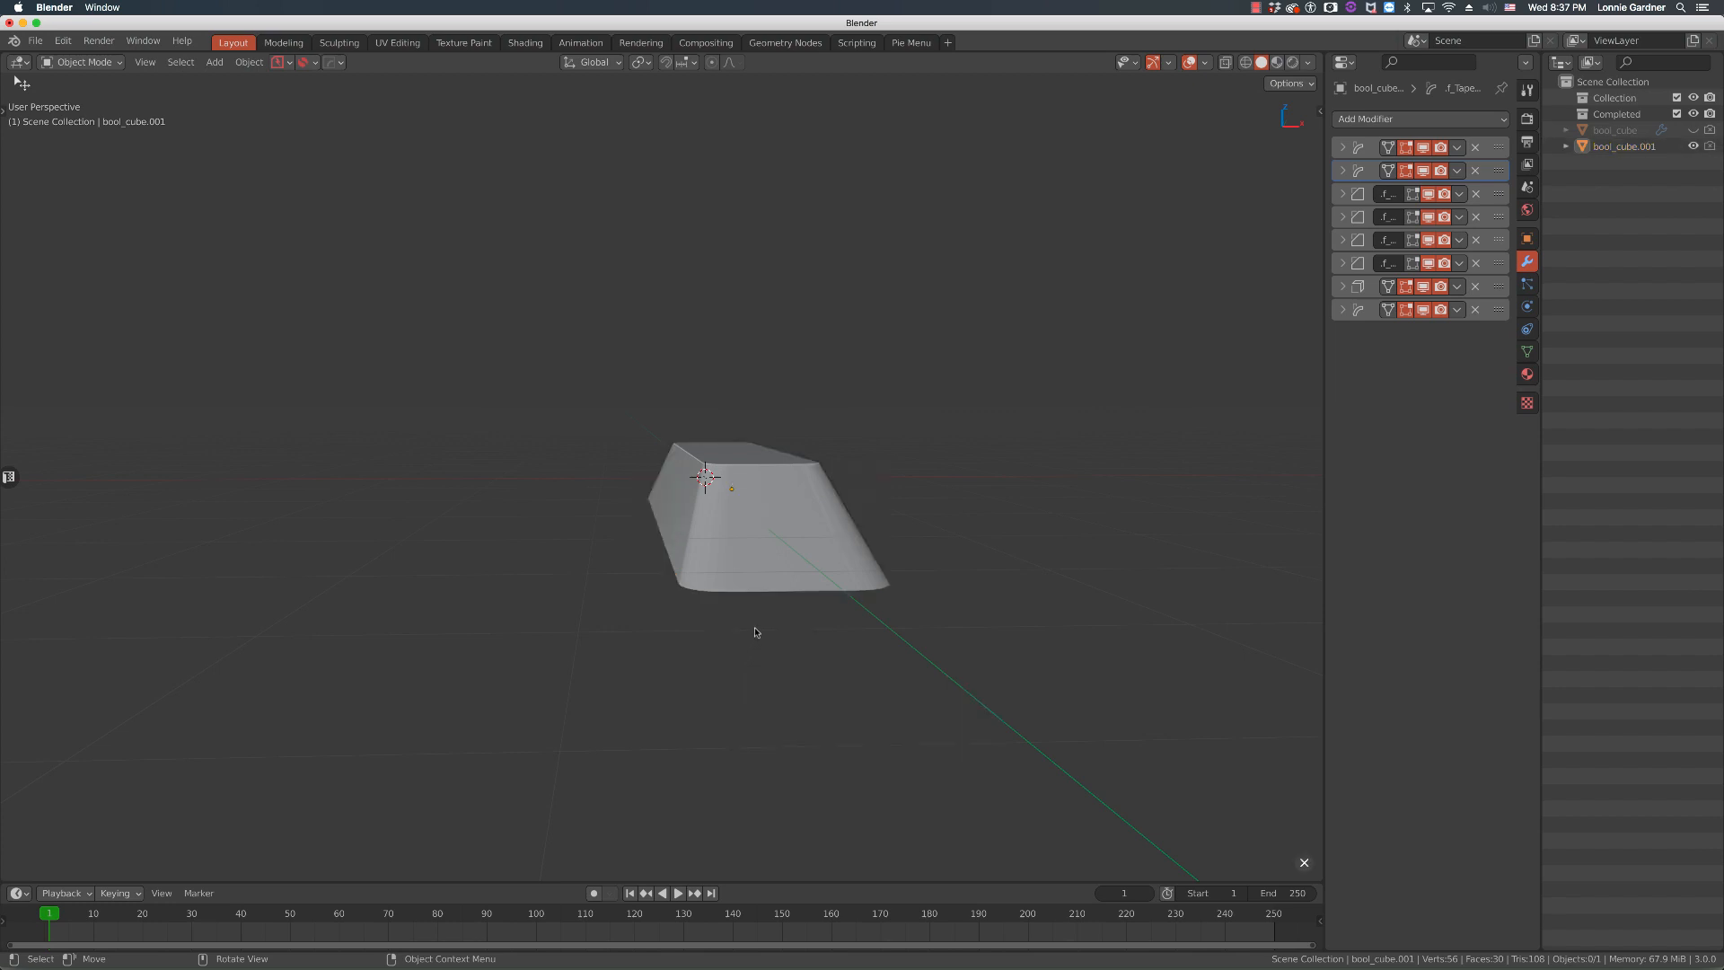
mouse_move(754, 513)
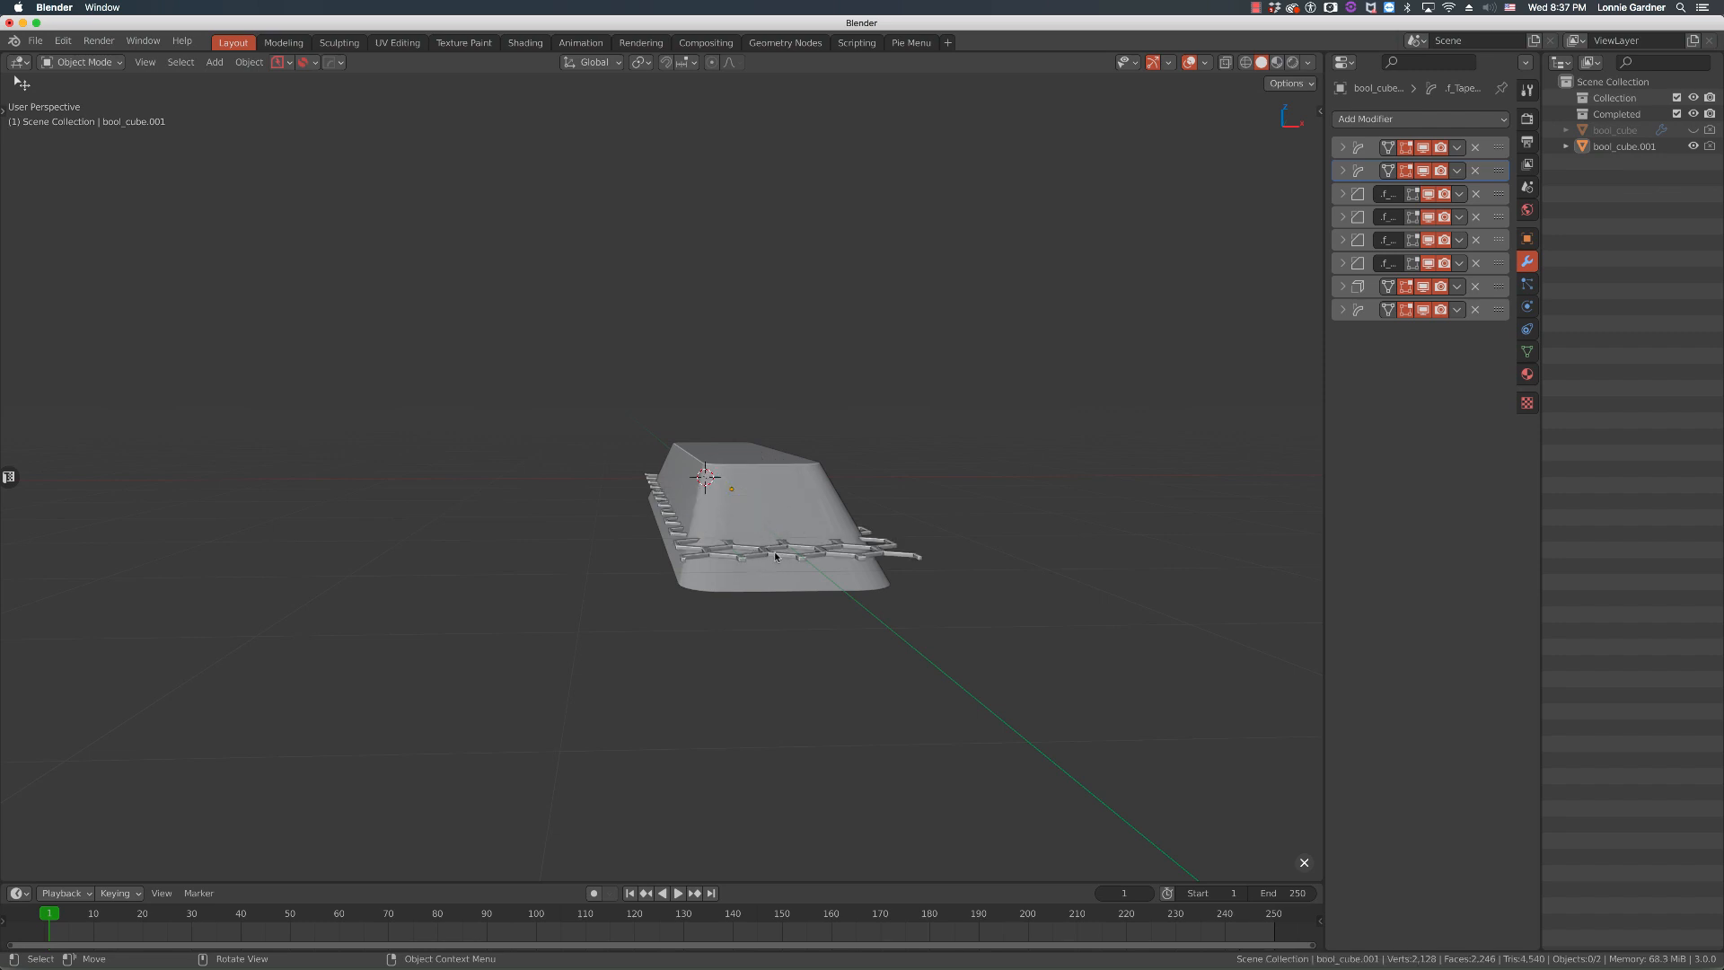
mouse_move(652, 587)
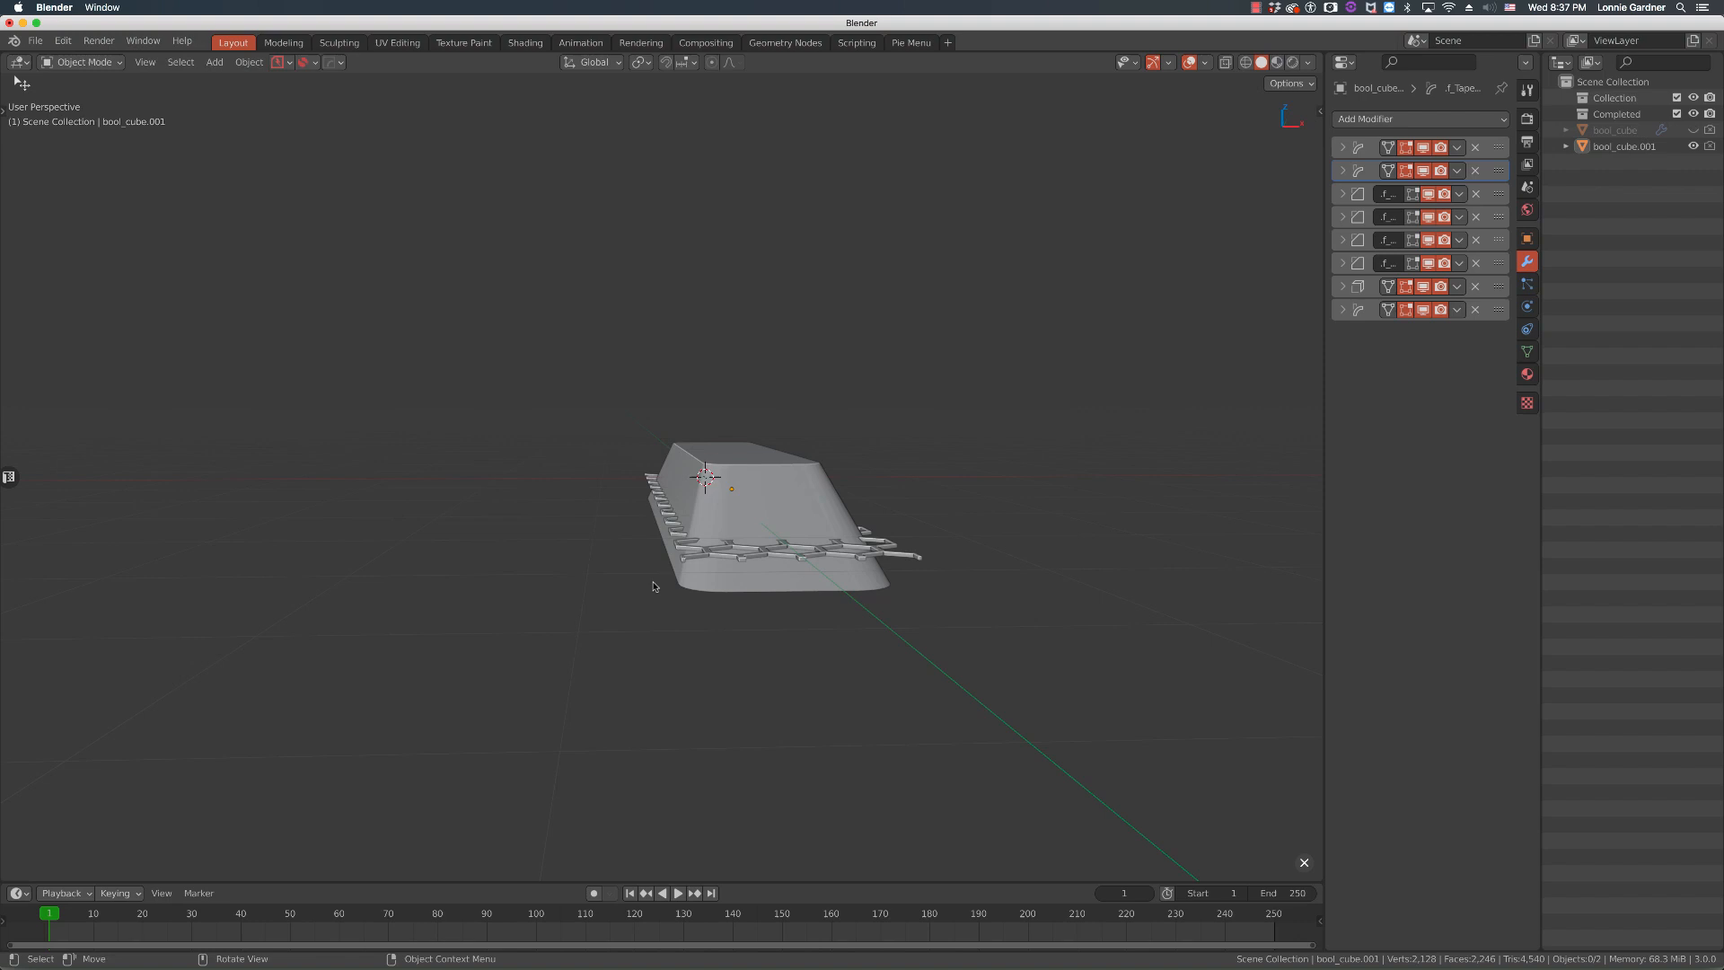
mouse_move(745, 534)
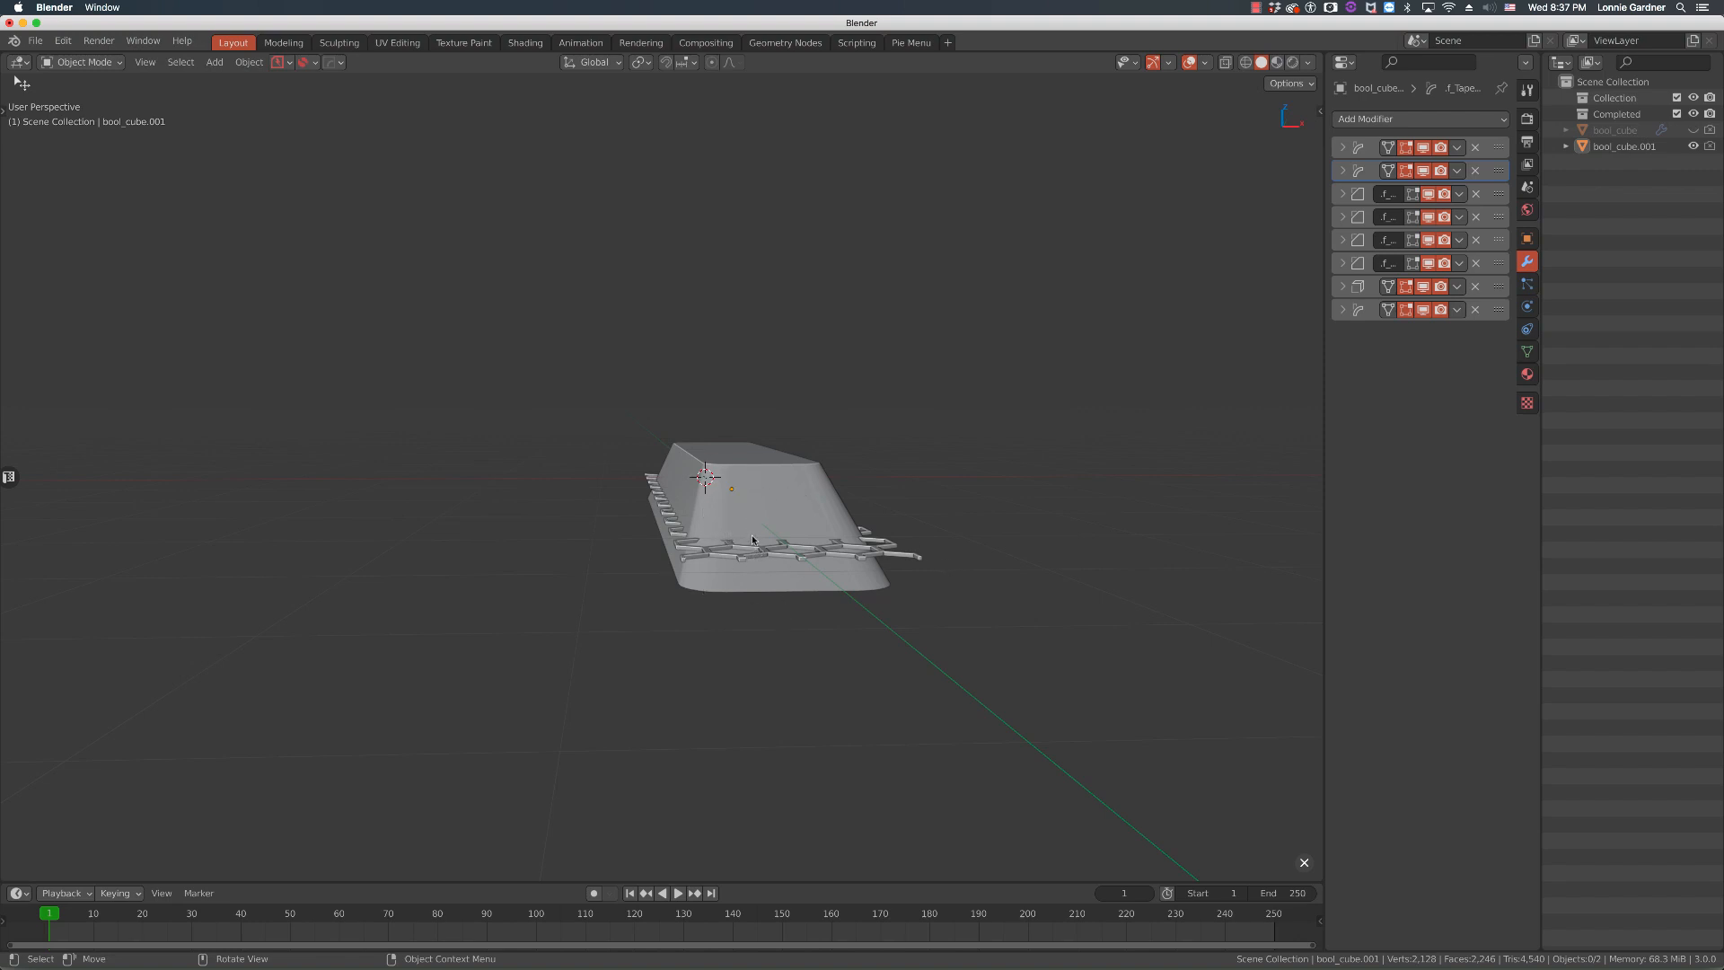
mouse_move(763, 555)
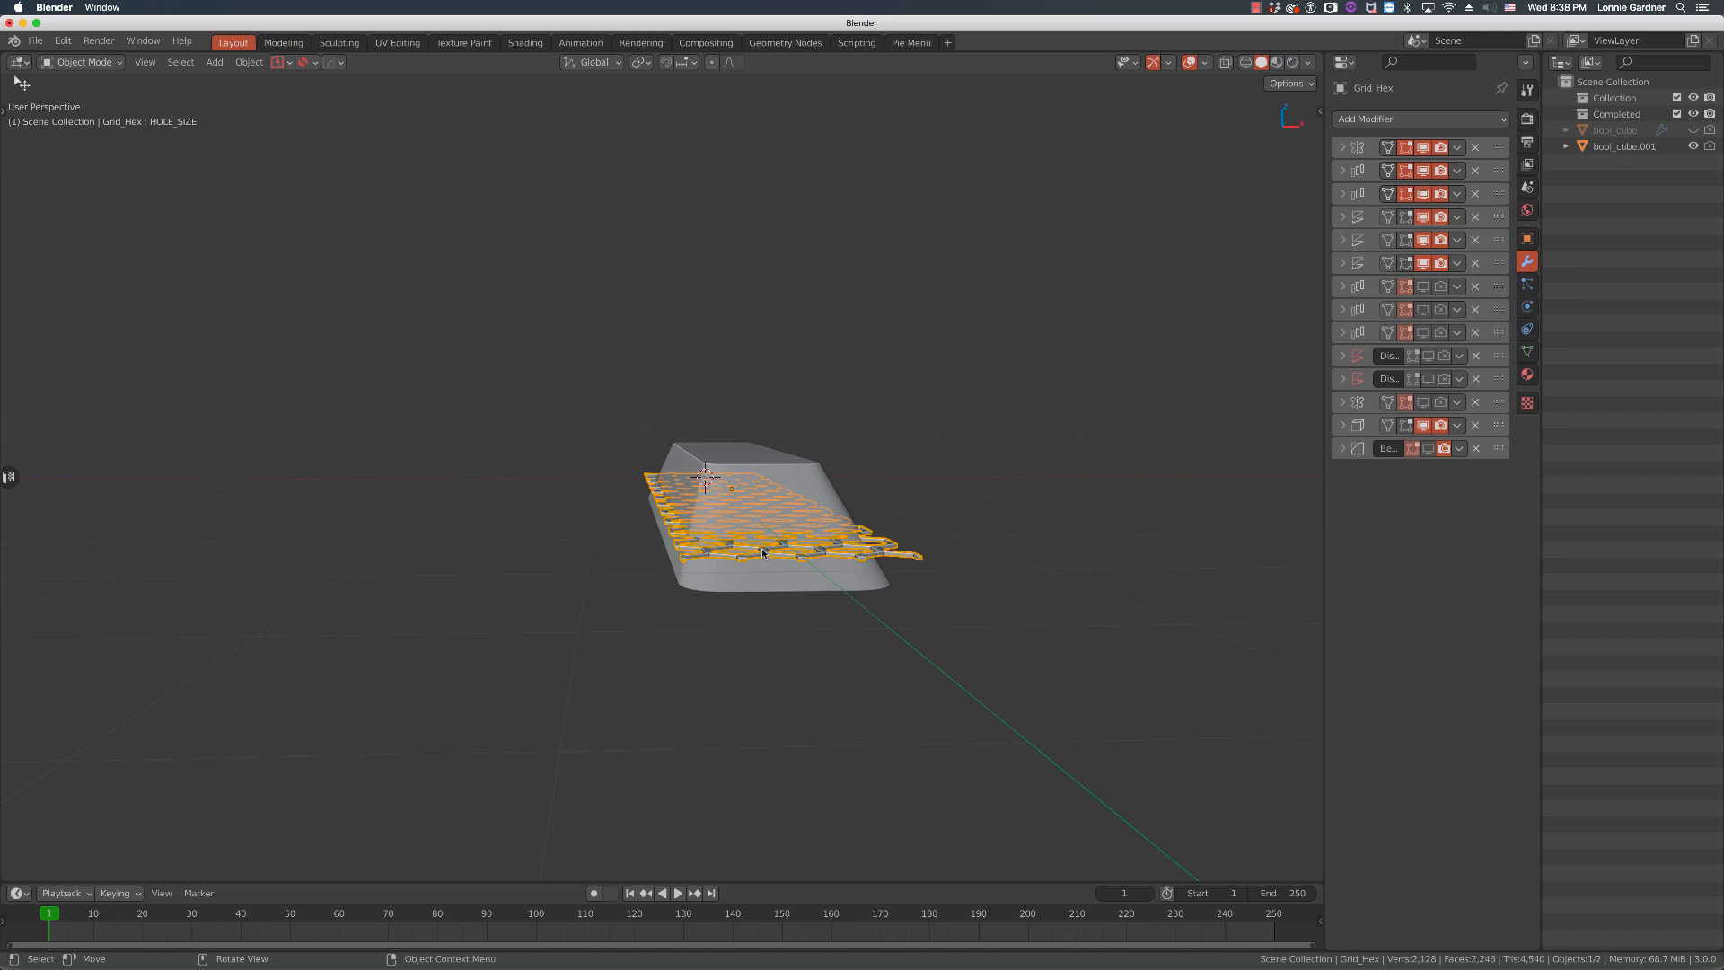
Frame the view on the honeycomb grid and select the Grid_Hex object.
key(g)
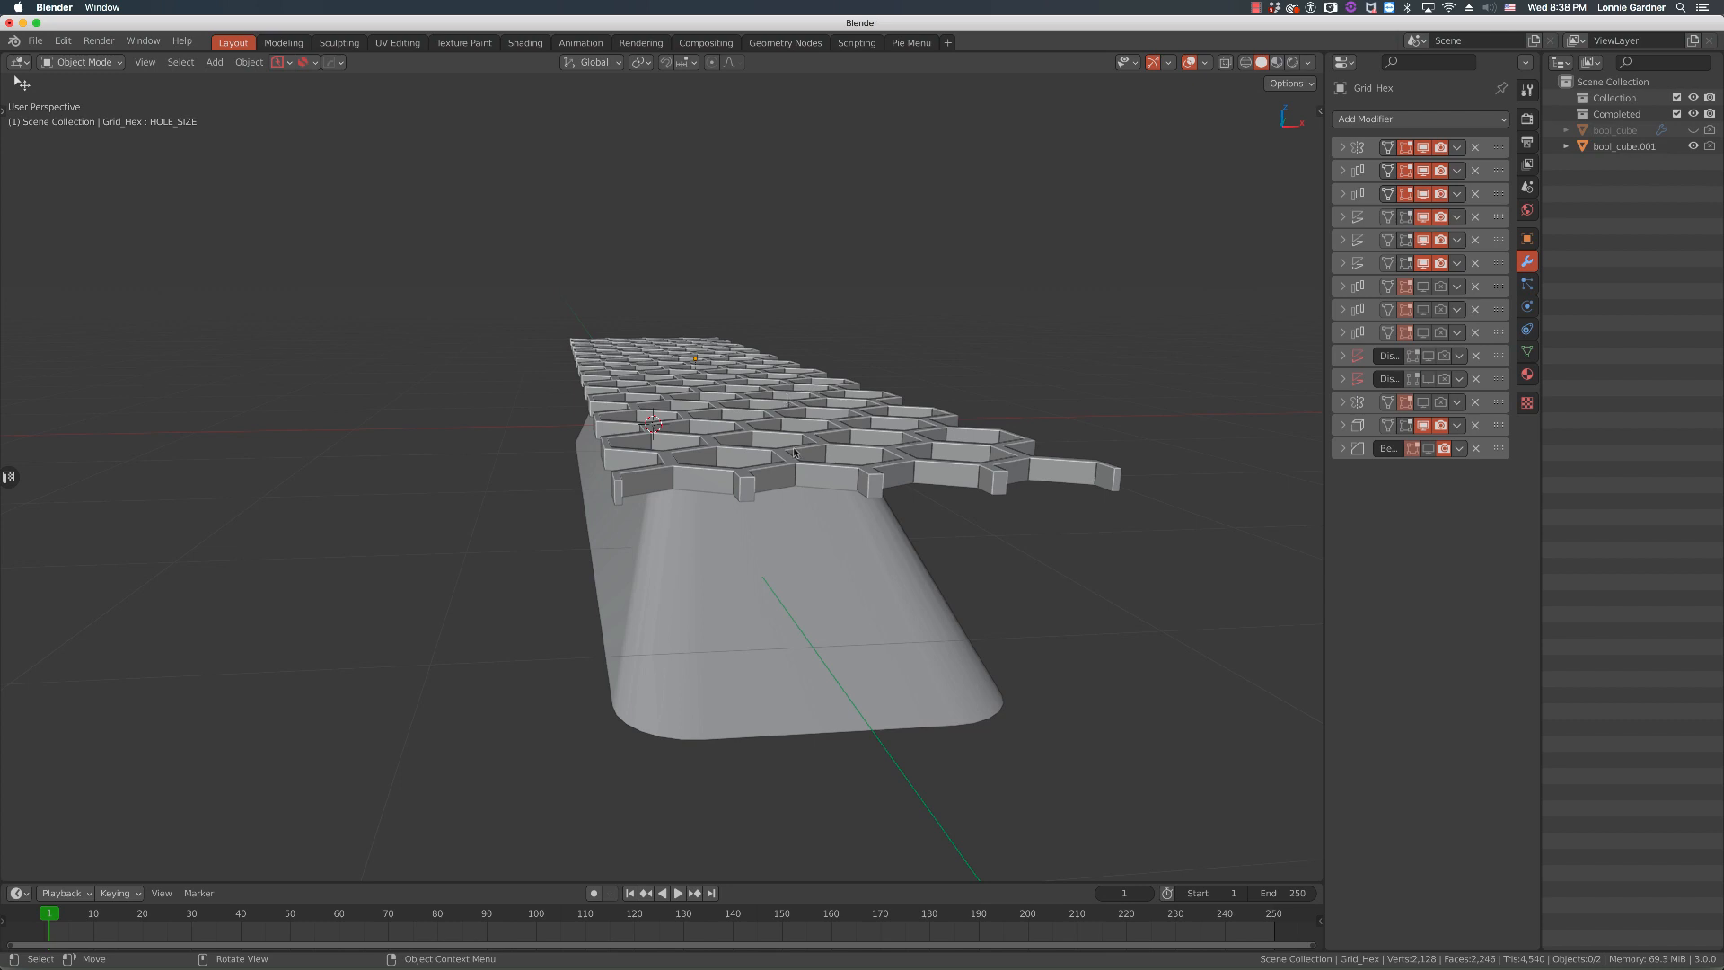
click(770, 495)
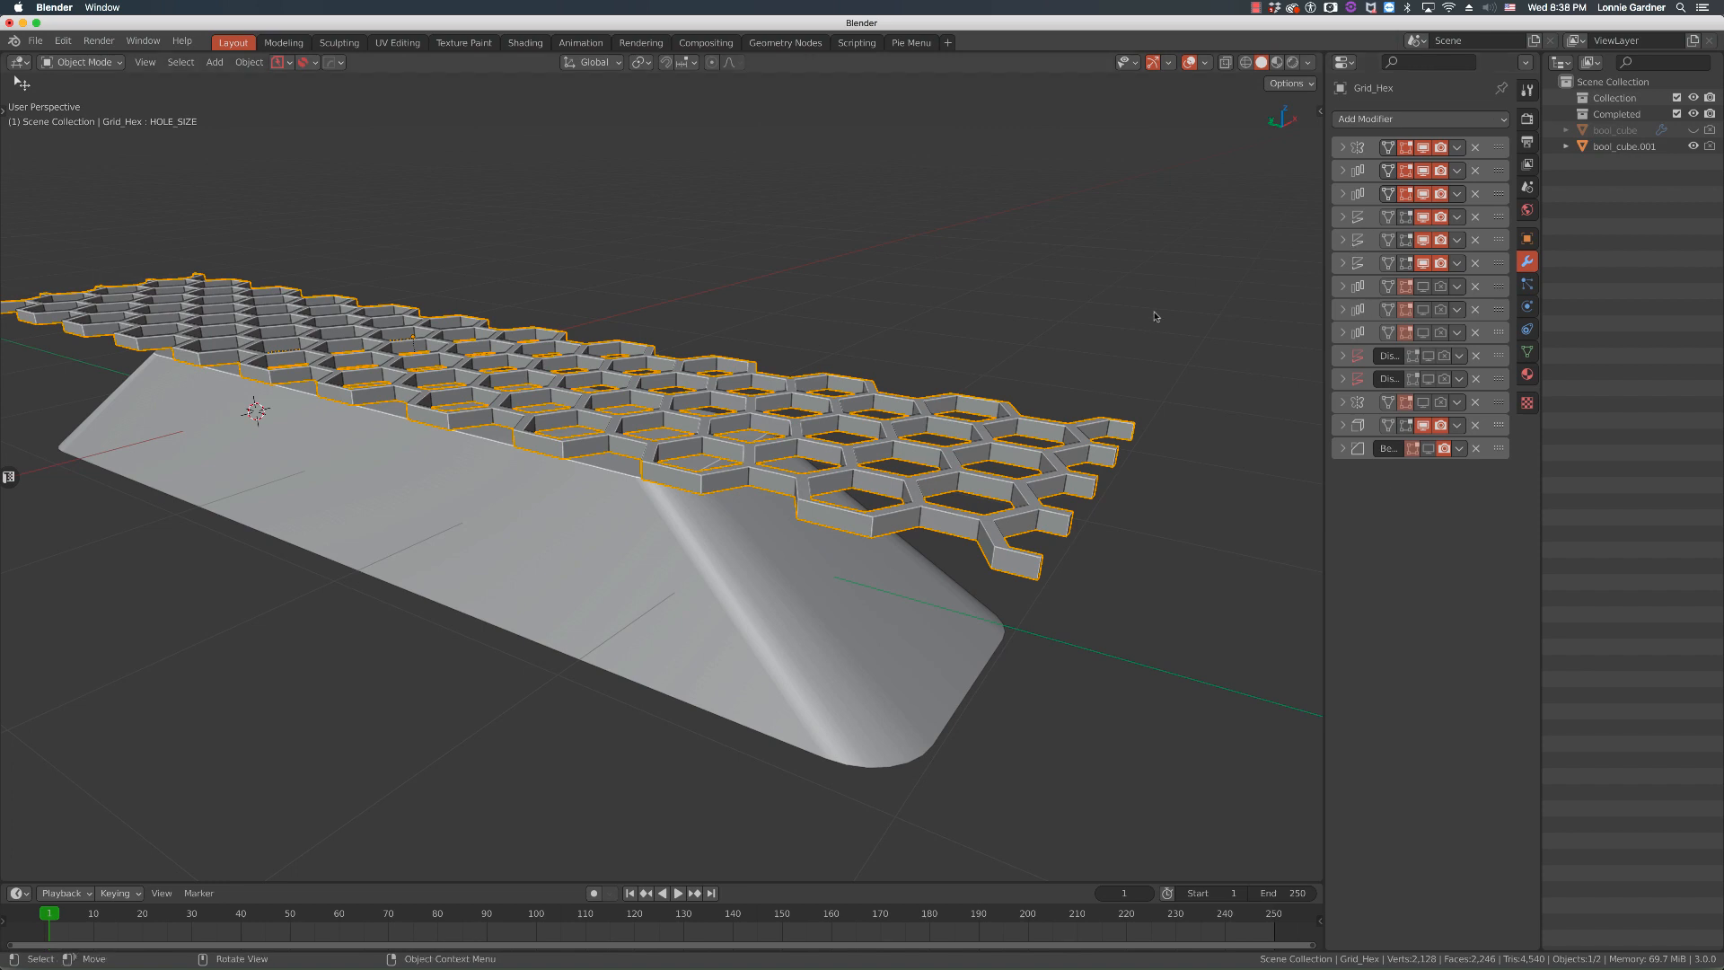
mouse_move(1151, 338)
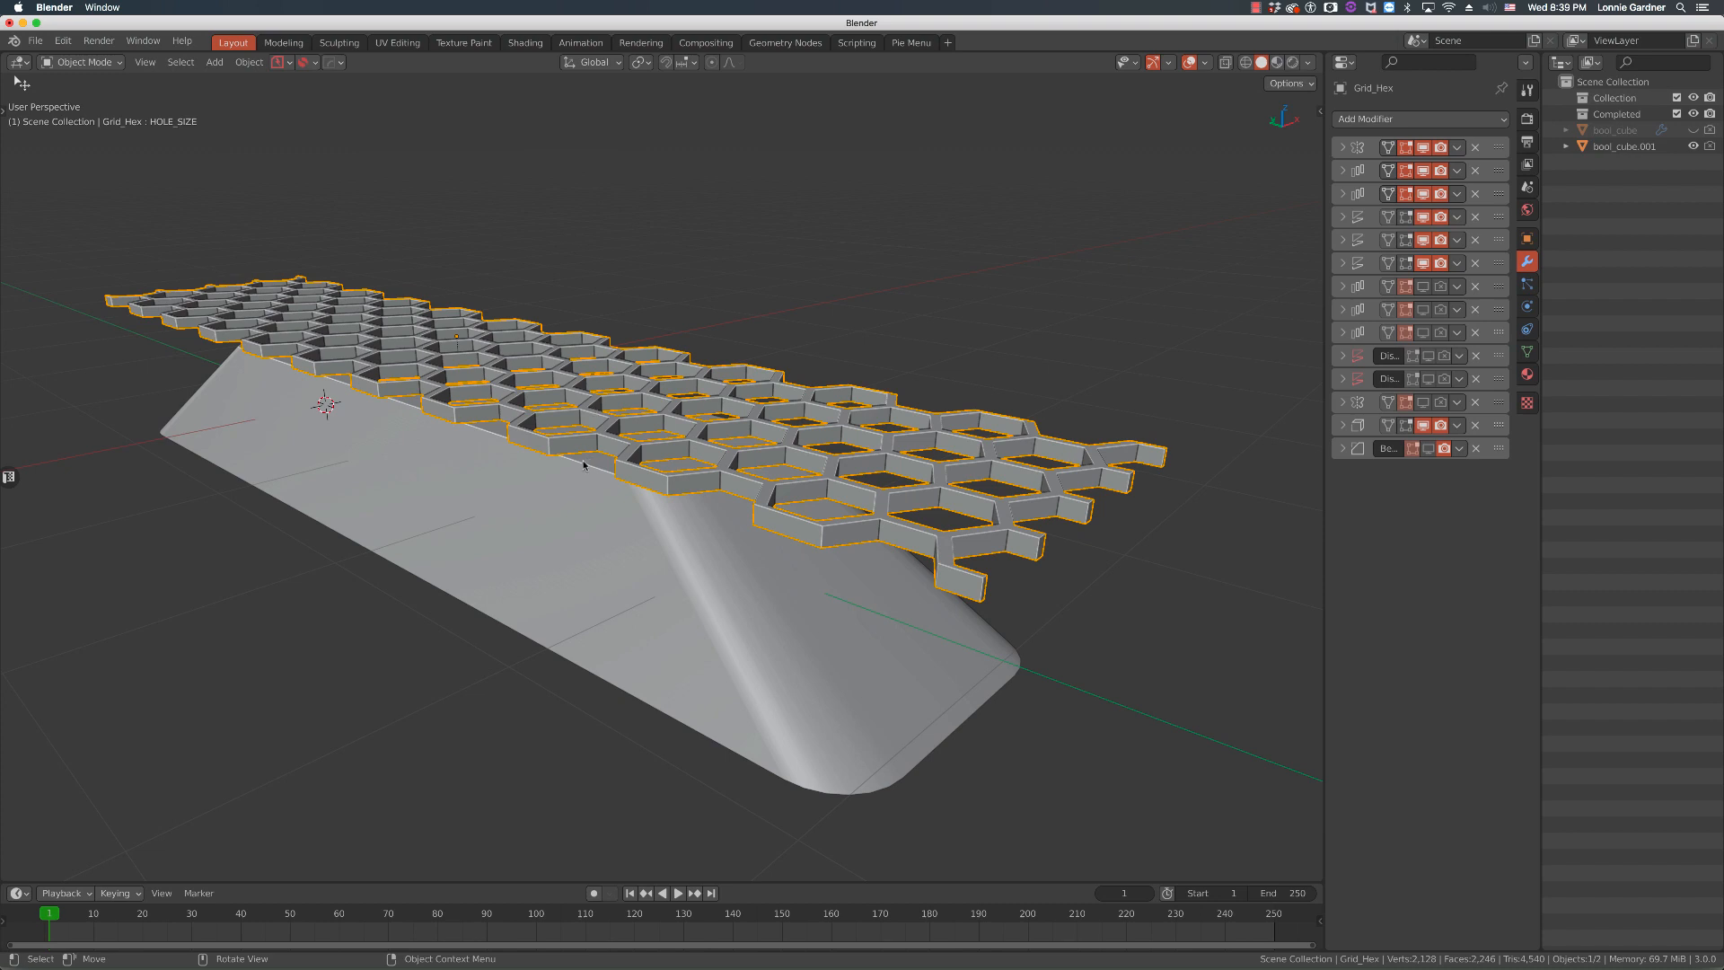
mouse_move(1235, 196)
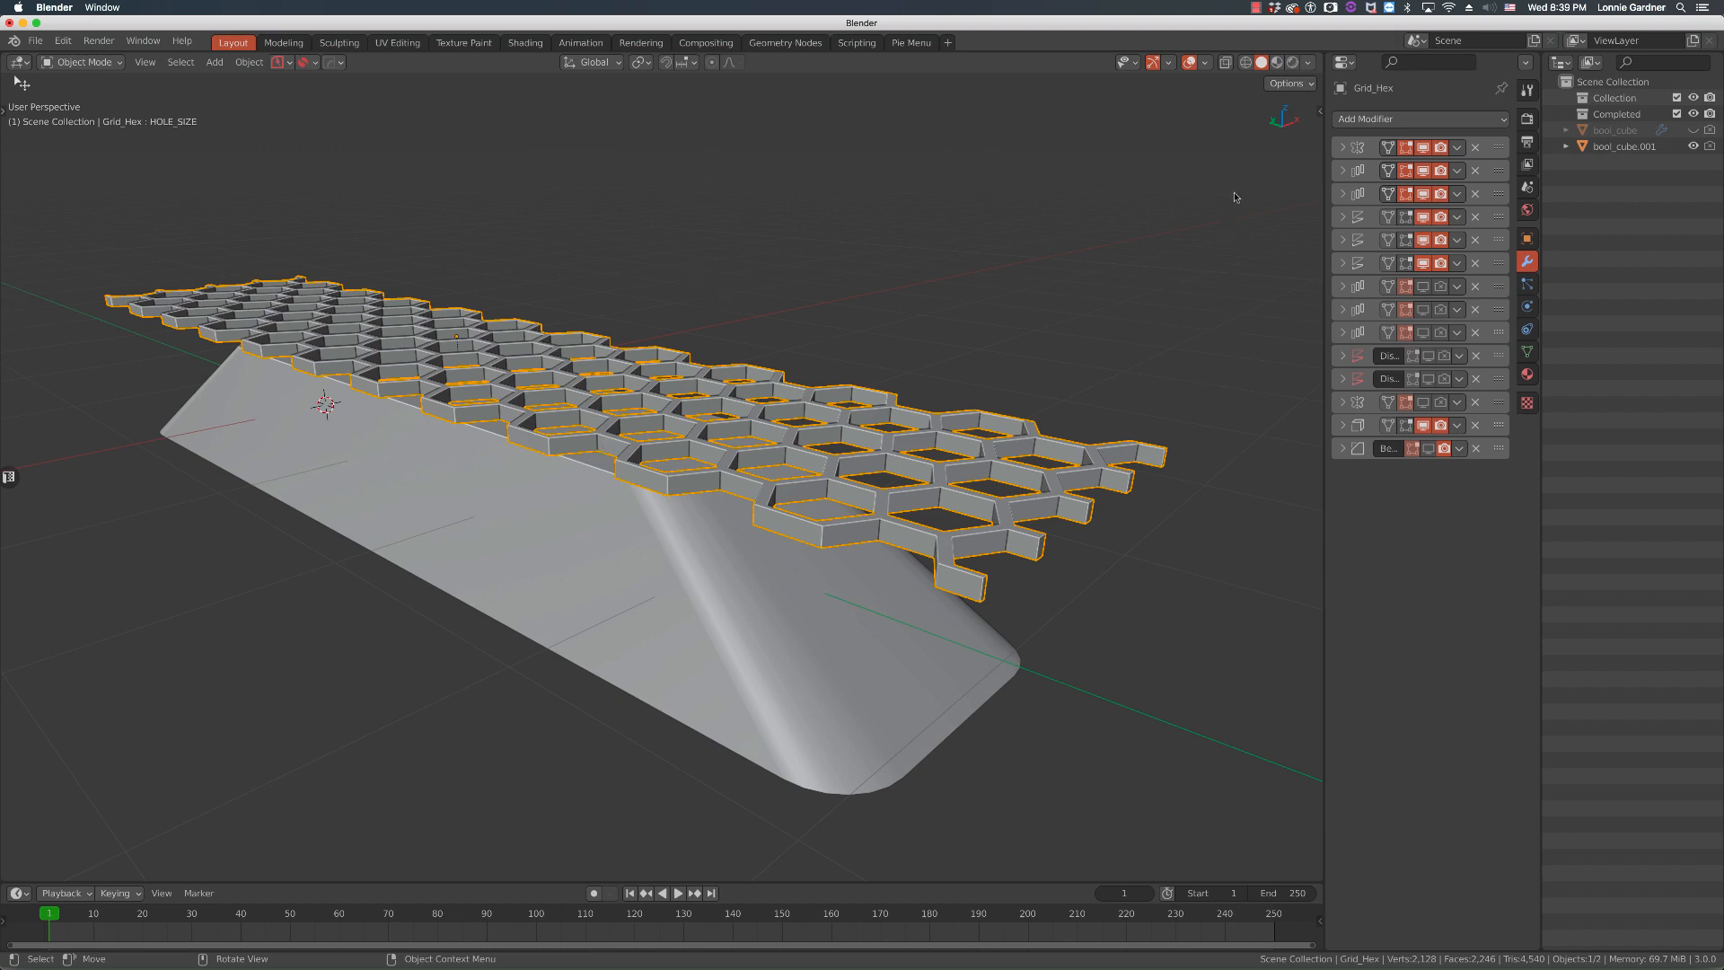
mouse_move(695, 476)
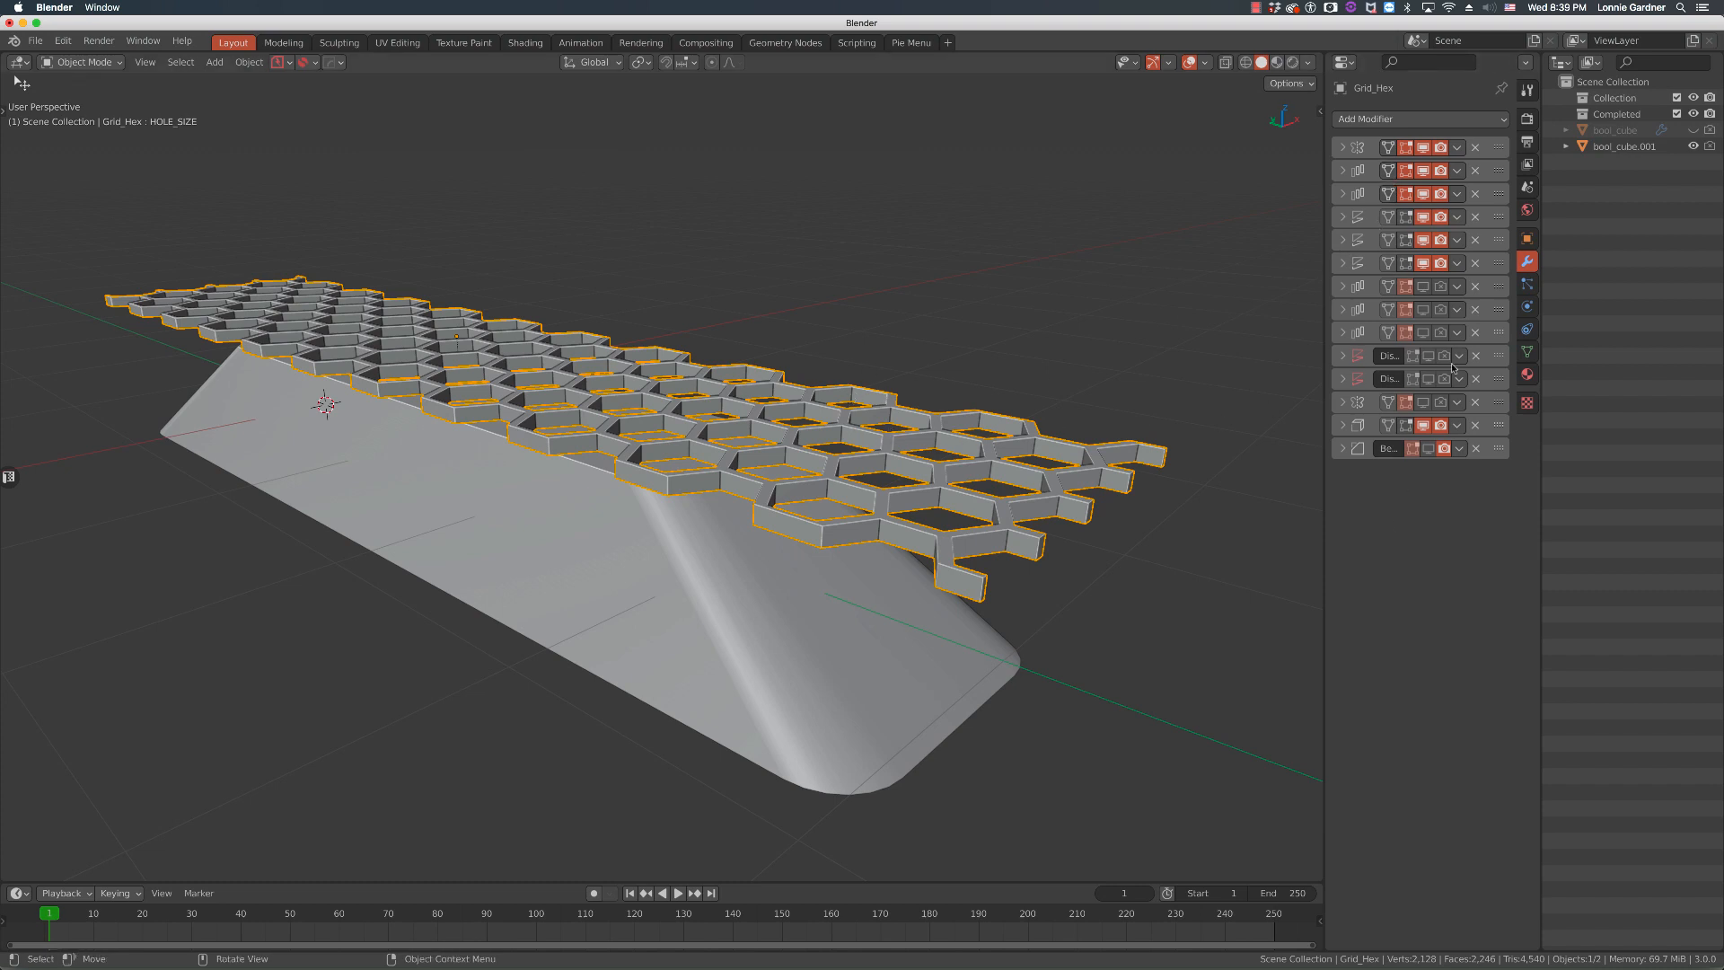
Choose Fluent's apply/freeze option to turn Grid_Hex into a plain mesh.
click(728, 335)
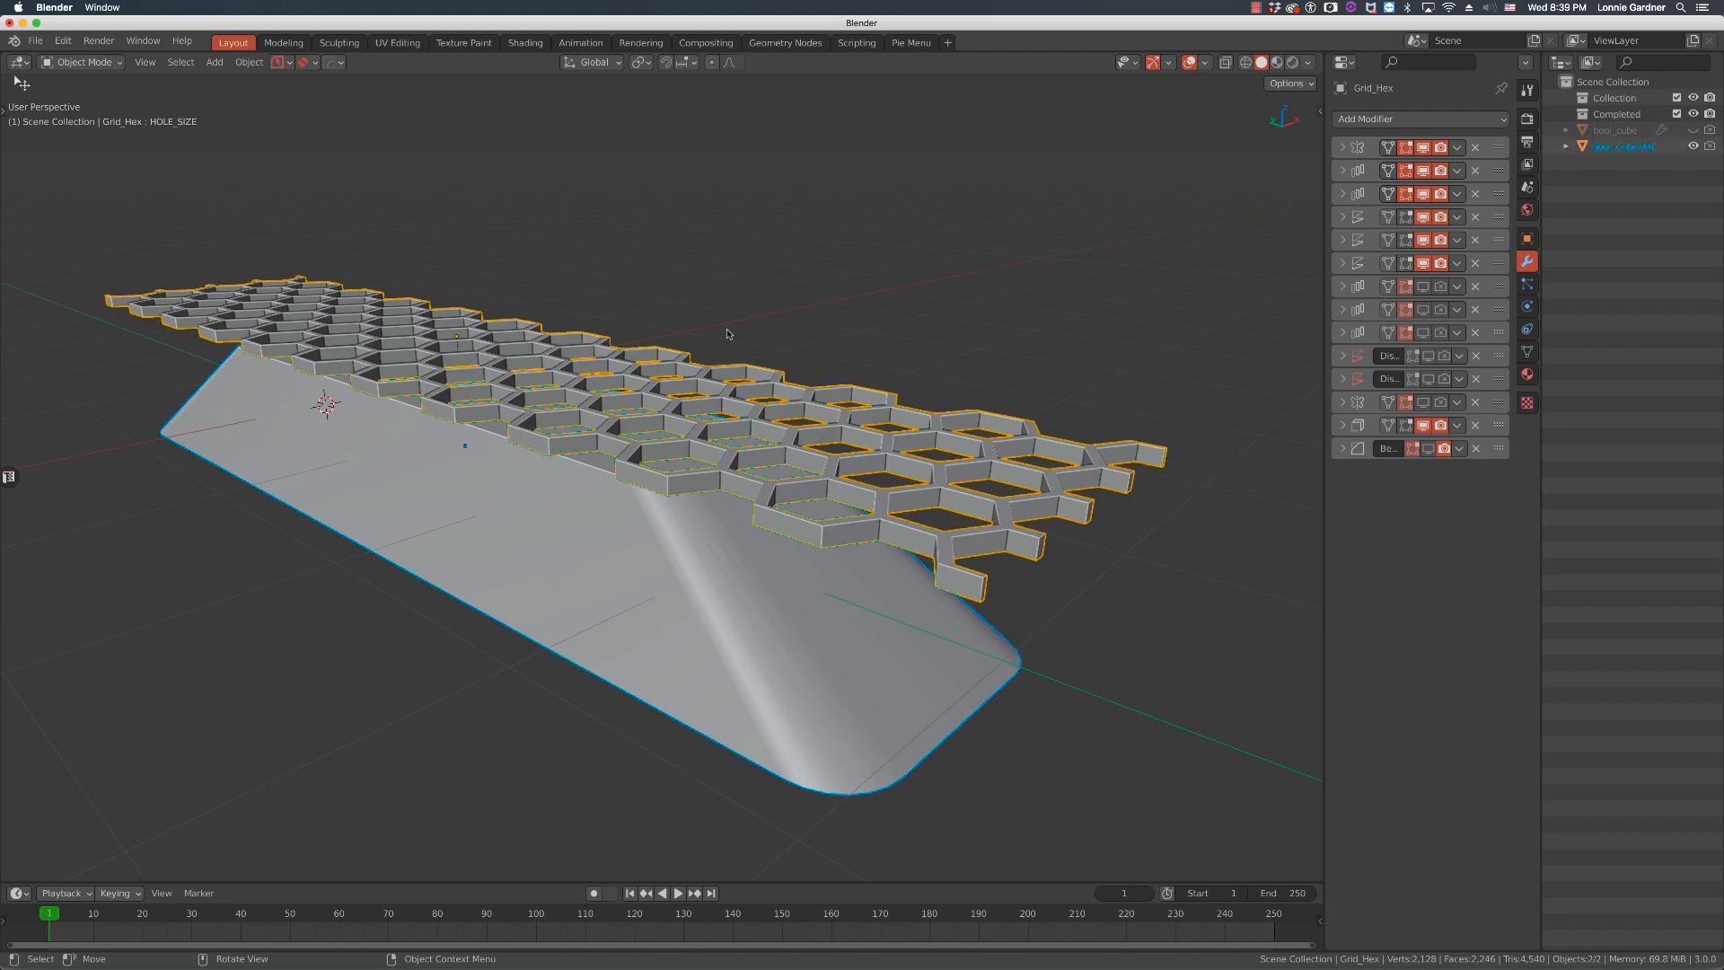
mouse_move(651, 610)
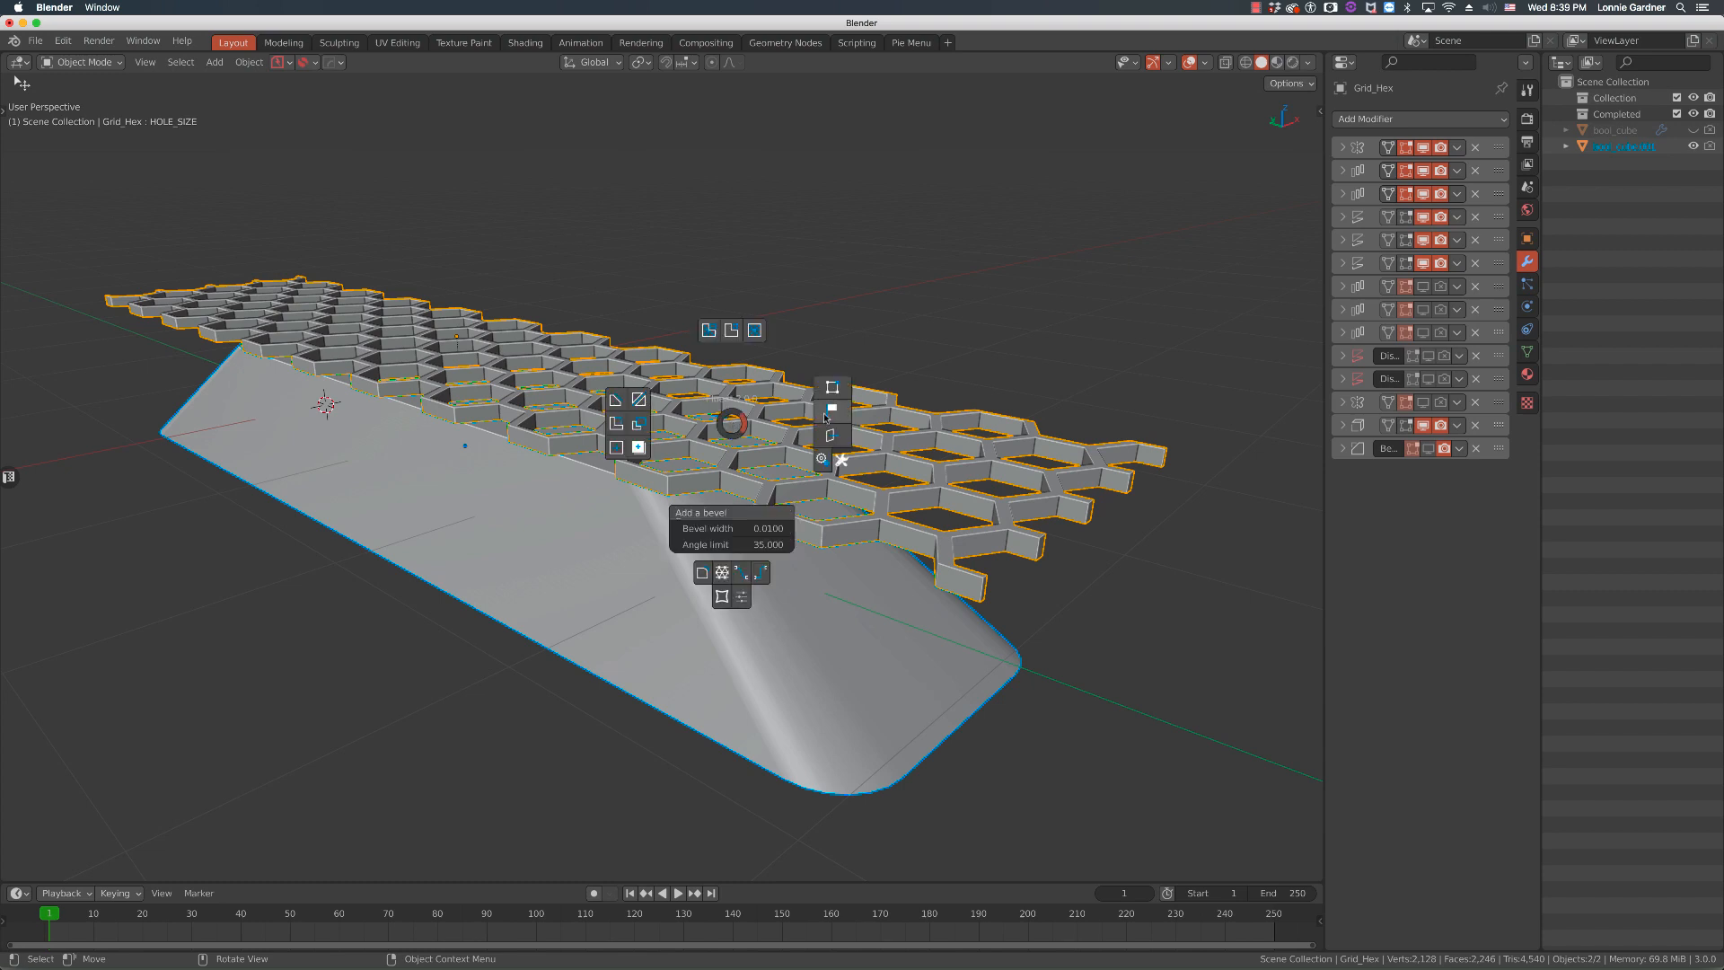
mouse_move(832, 410)
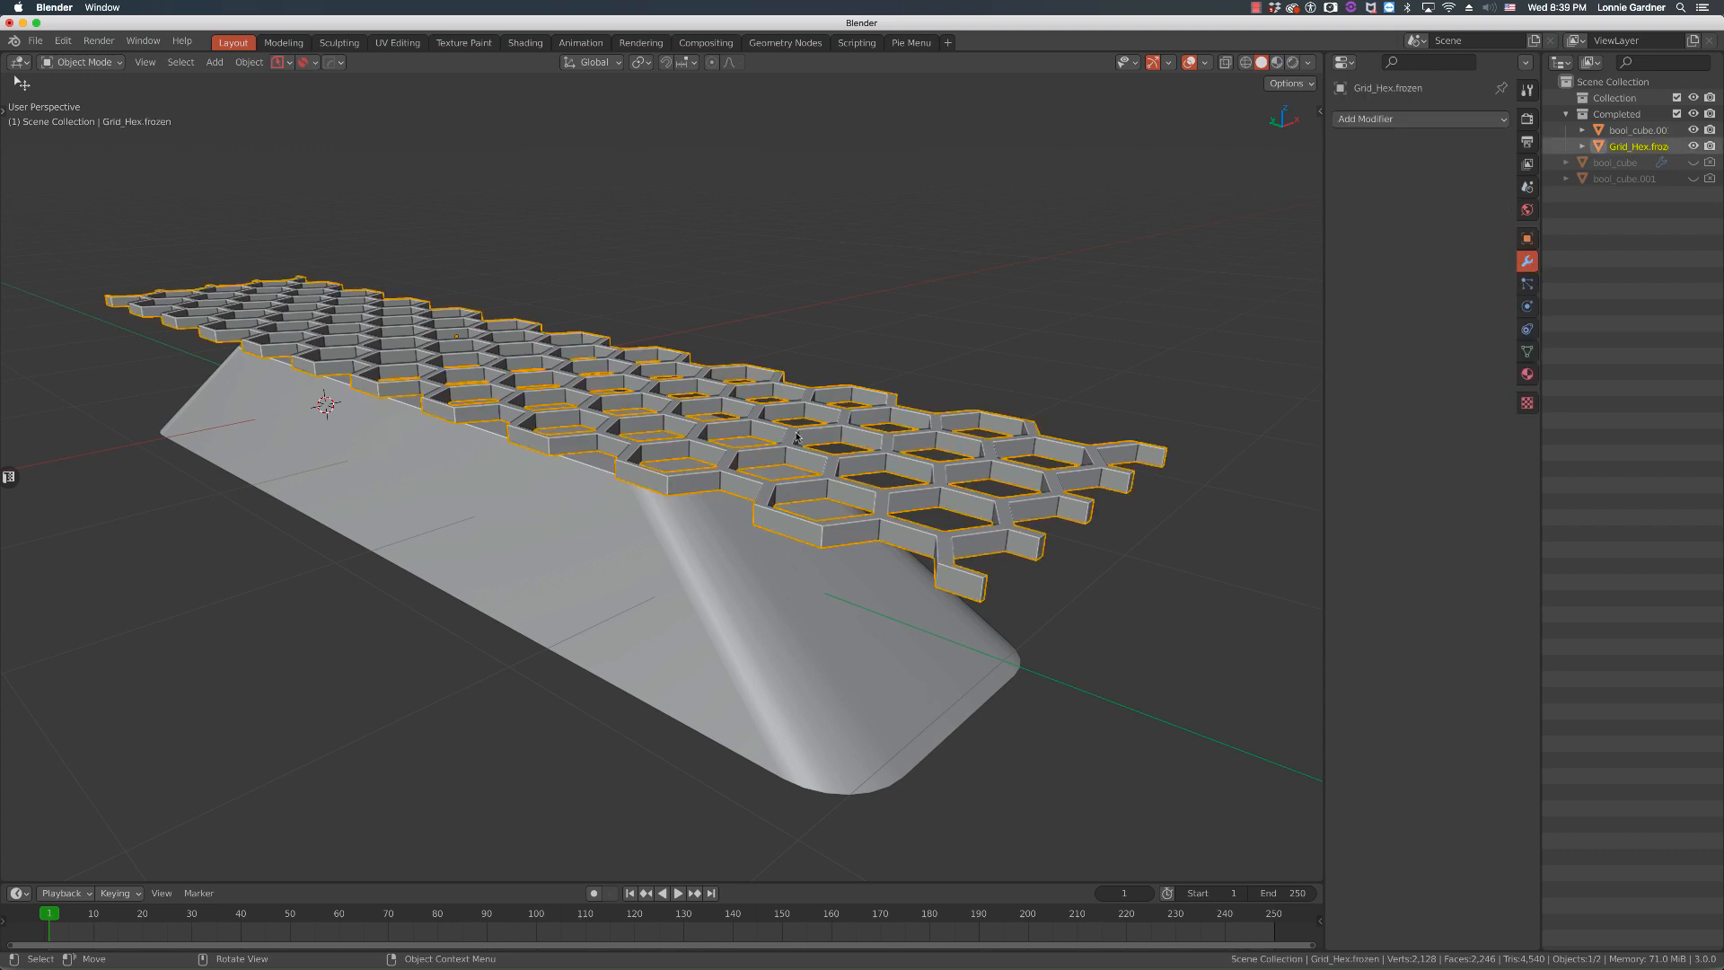
Check the grid's mesh briefly, then move Grid_Hex off the bevelled block.
drag(660, 440, 642, 429)
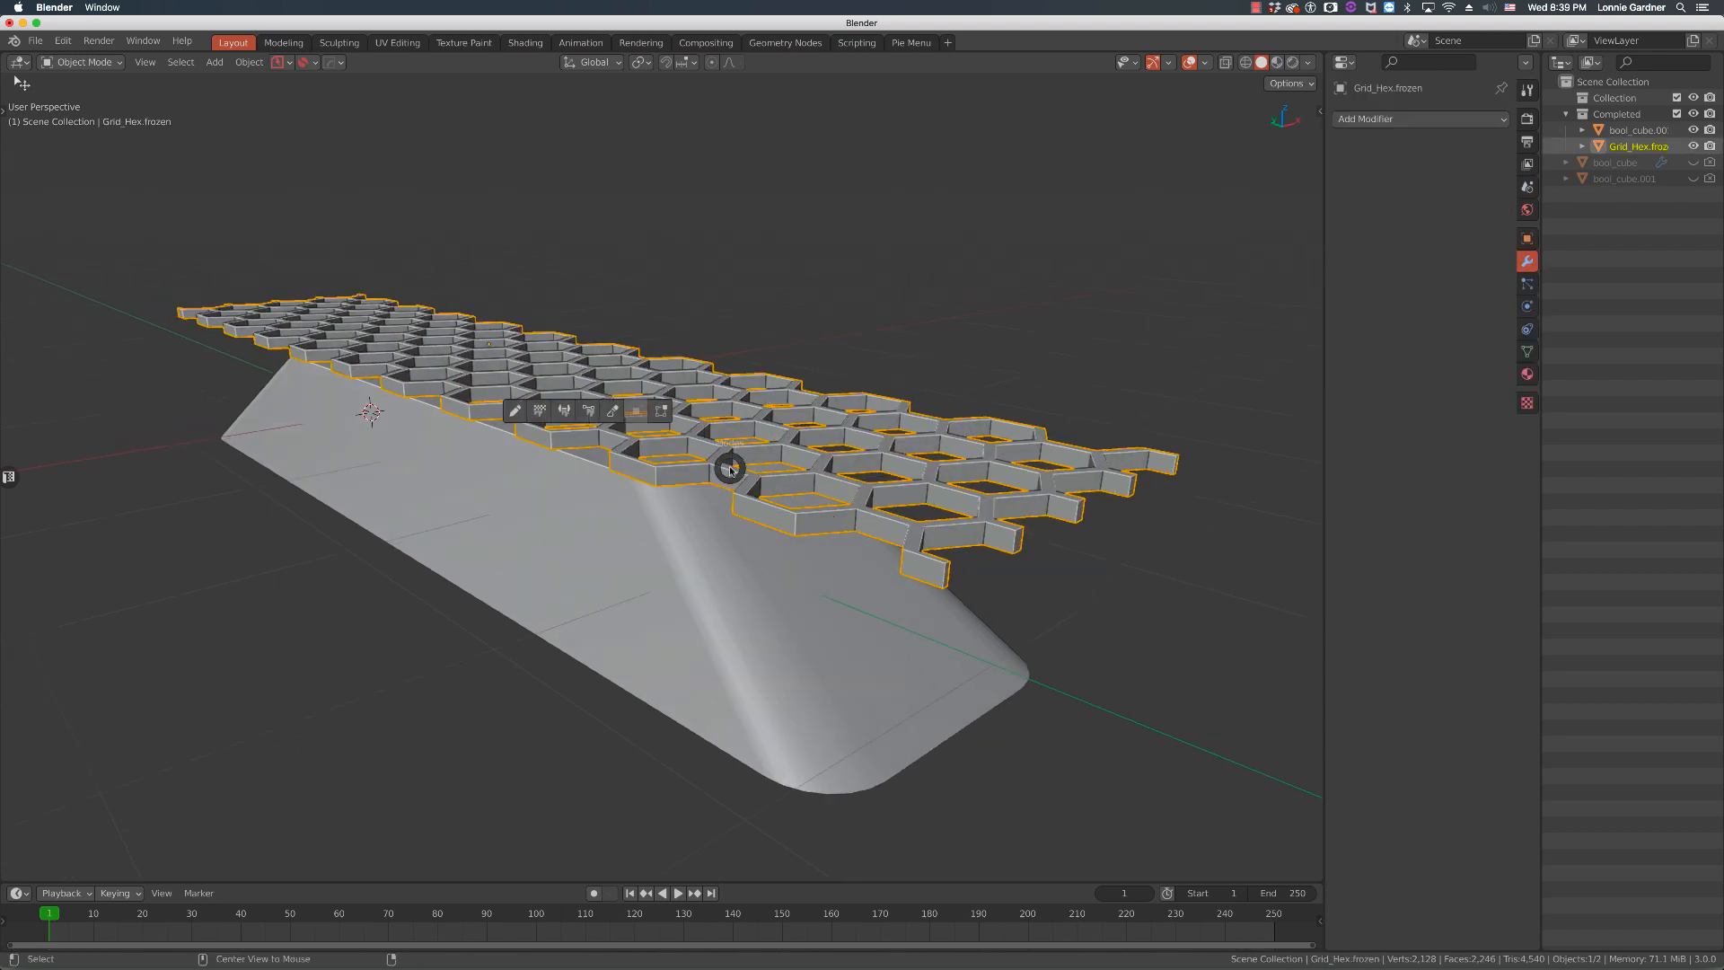
key(Tab)
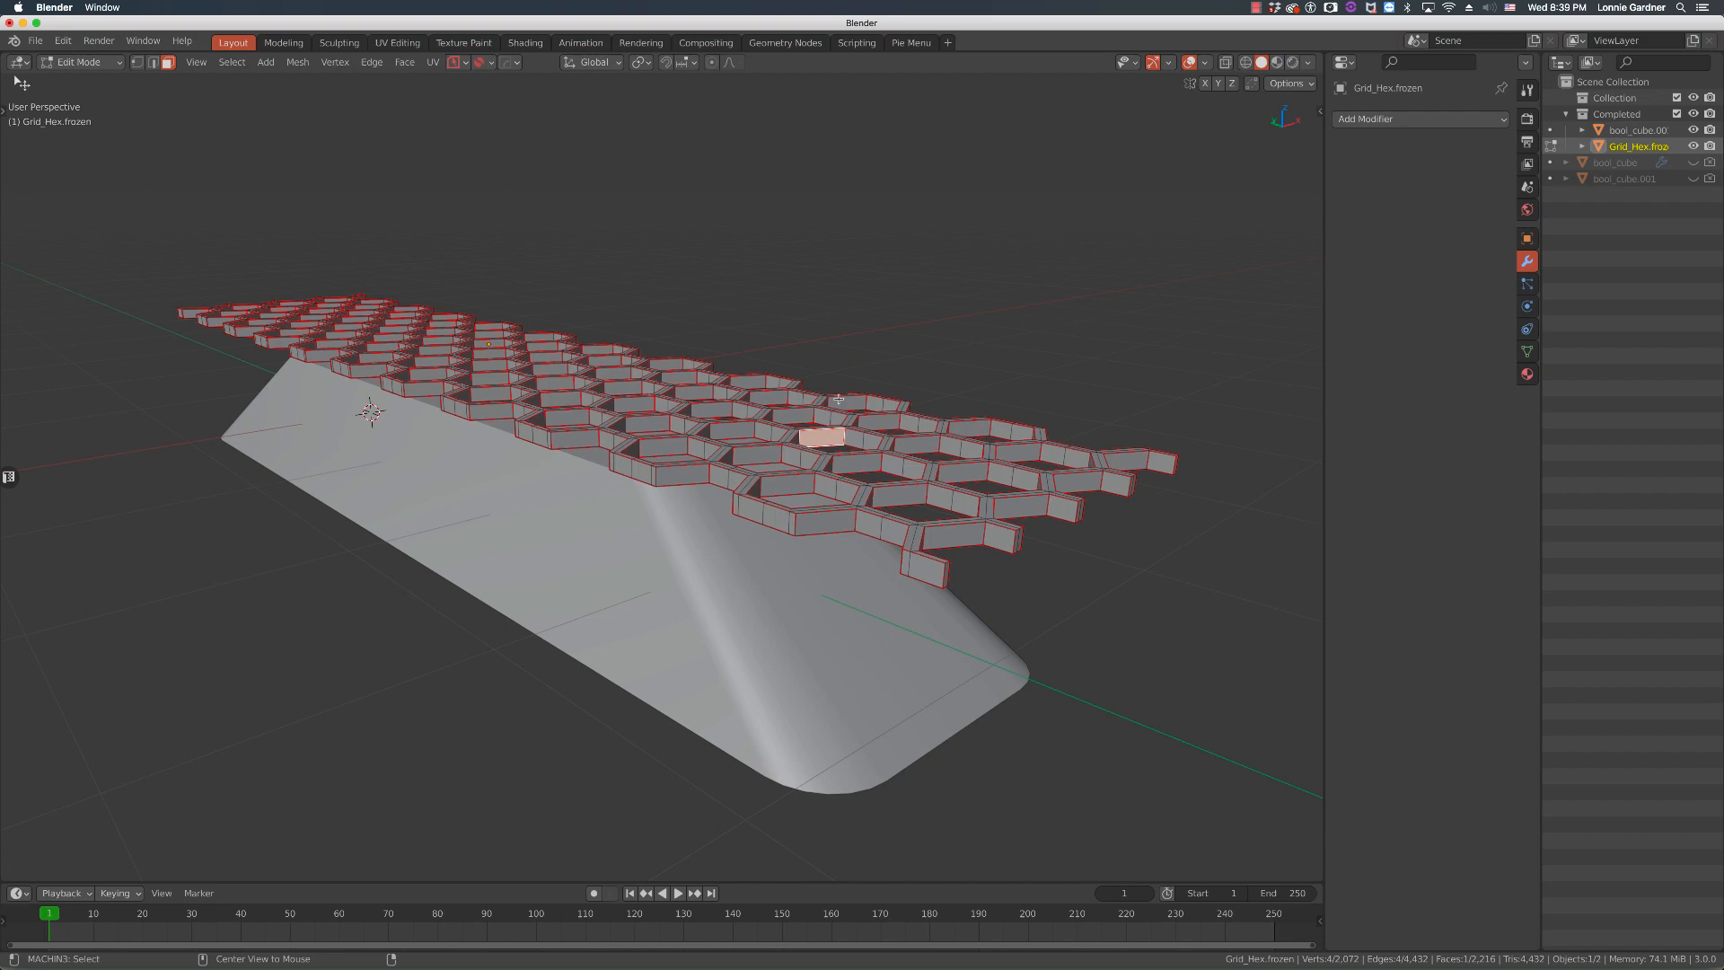
key(Tab)
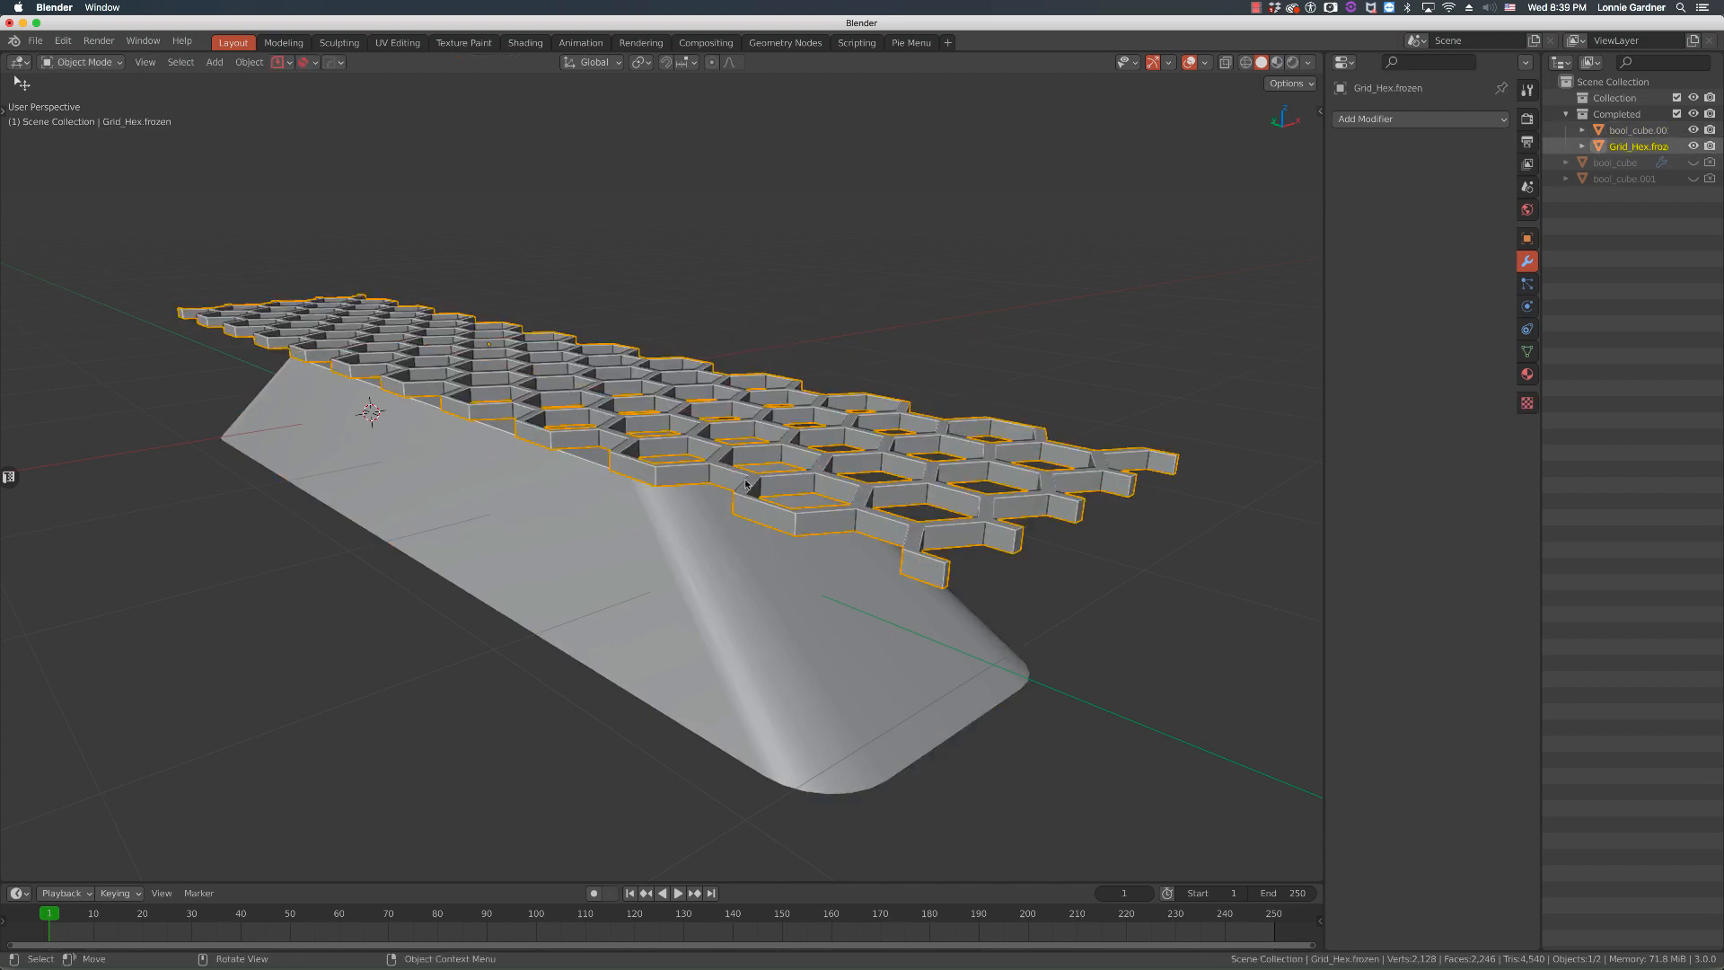
key(g)
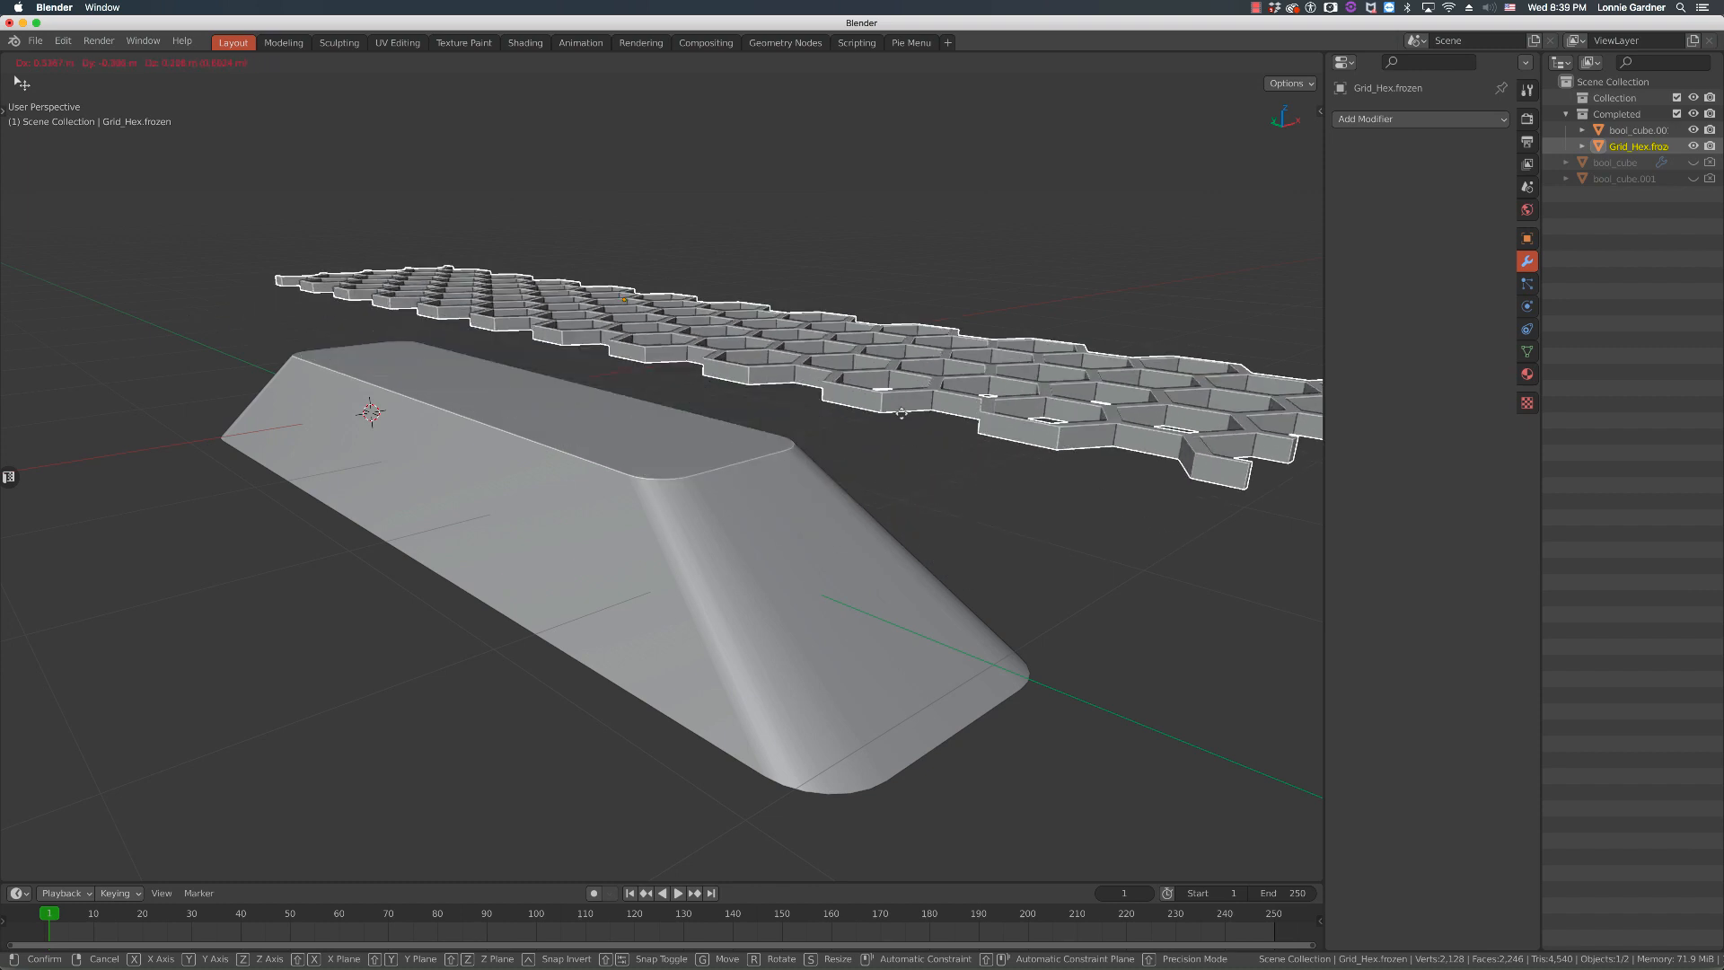
click(715, 555)
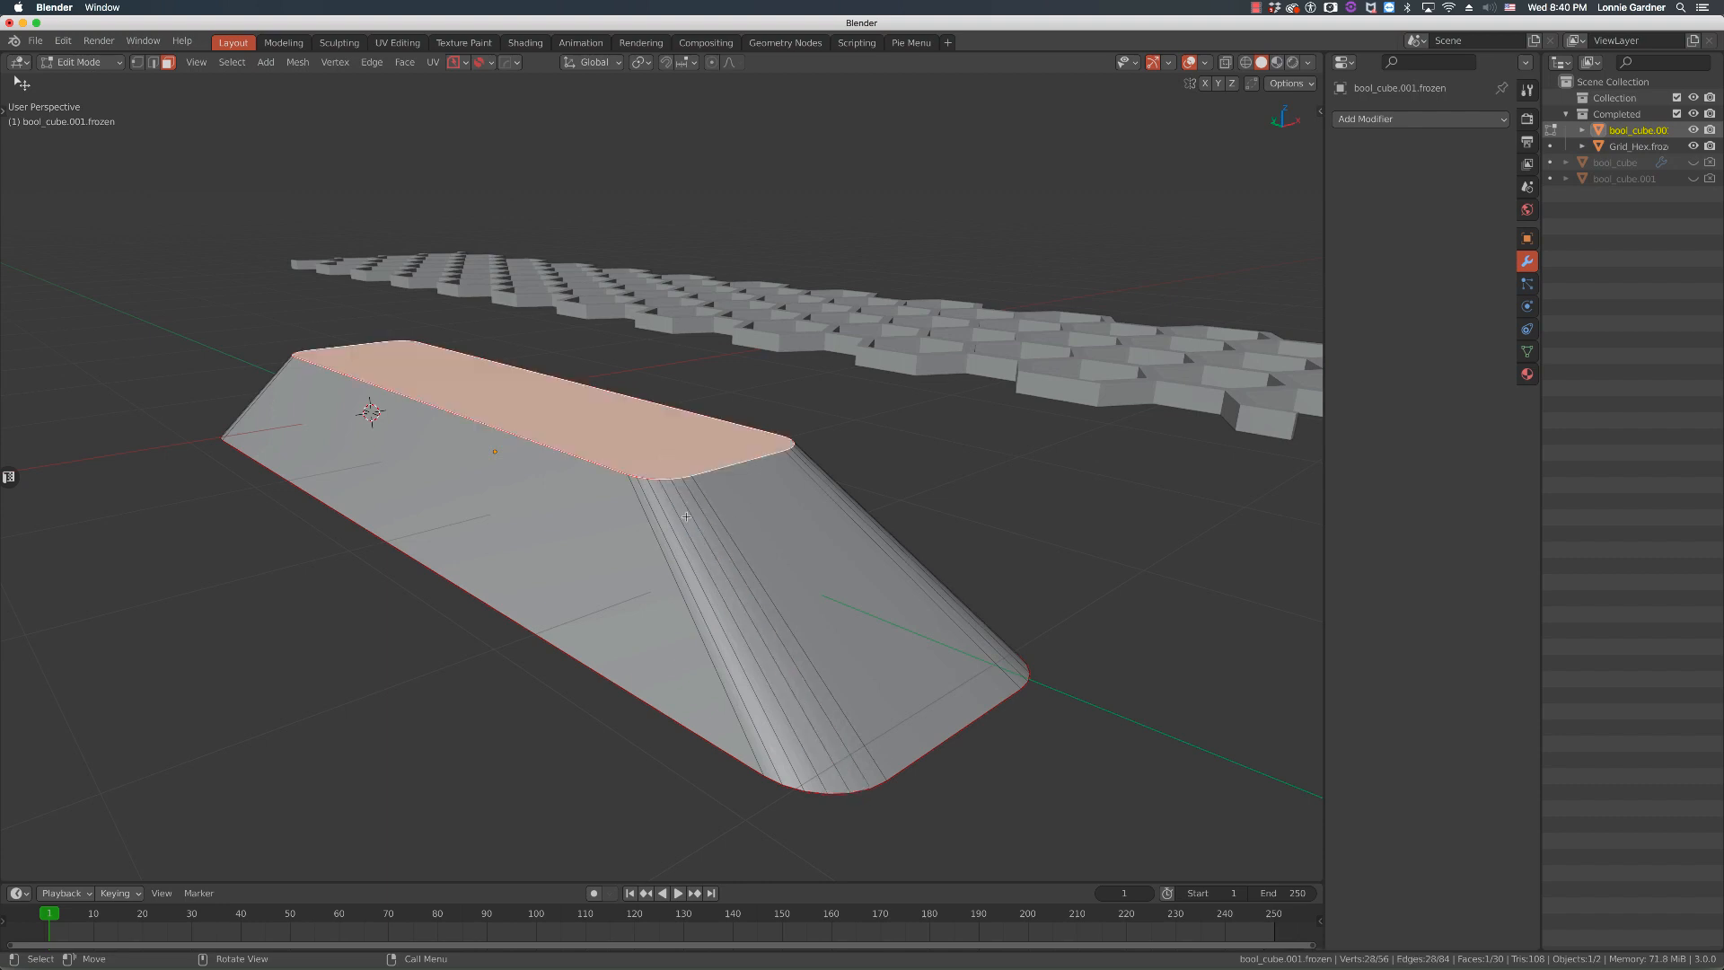
Select a narrow bevel strip and the sloped front face to inspect the block's topology.
click(681, 518)
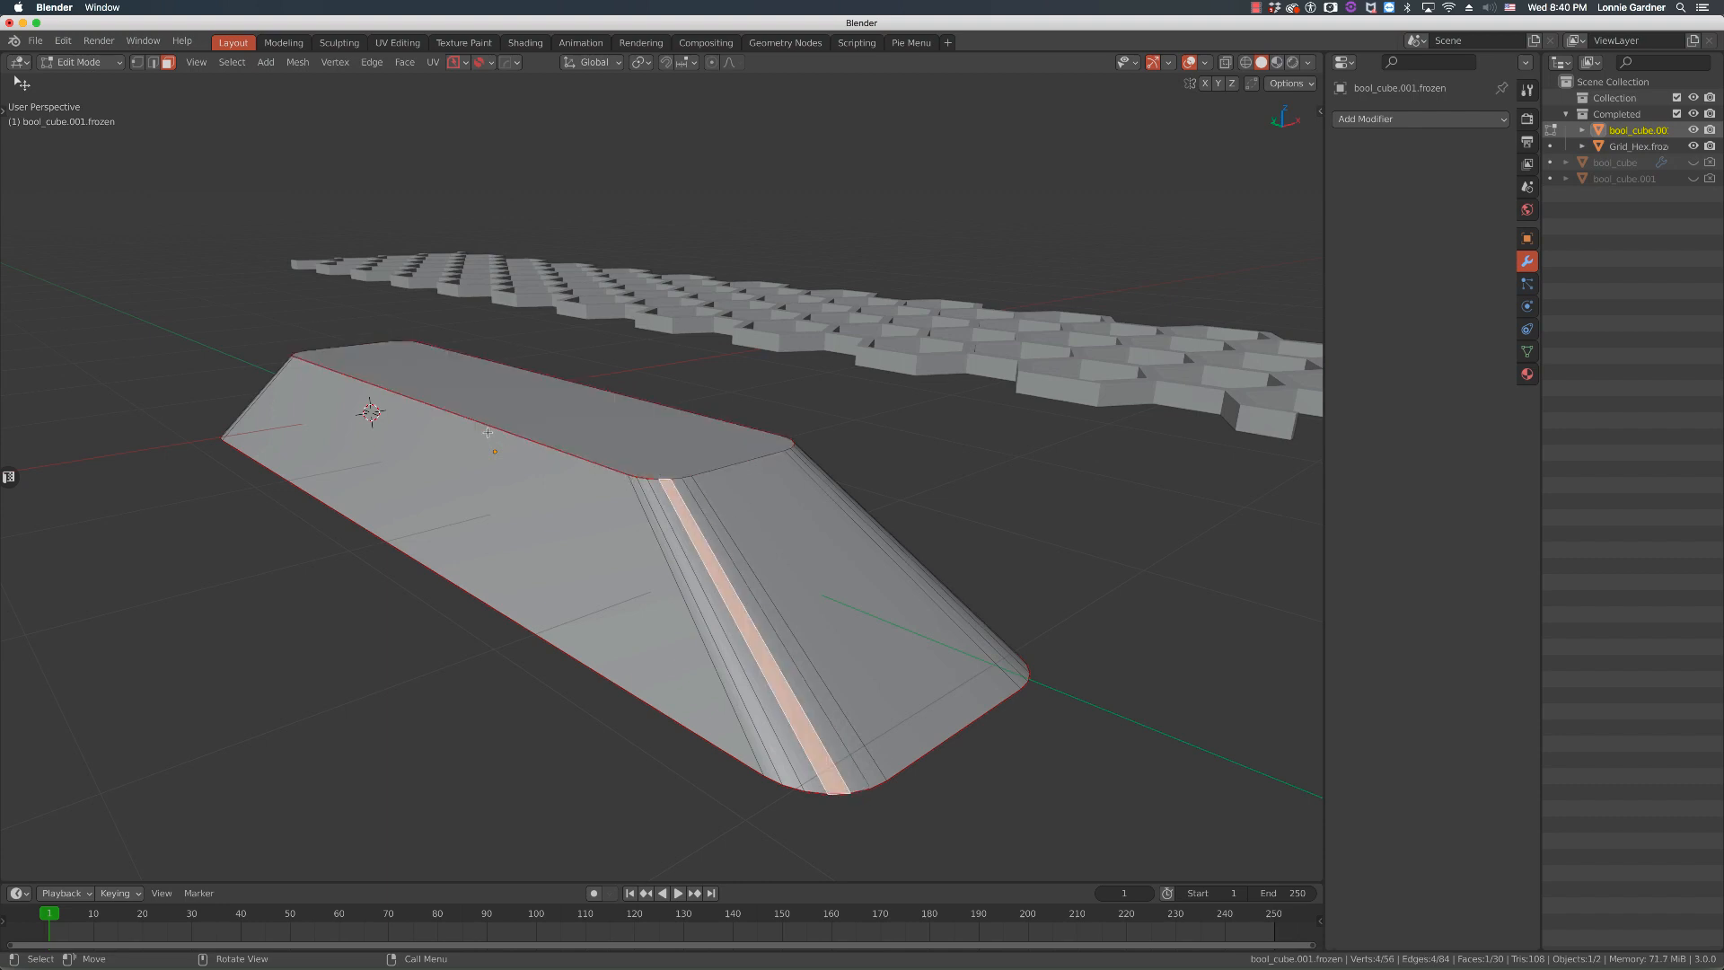
drag(660, 440, 704, 560)
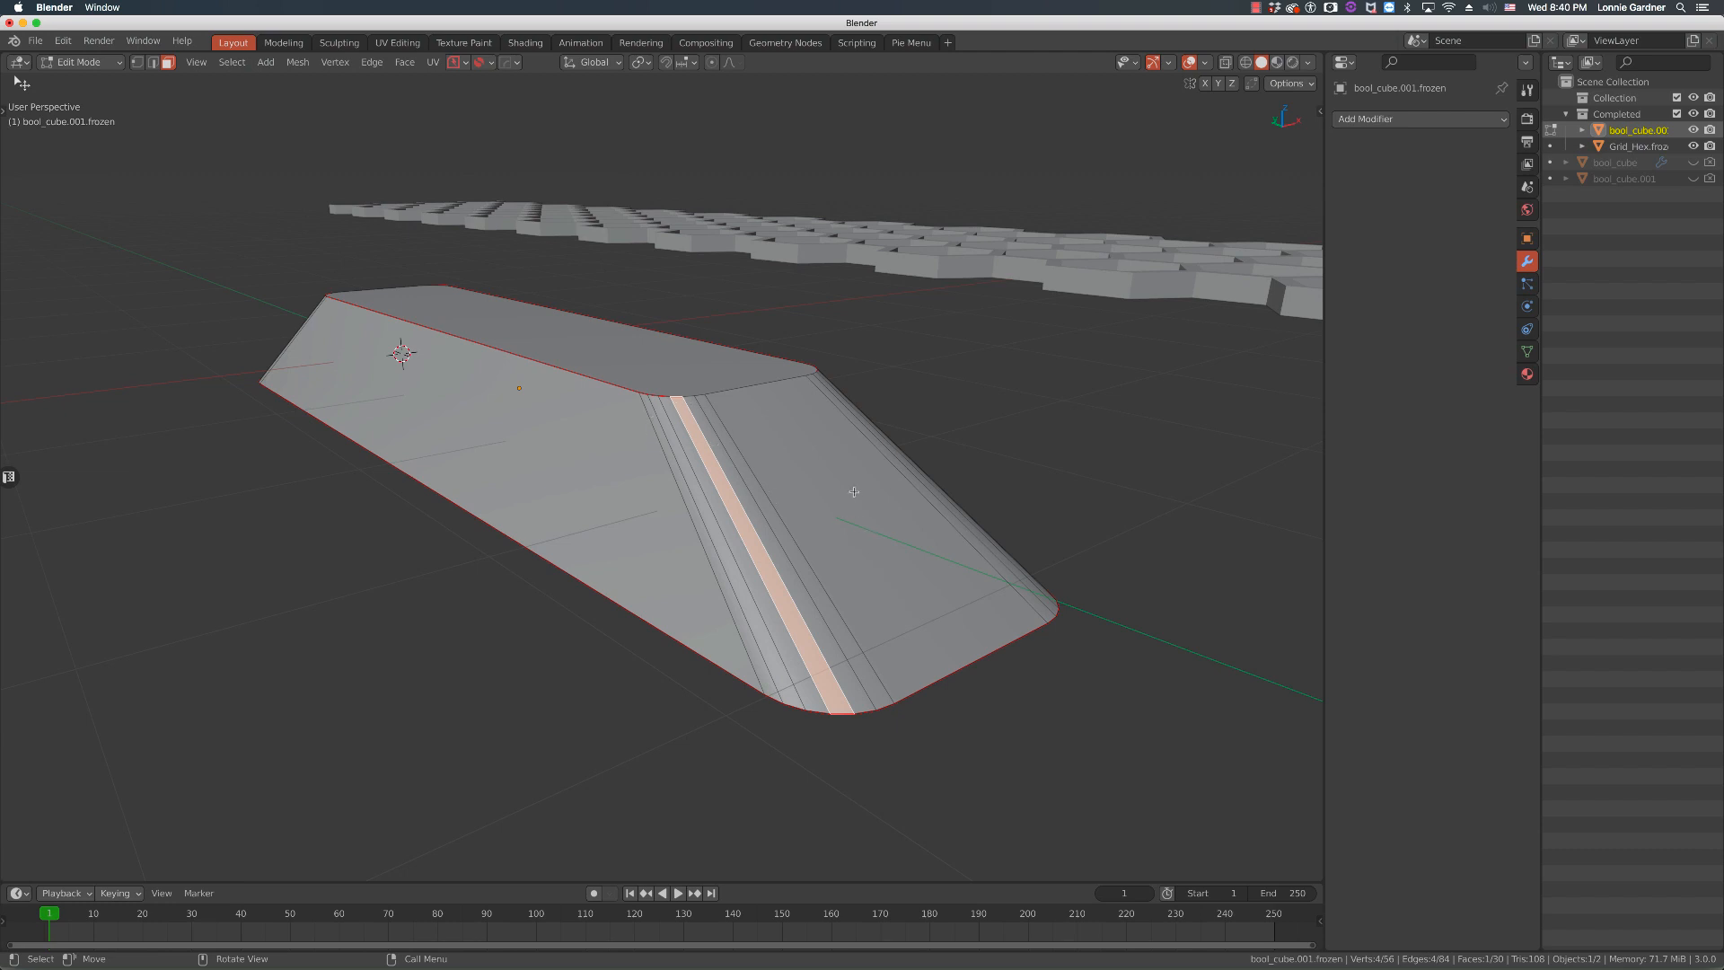
click(852, 491)
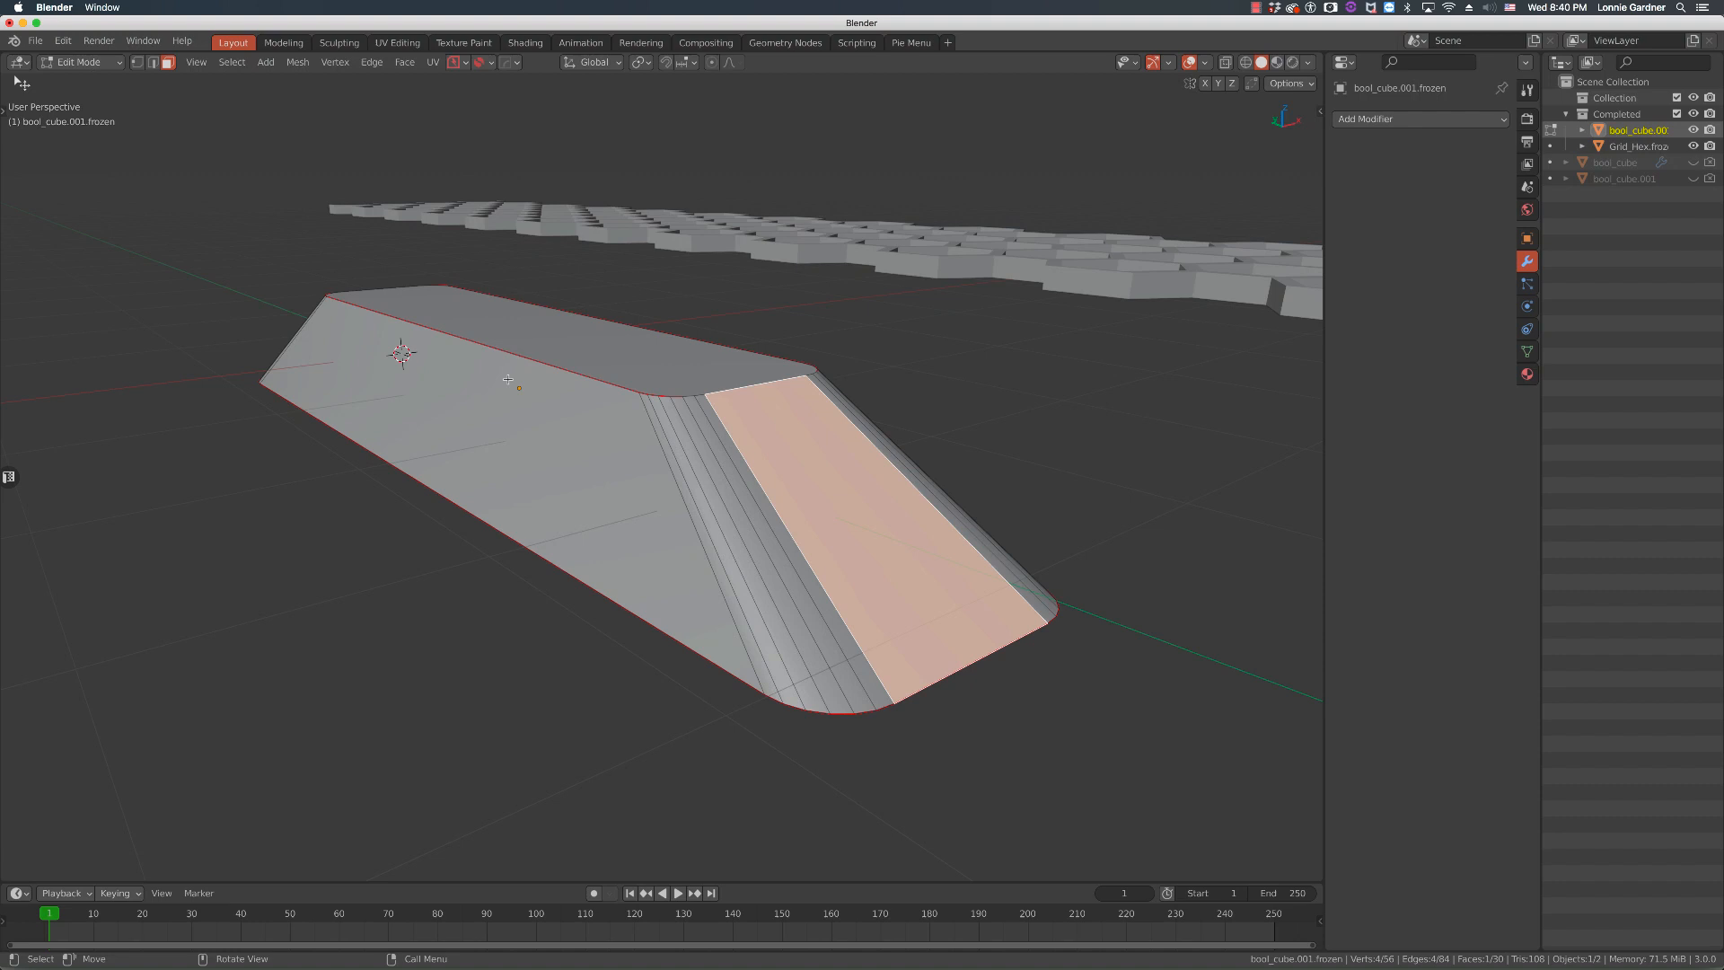
mouse_move(684, 364)
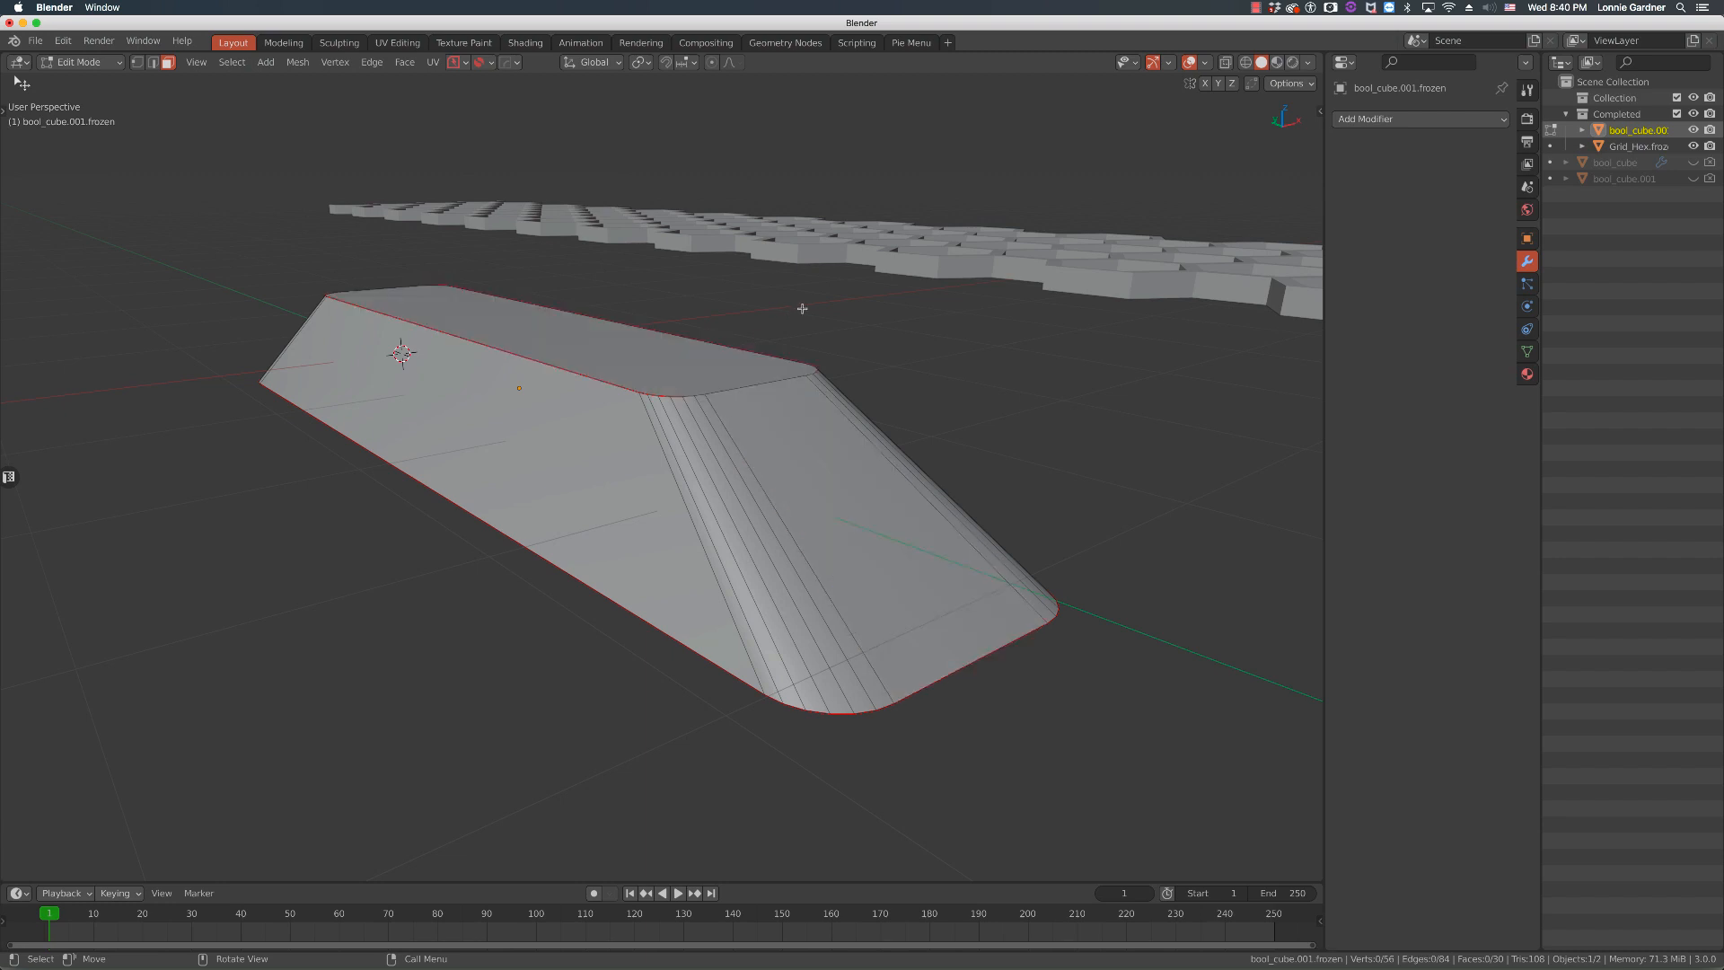
mouse_move(862, 278)
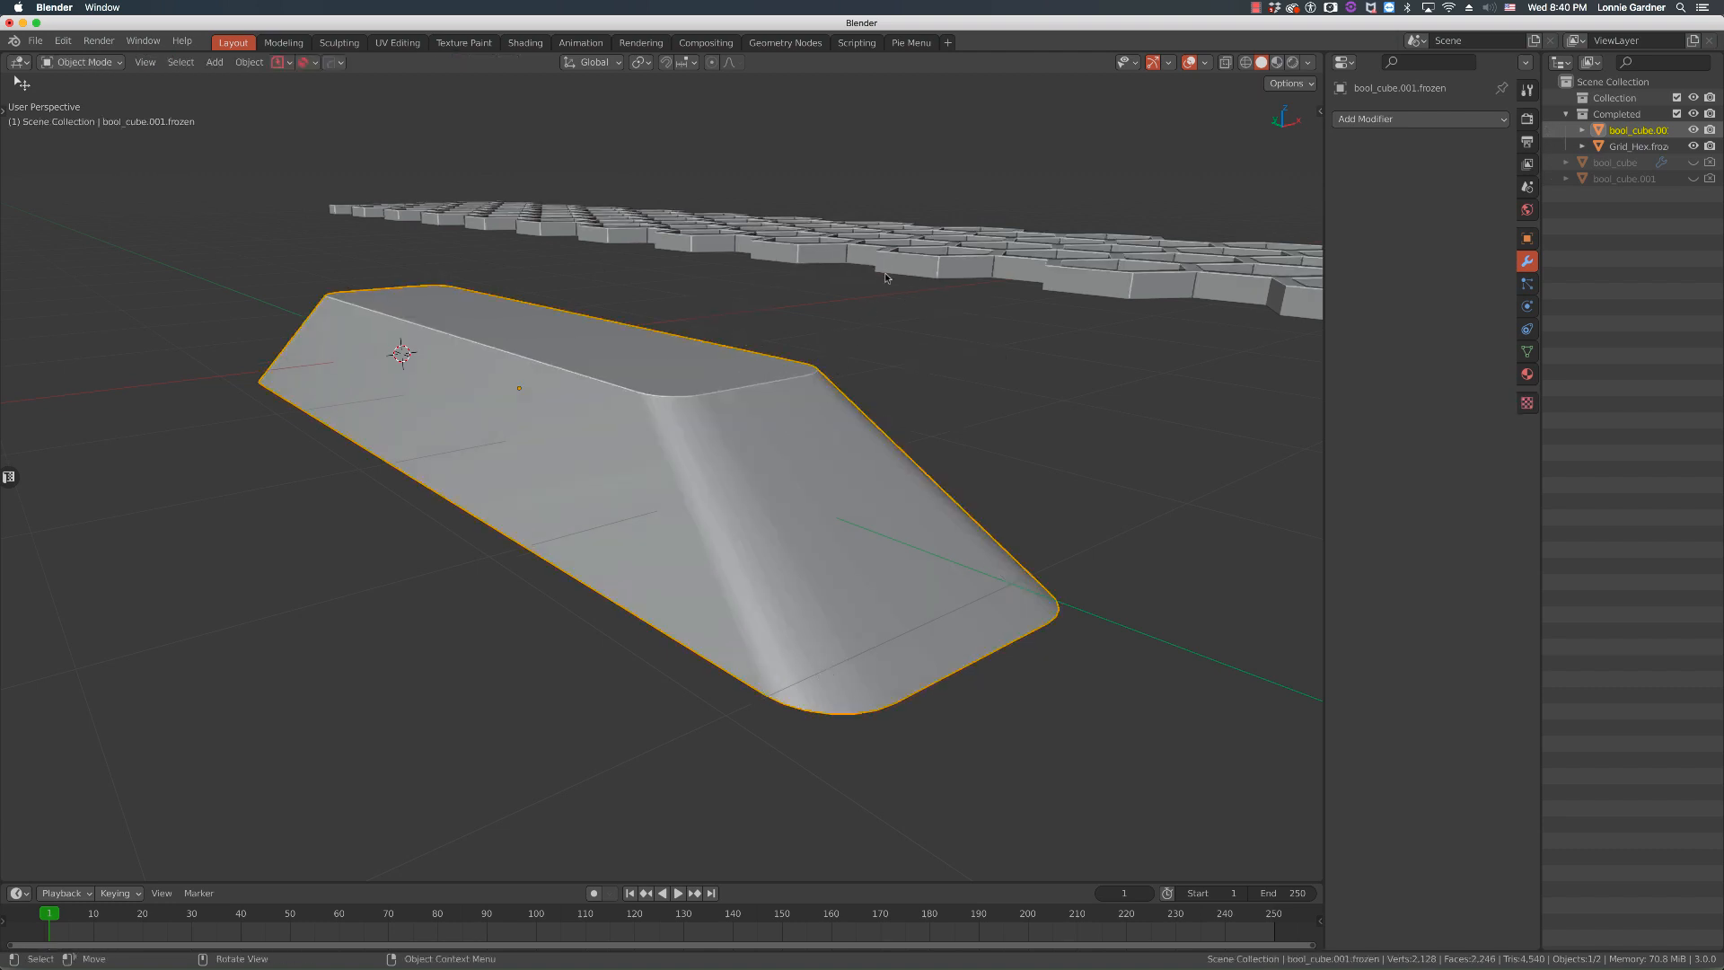
Select Grid_Hex.frozen and move it down along Z onto the block.
click(1637, 147)
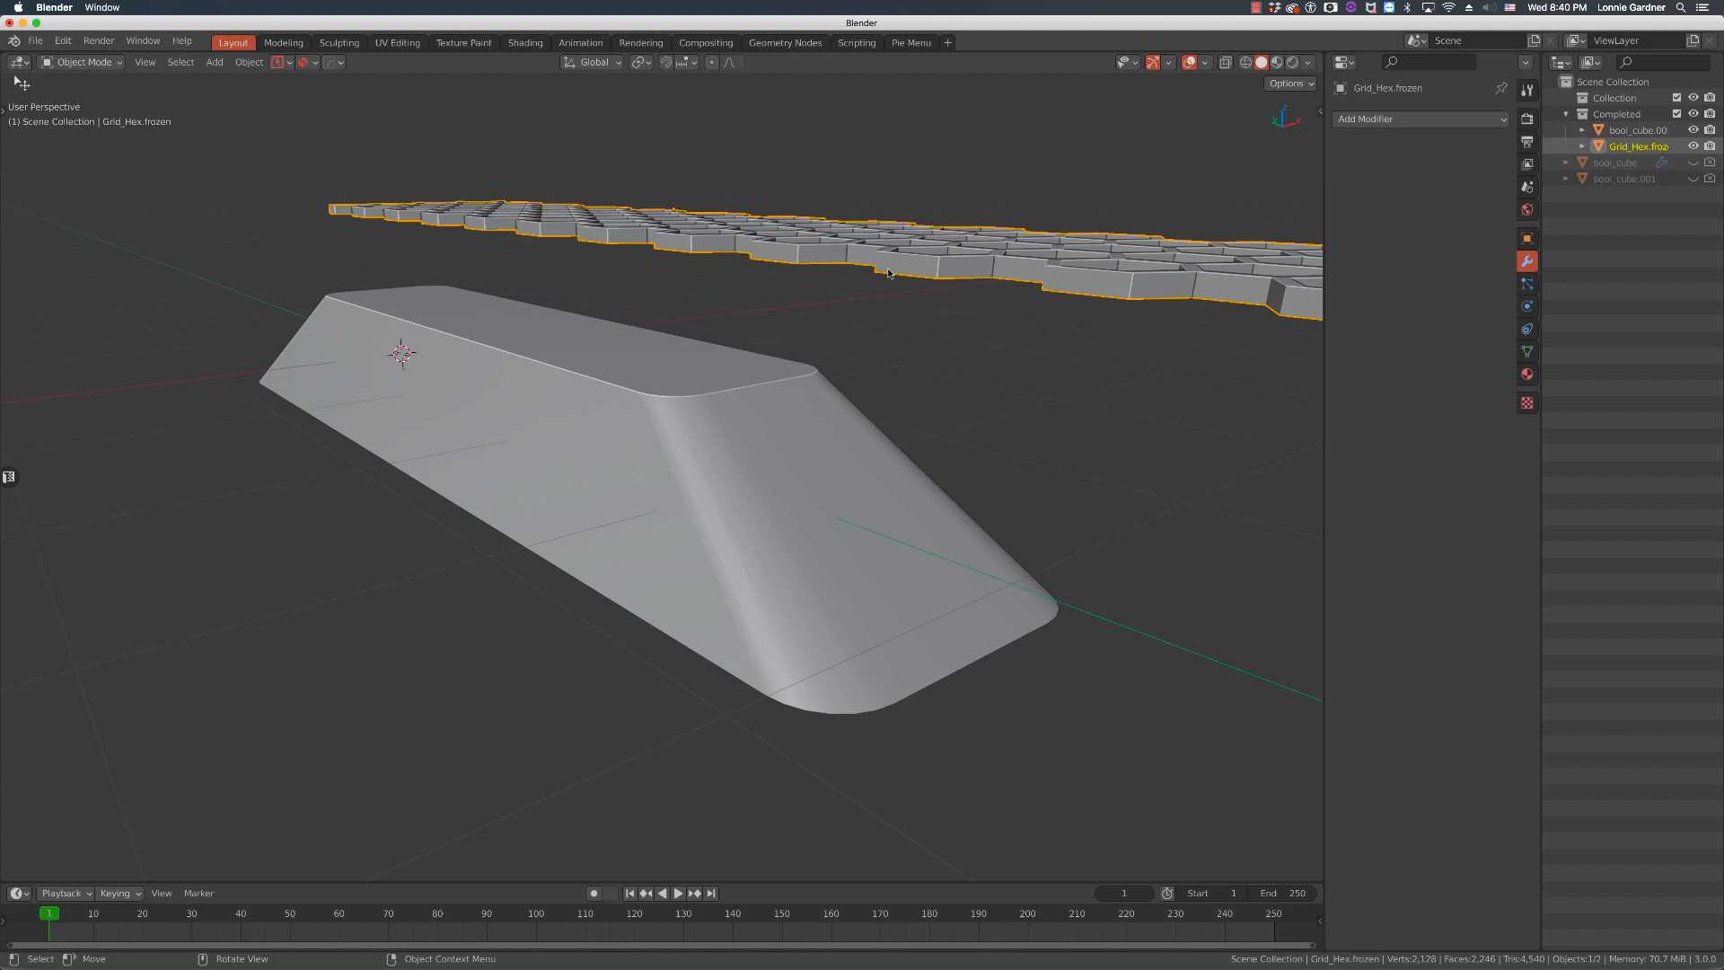
key(g)
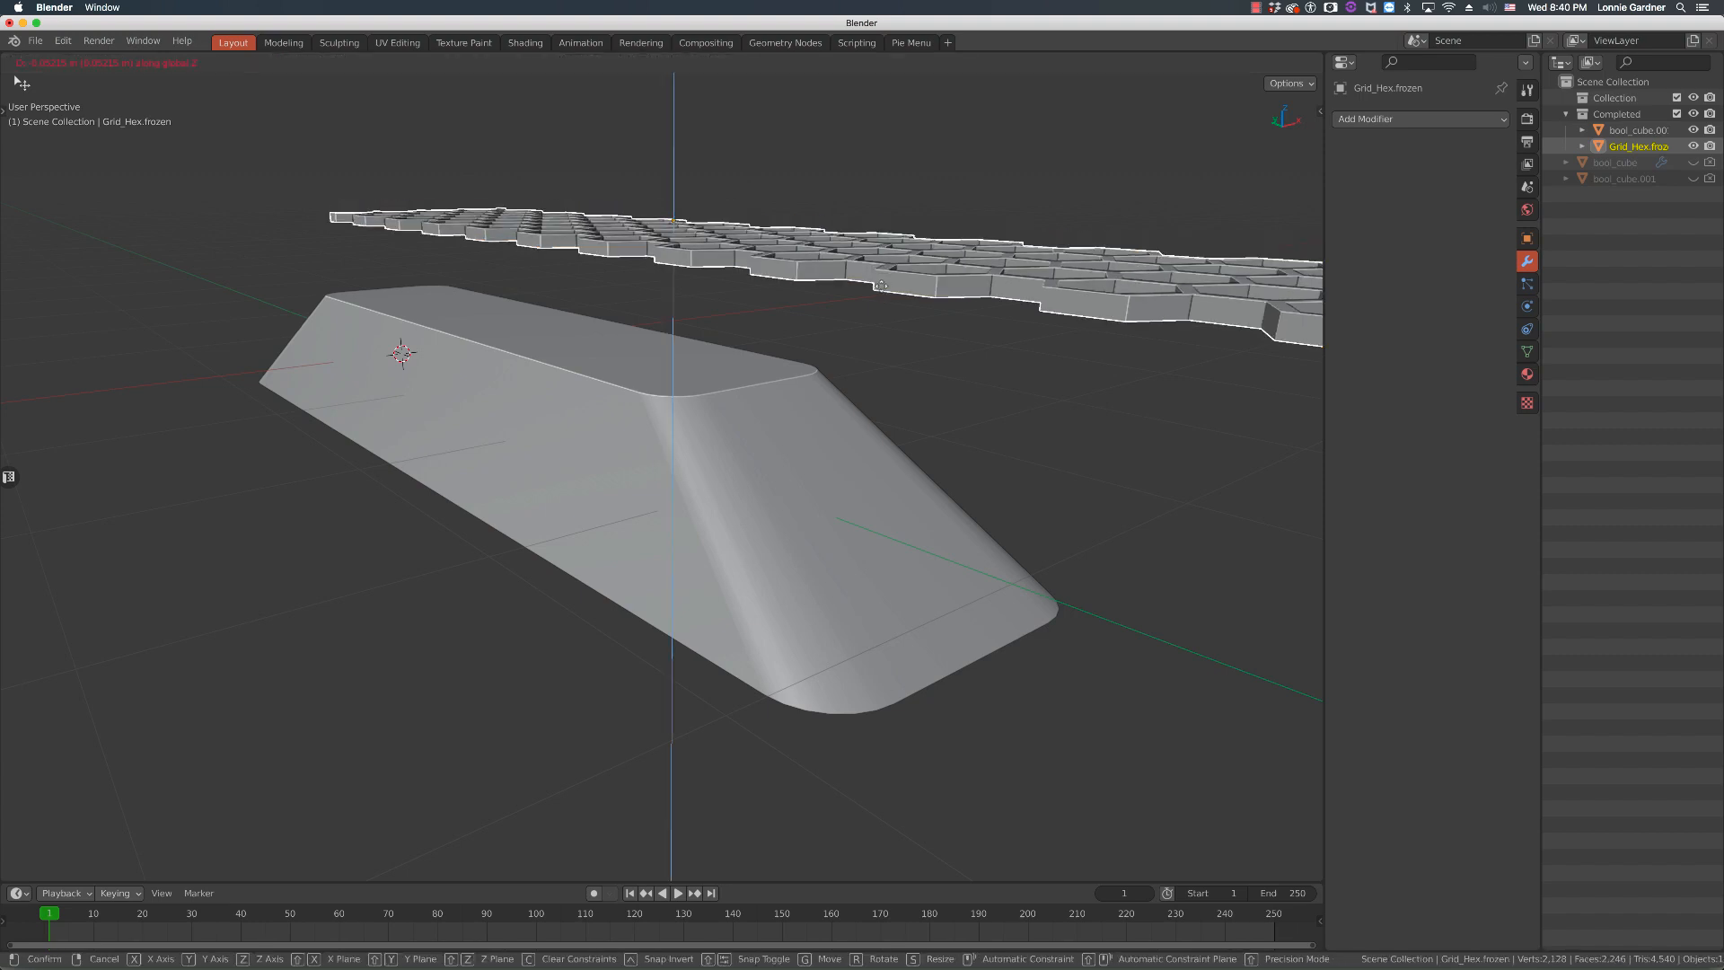
mouse_move(869, 308)
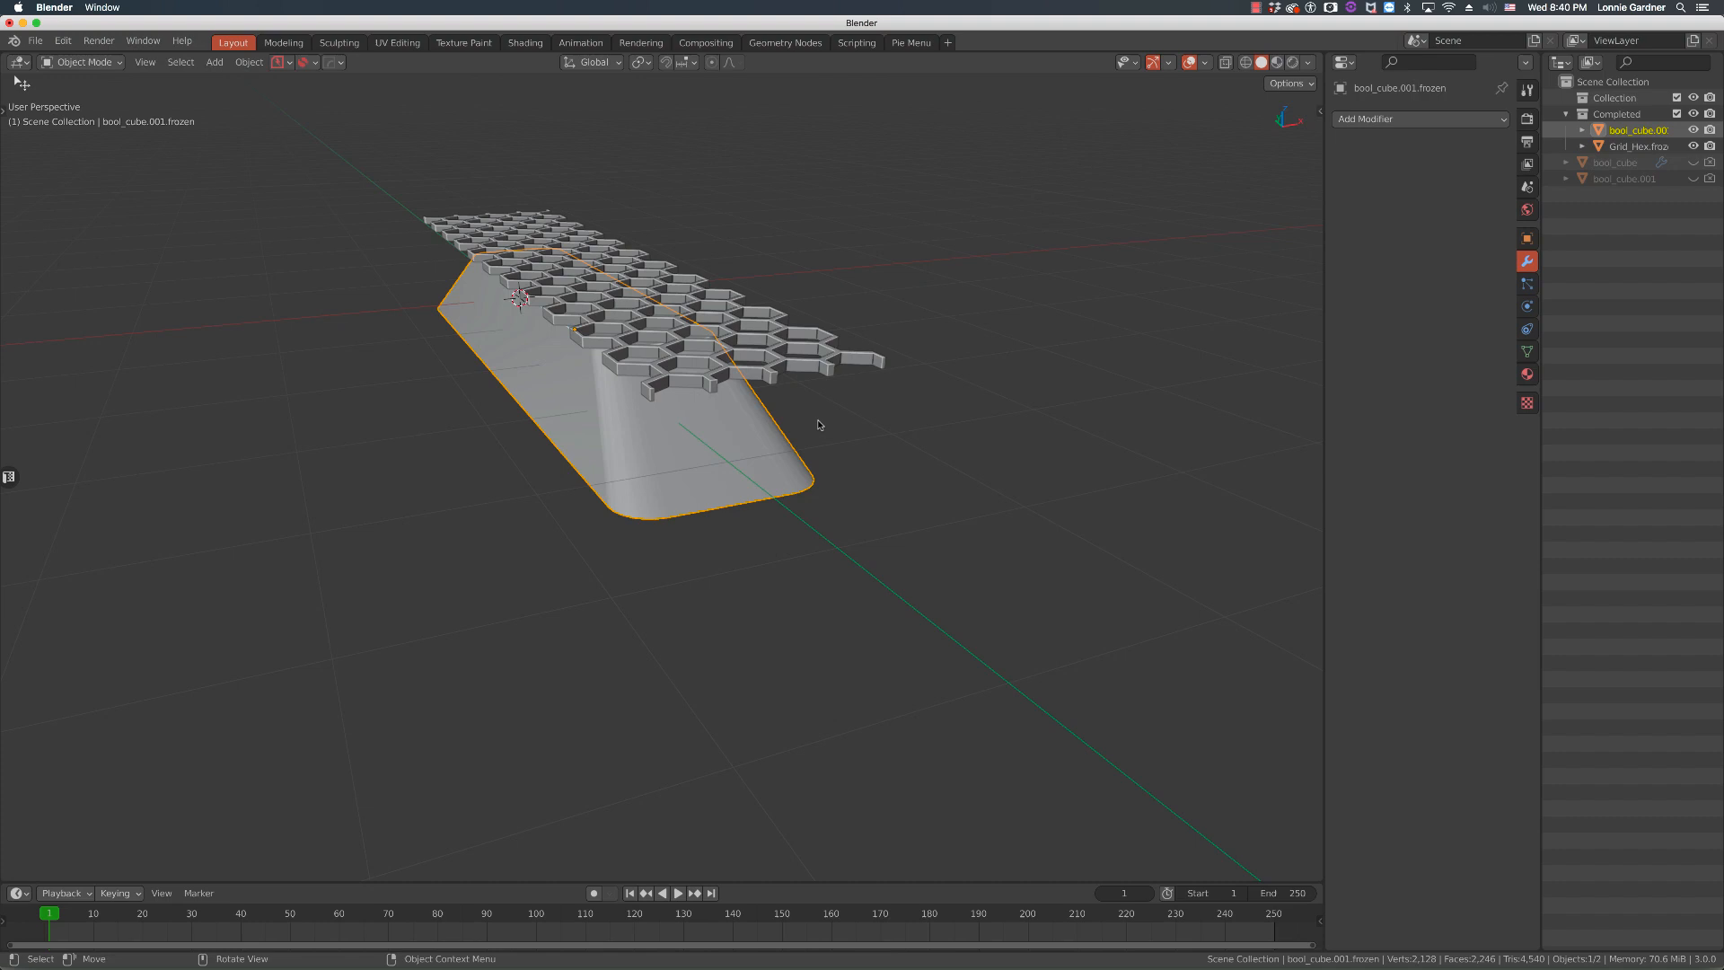
click(823, 422)
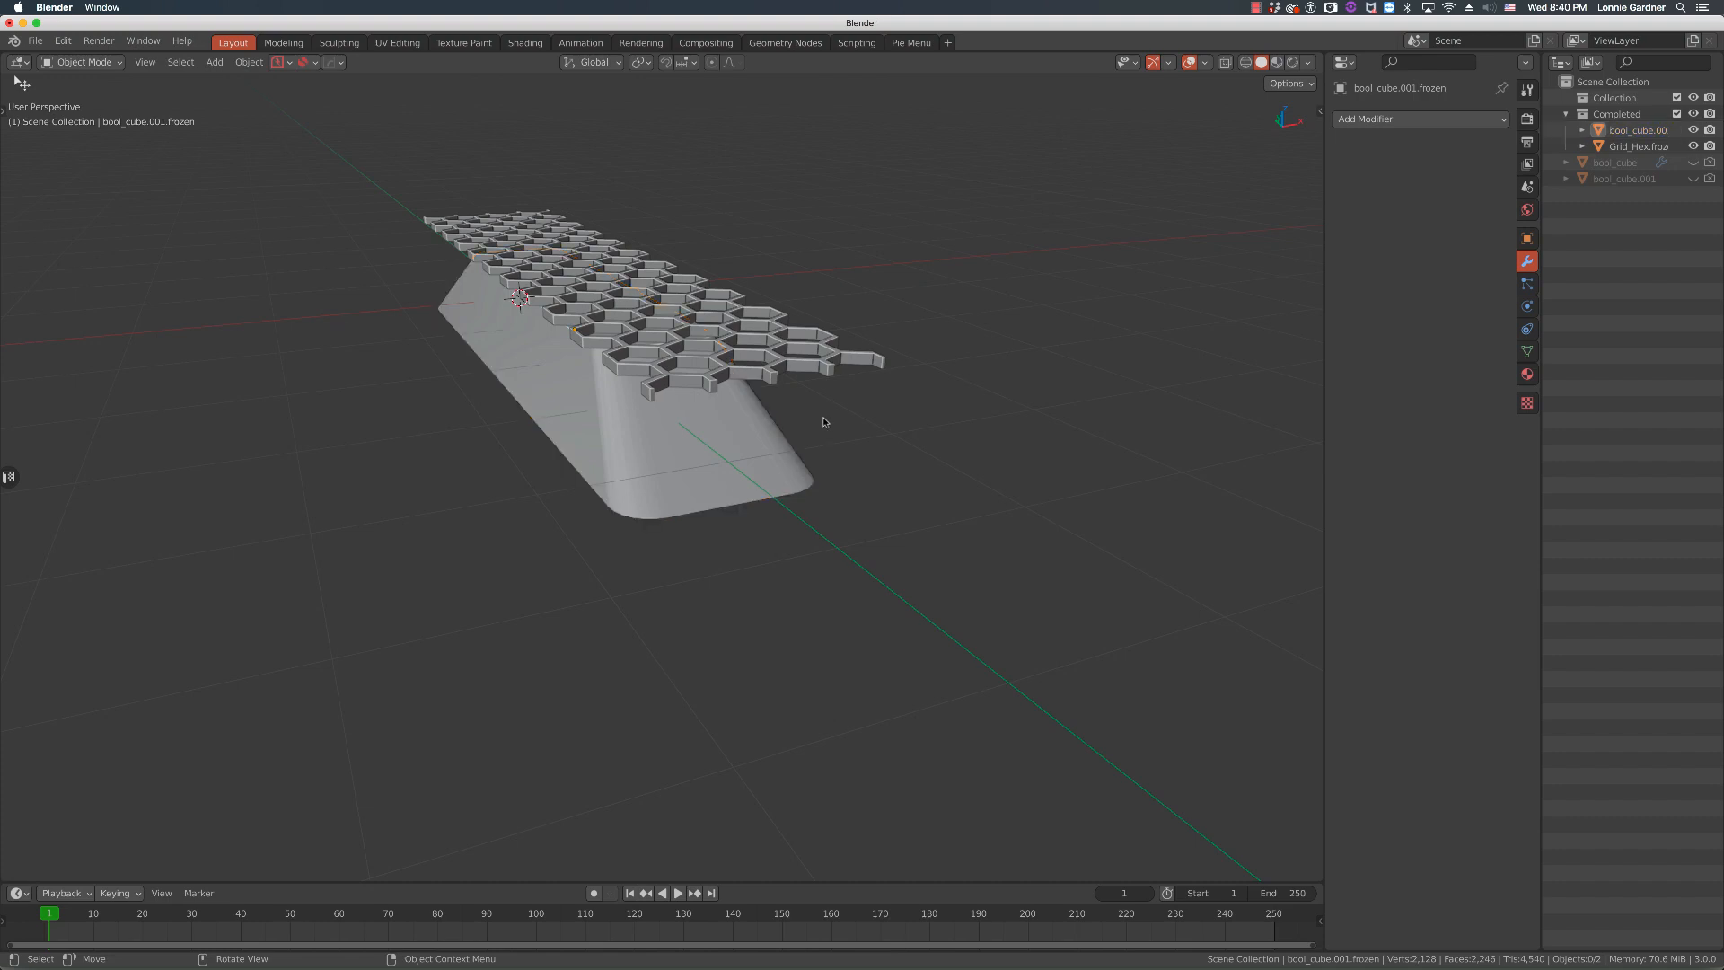
mouse_move(646, 347)
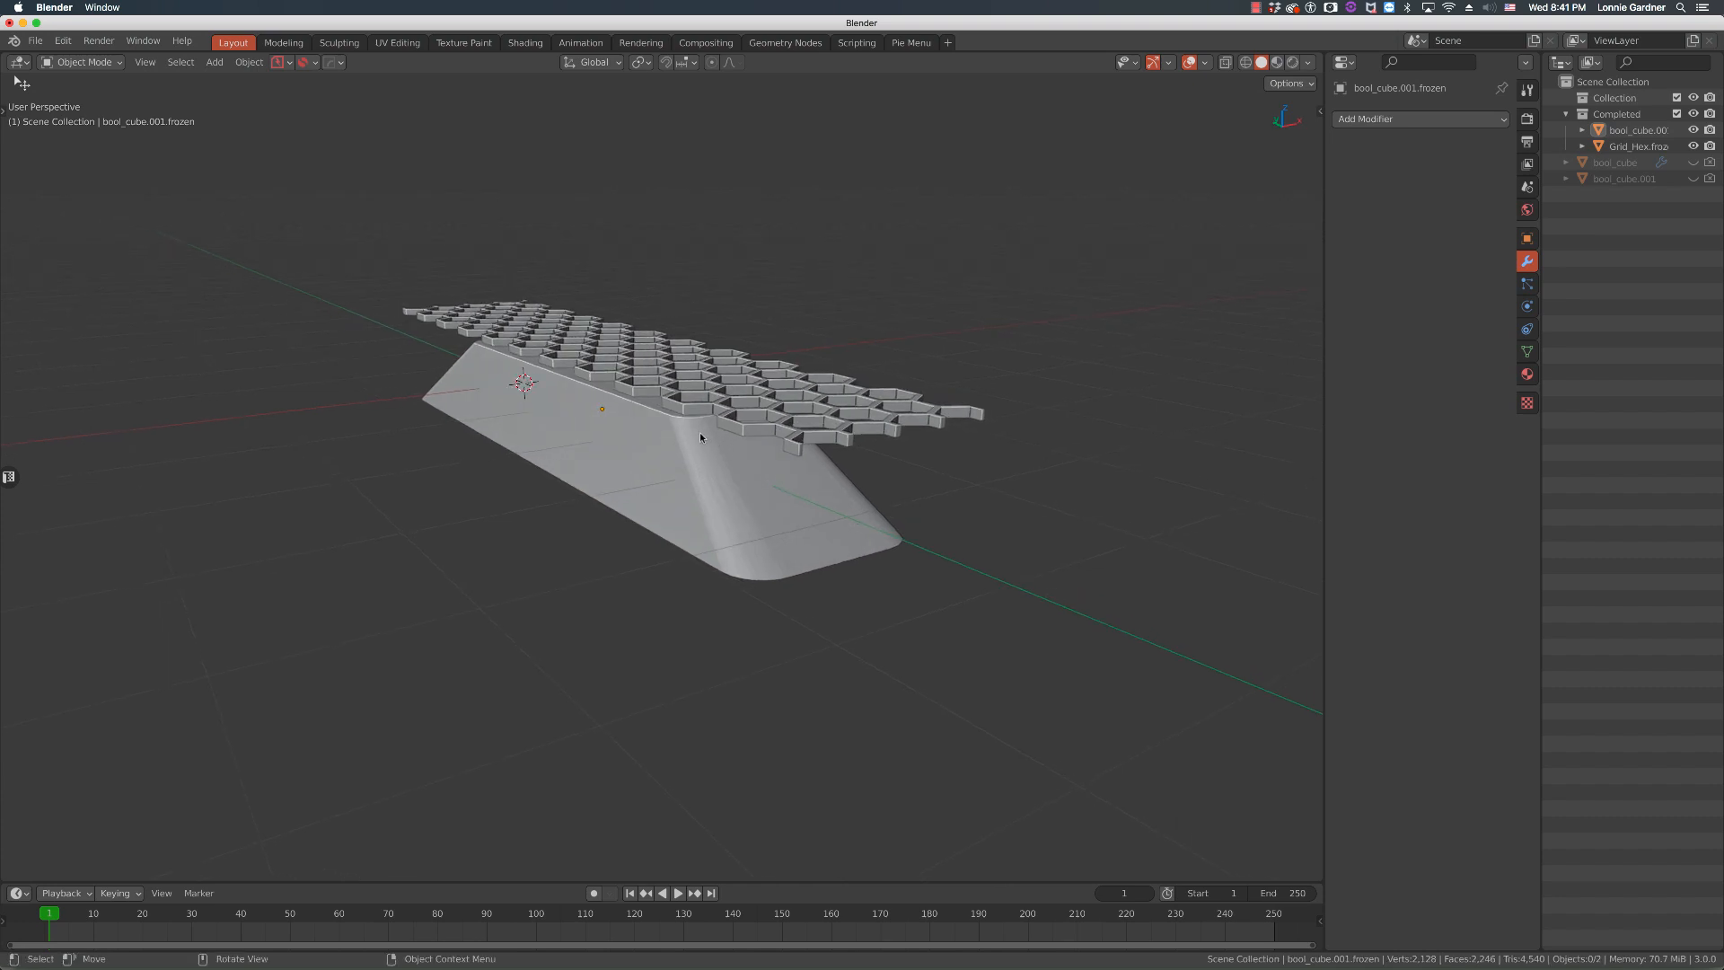
mouse_move(704, 449)
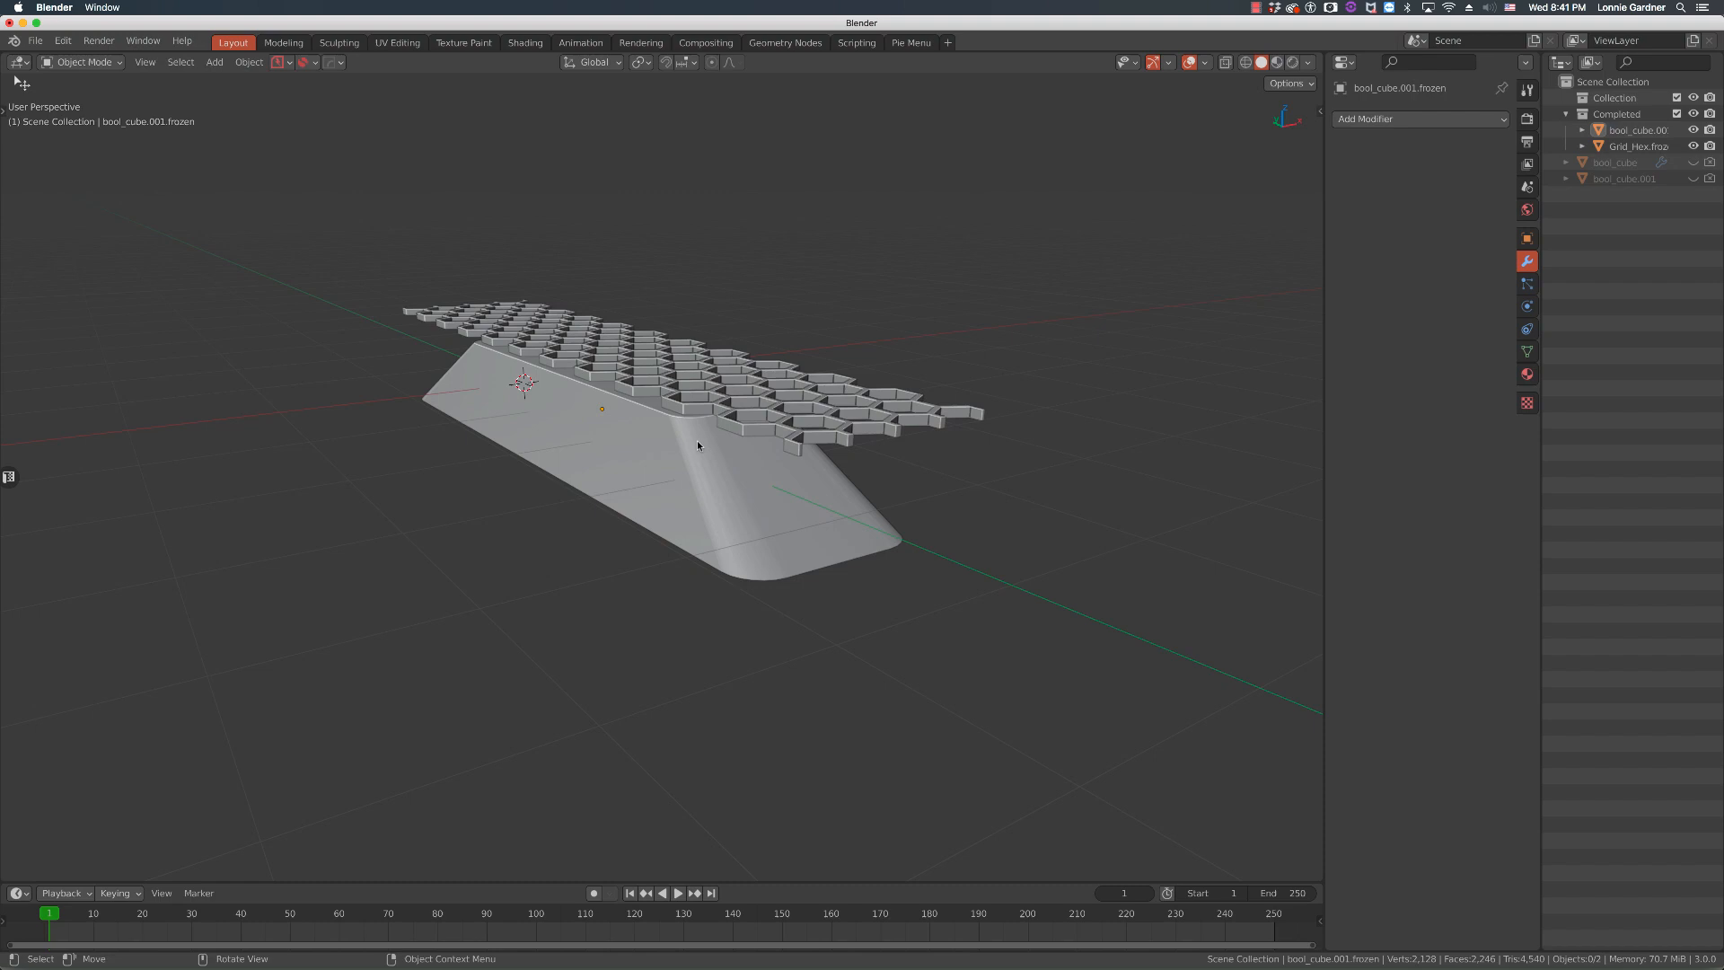
mouse_move(697, 416)
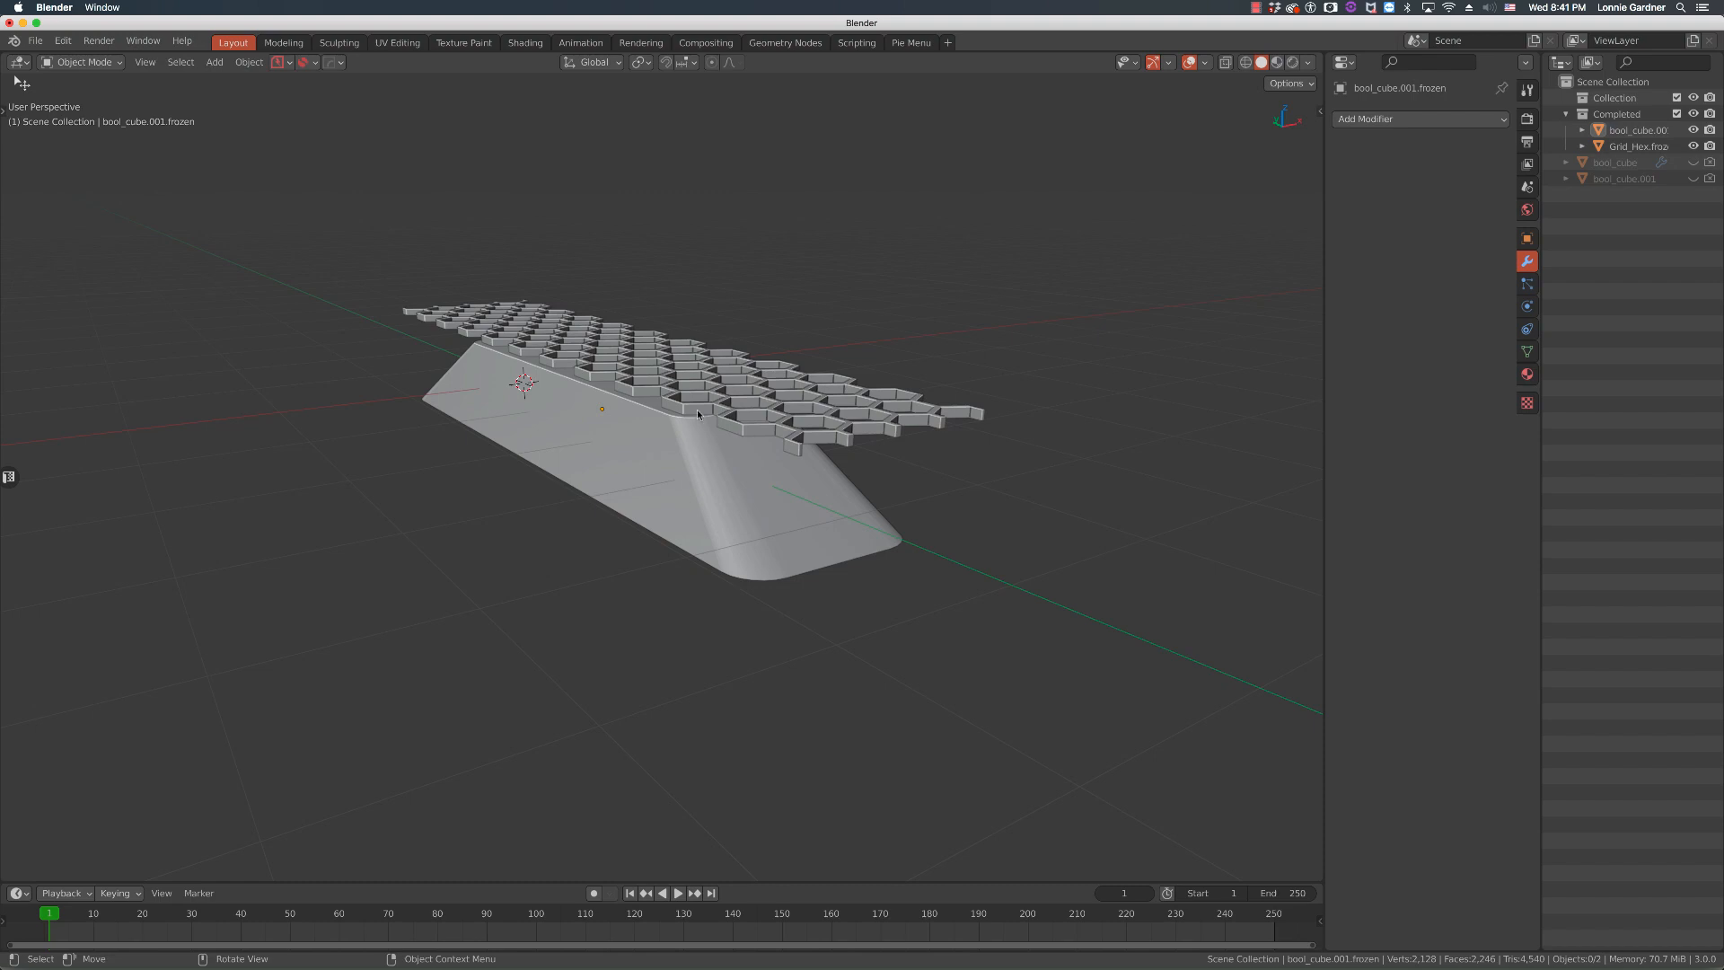
mouse_move(681, 378)
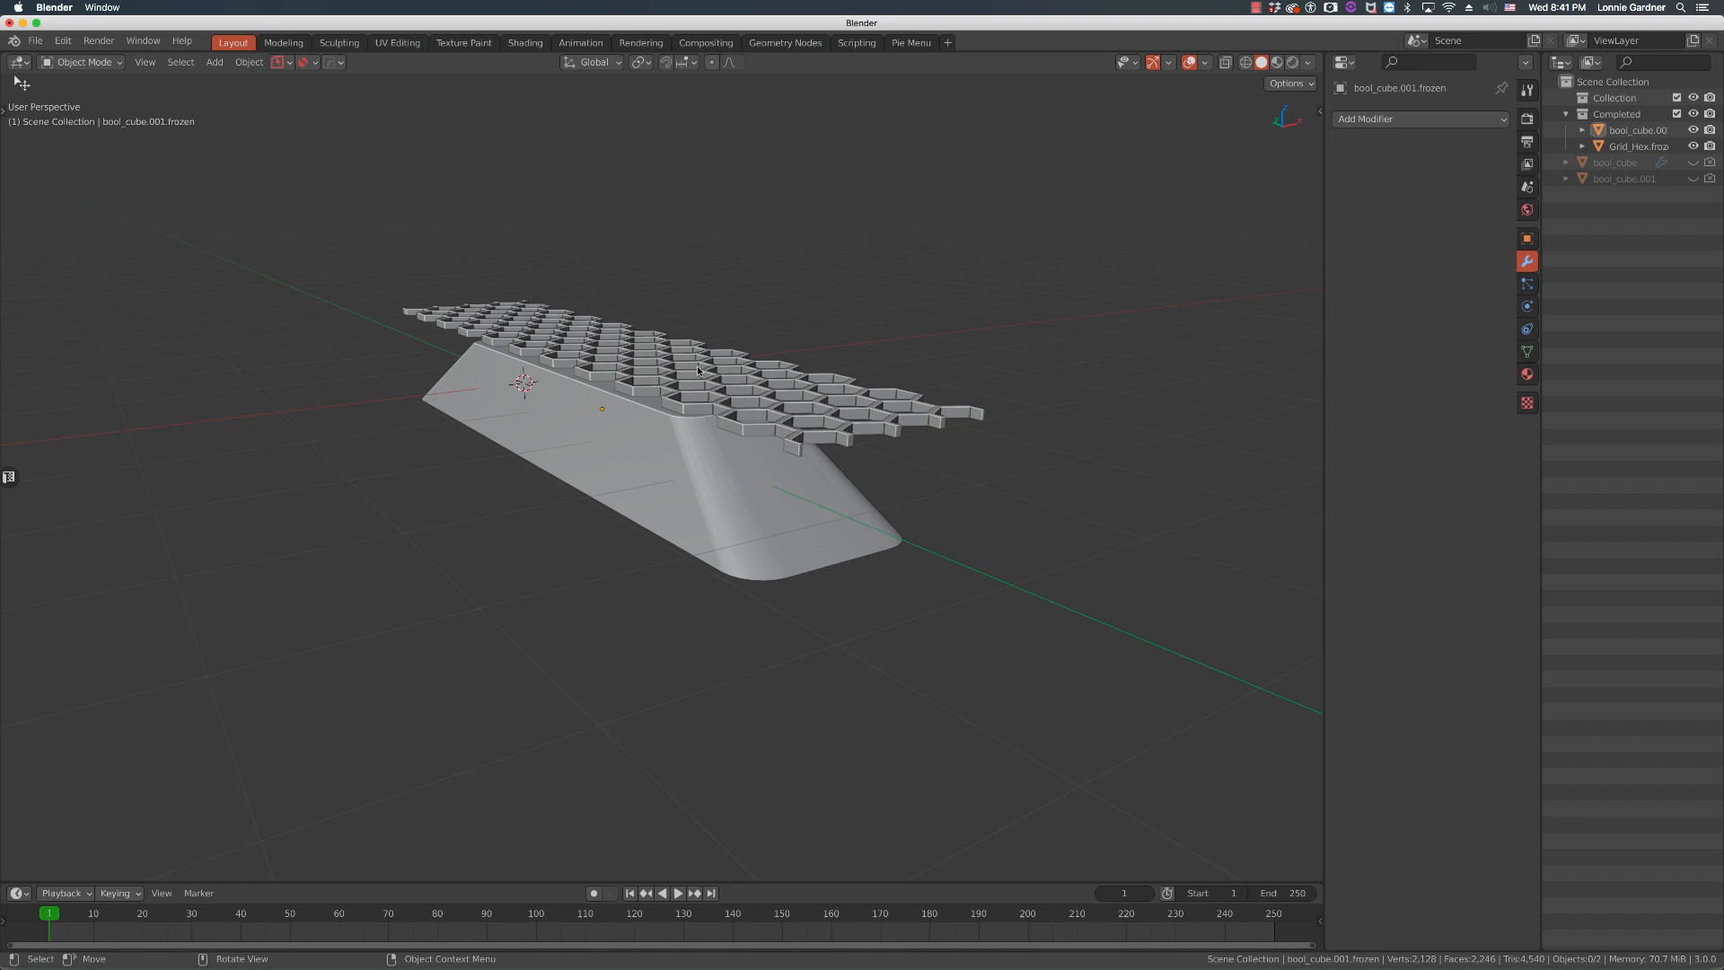
mouse_move(762, 388)
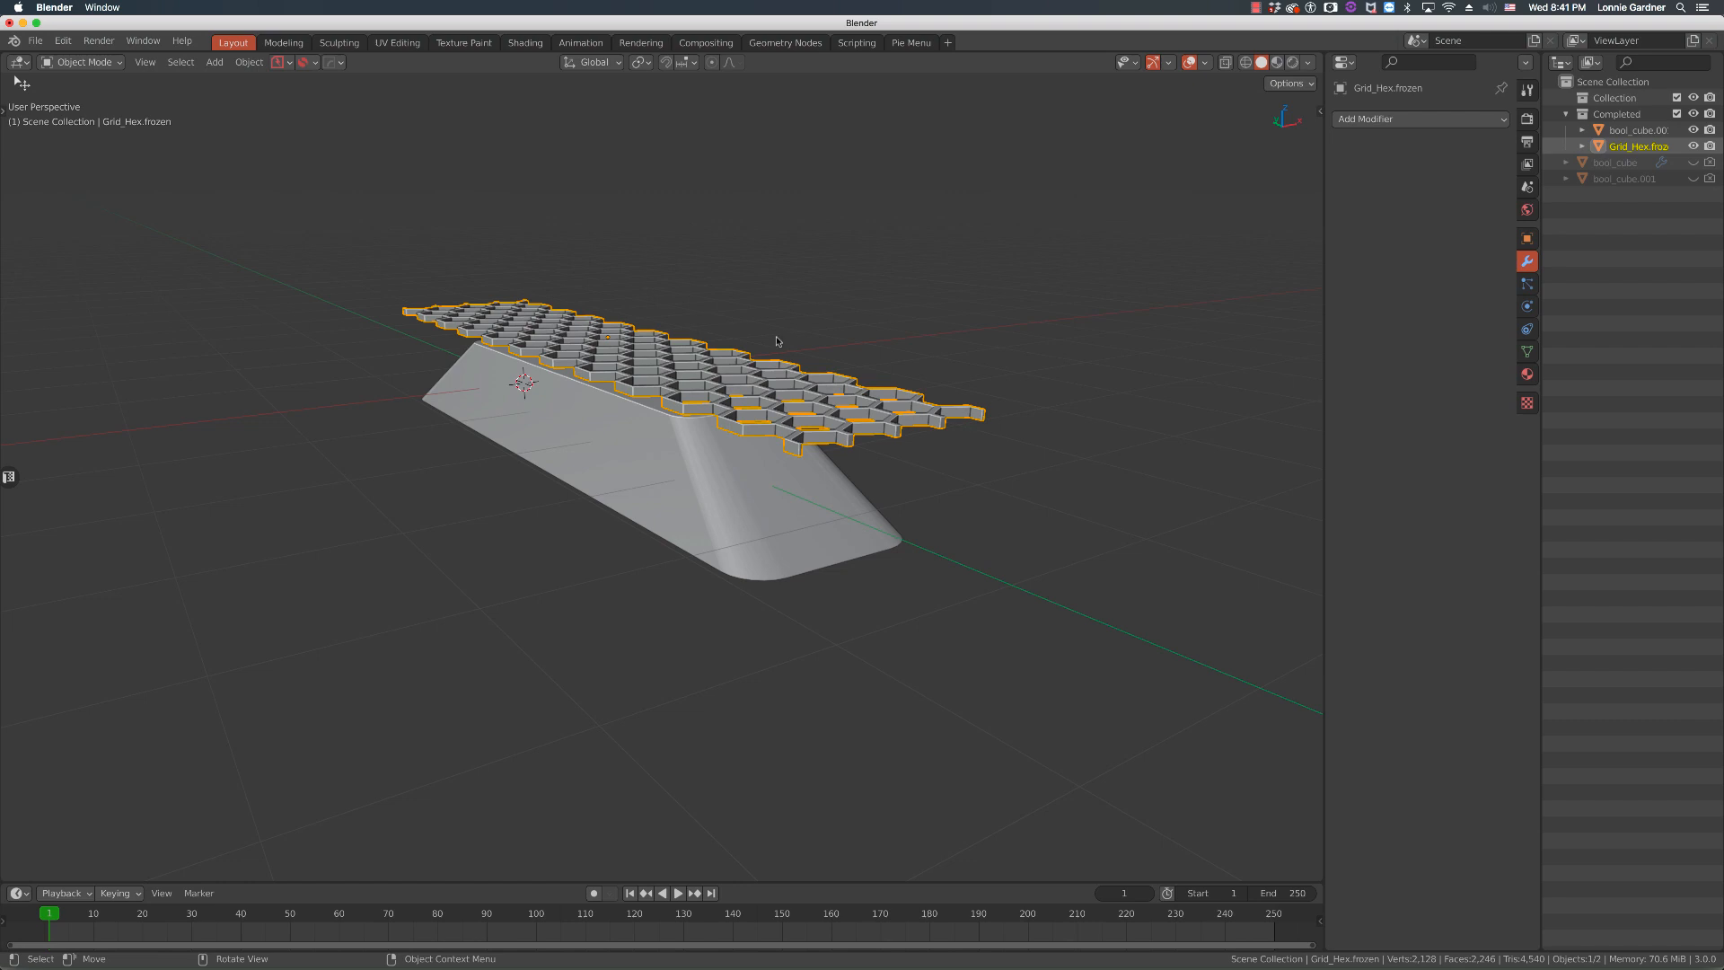
mouse_move(798, 351)
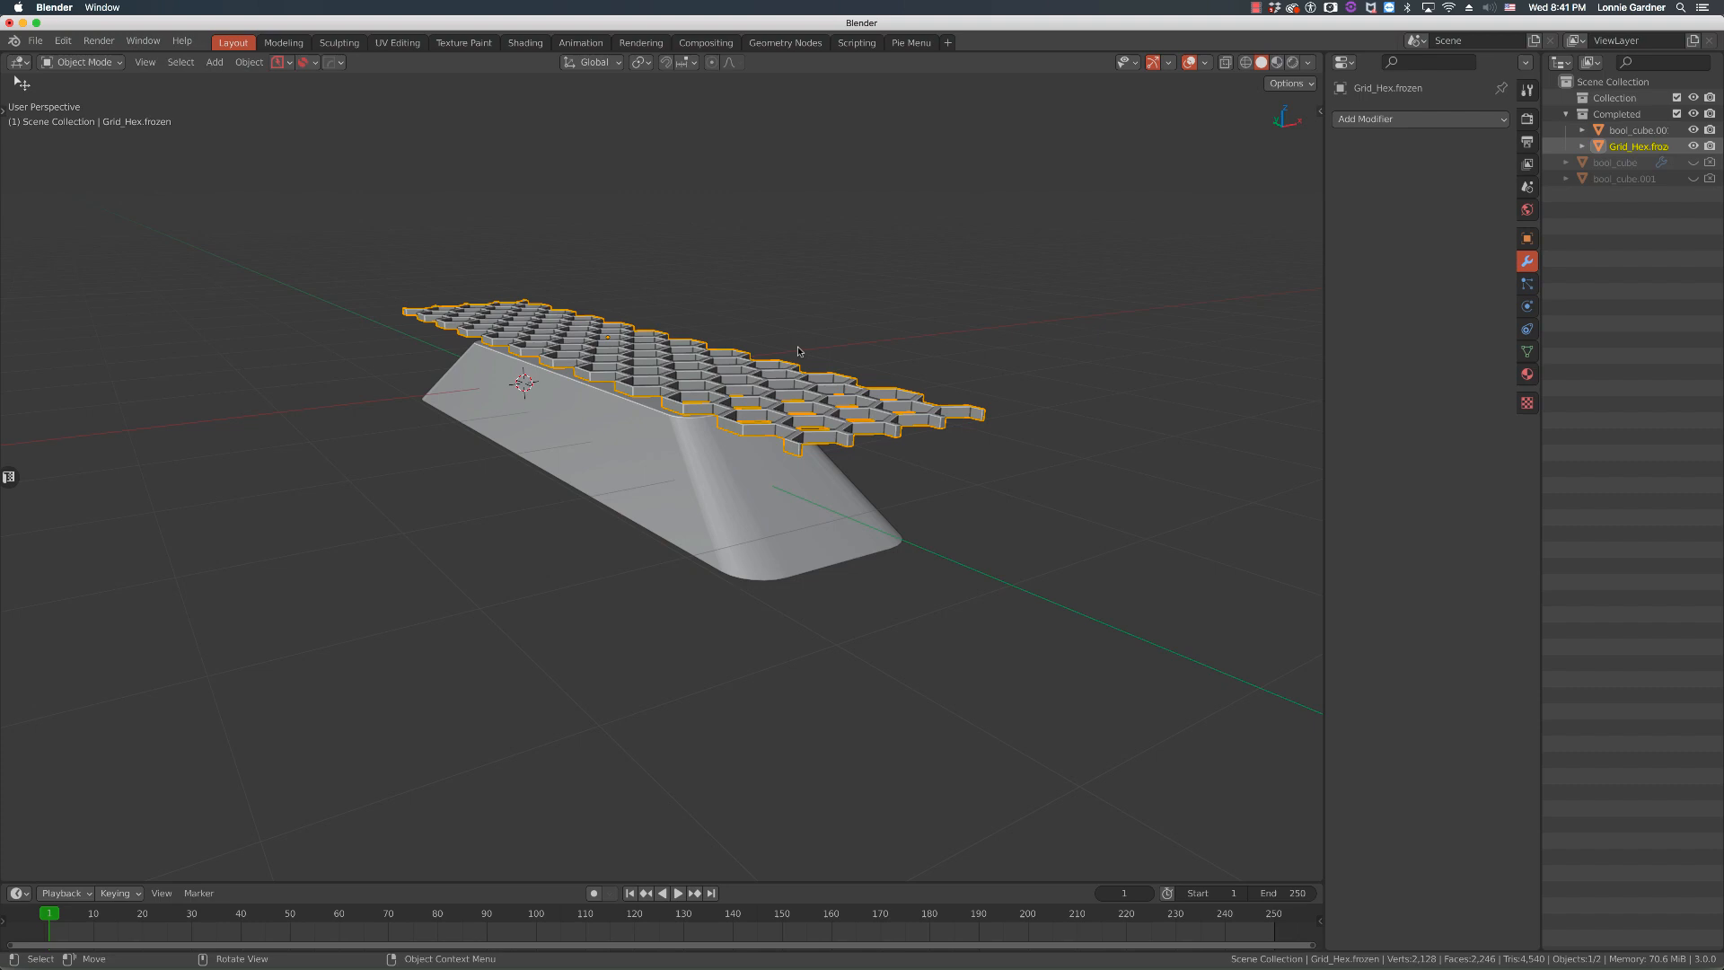
mouse_move(826, 344)
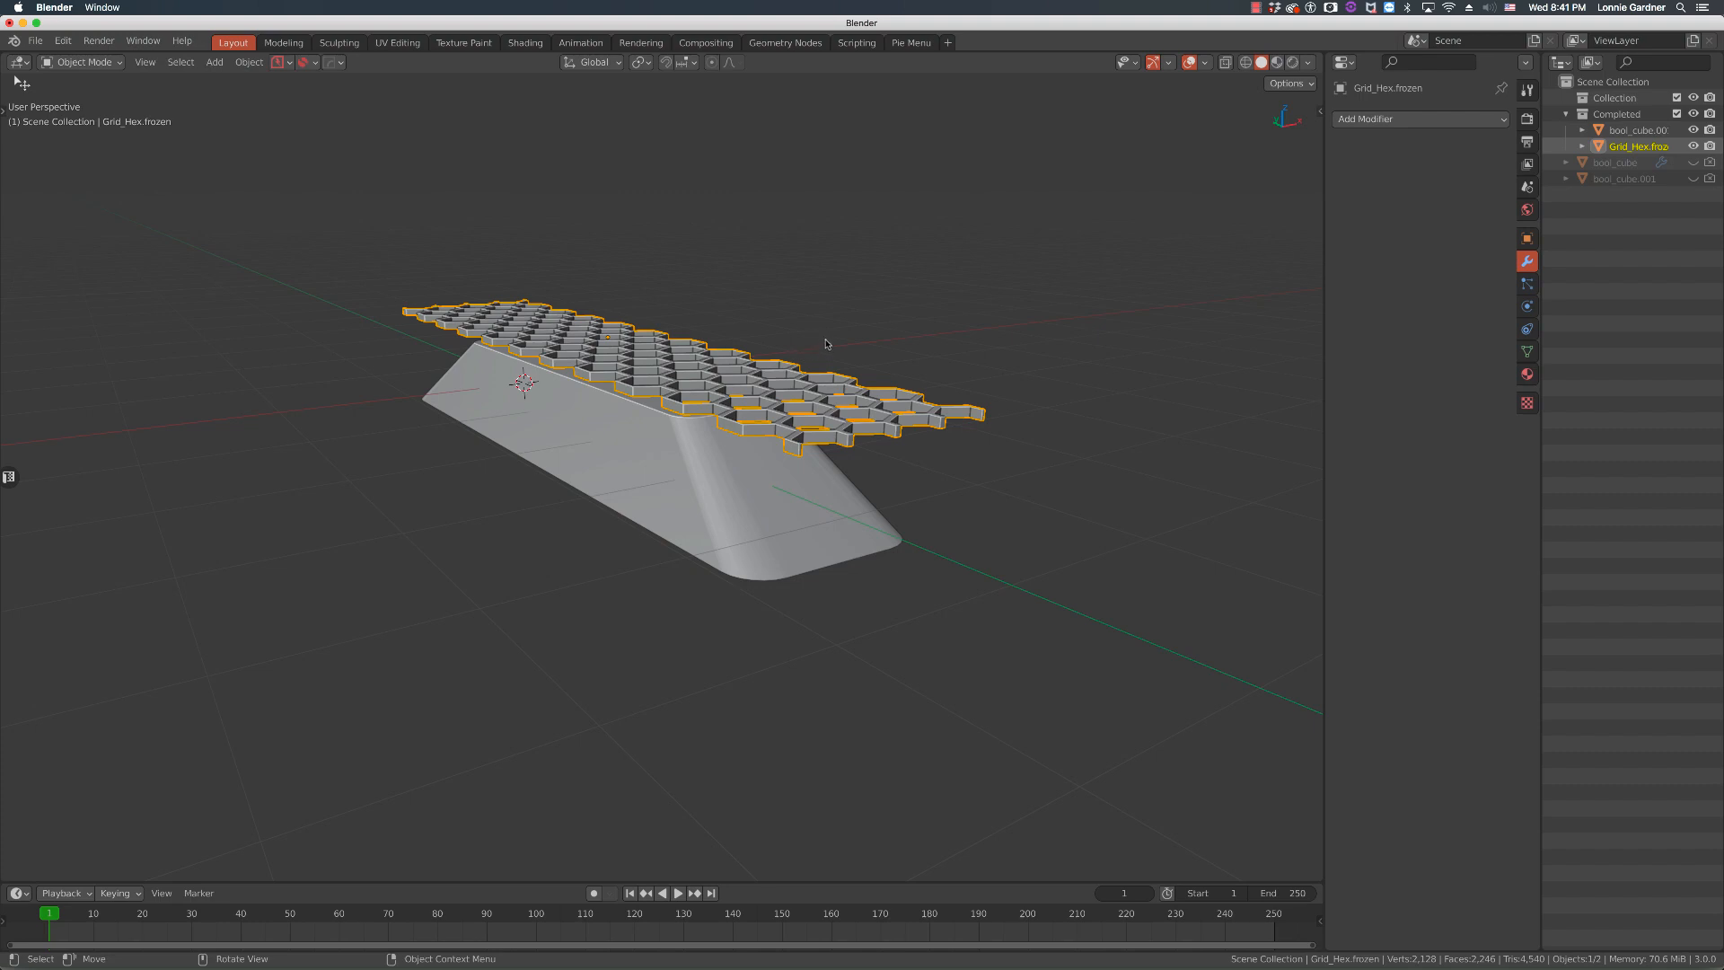
drag(660, 385, 654, 341)
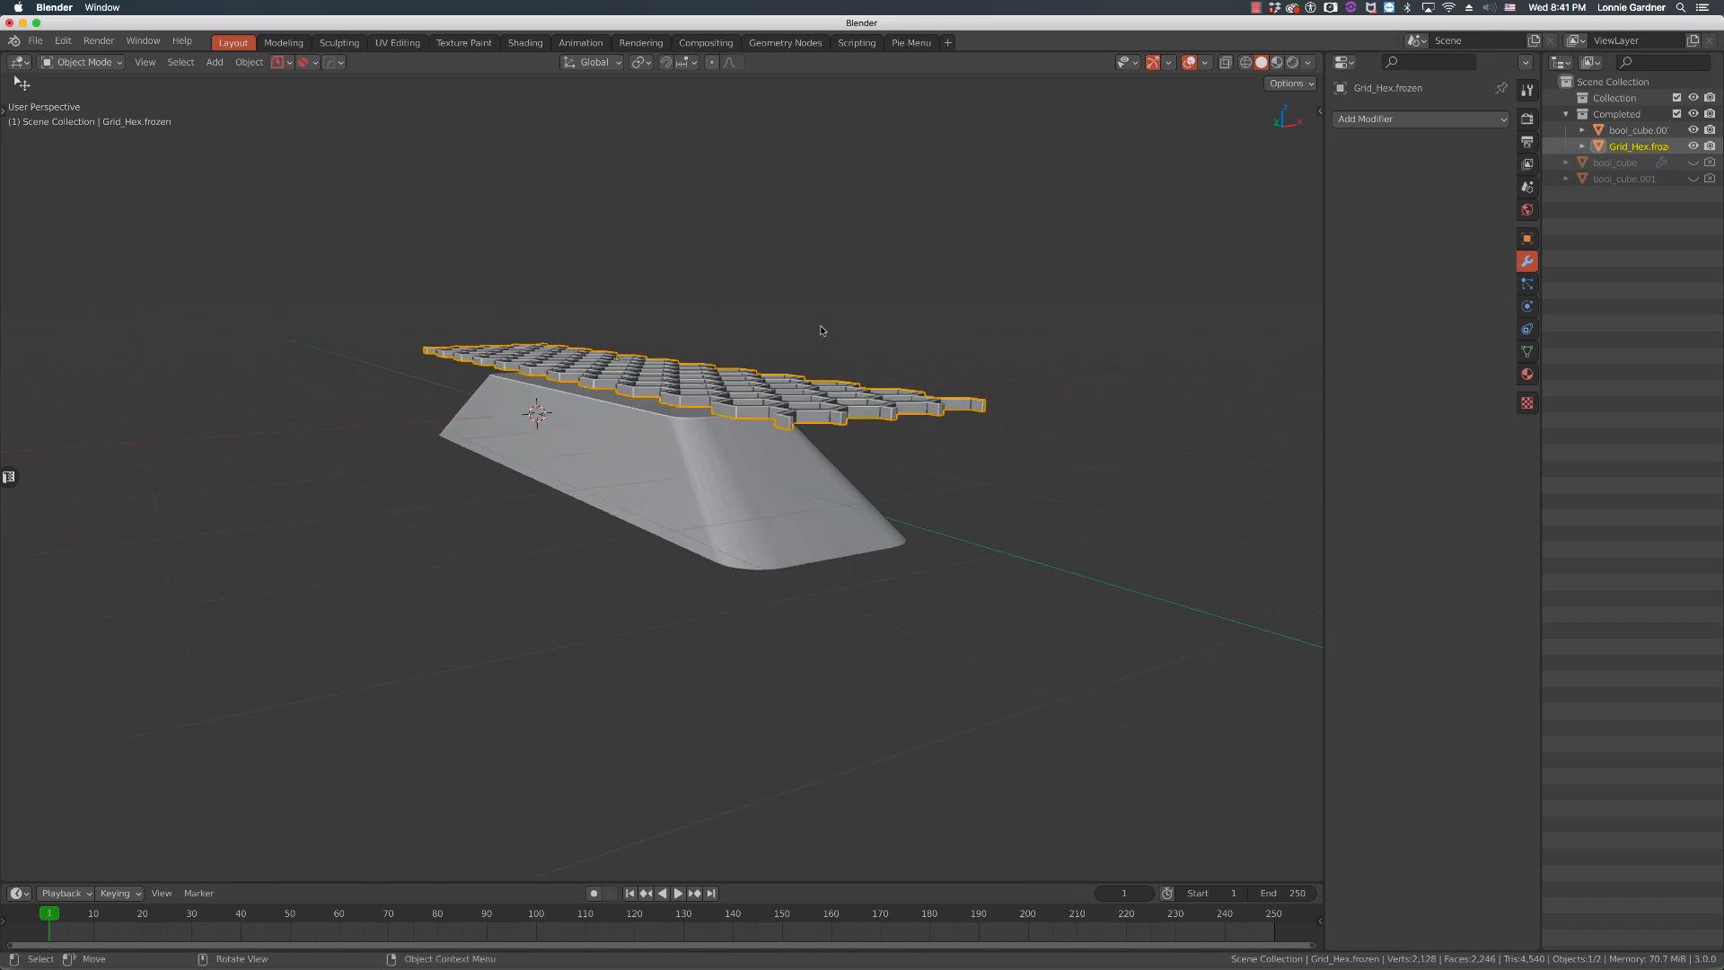
mouse_move(802, 332)
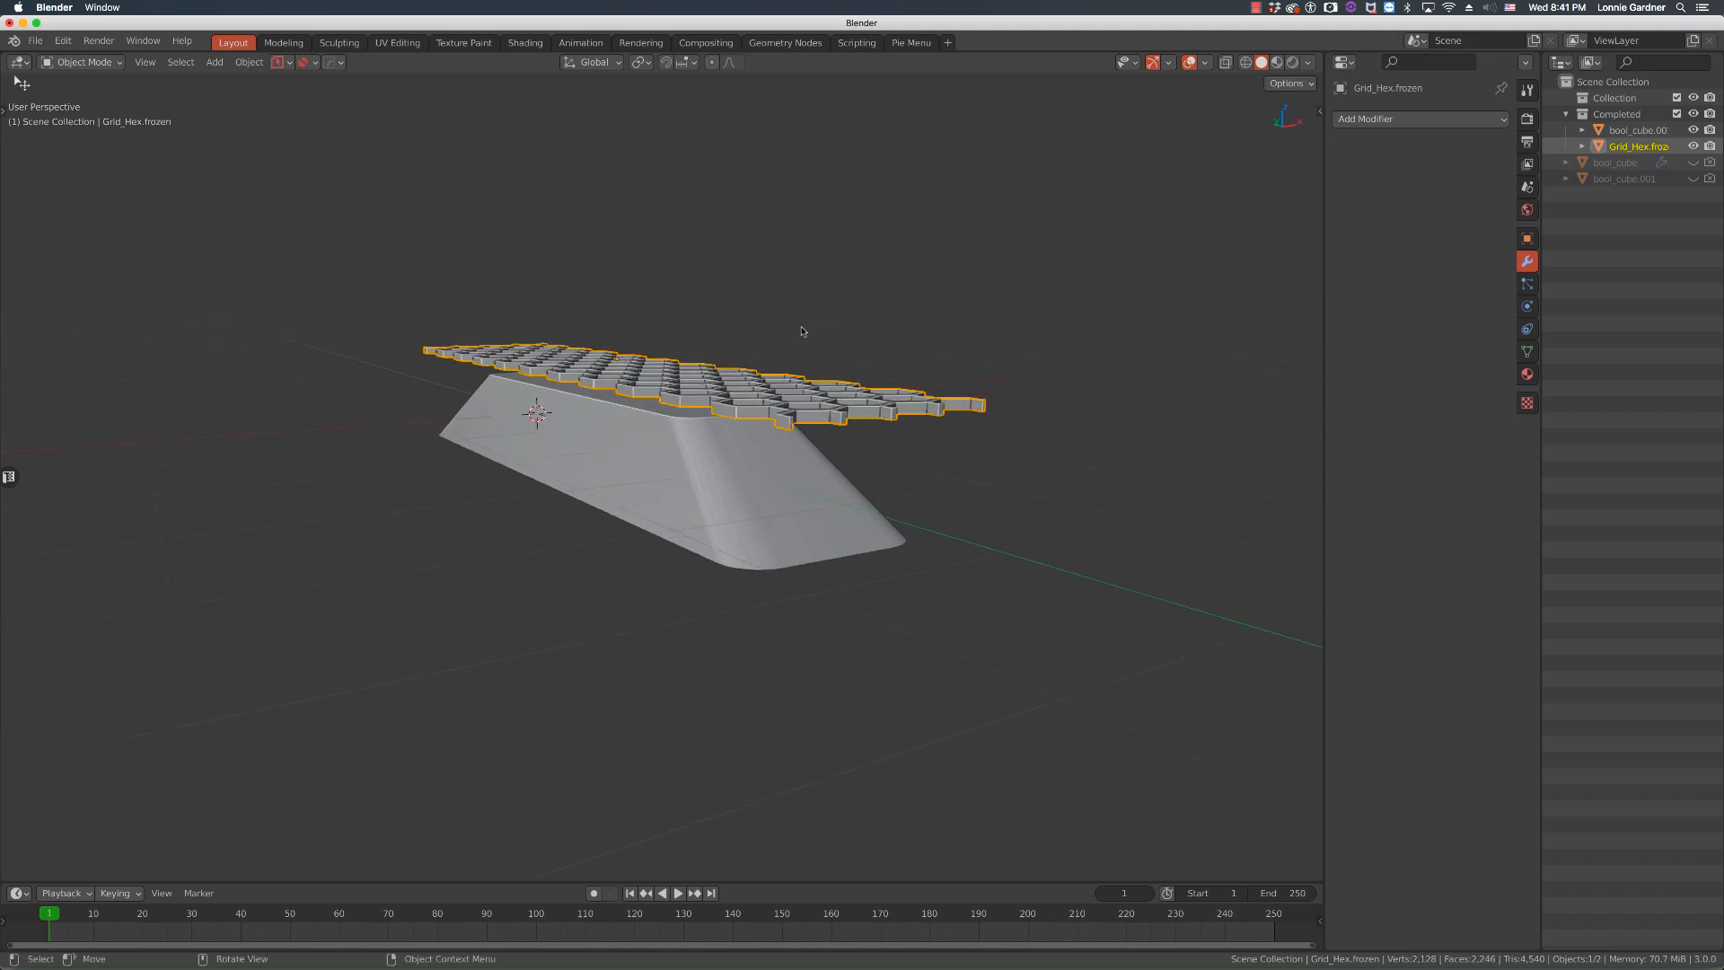